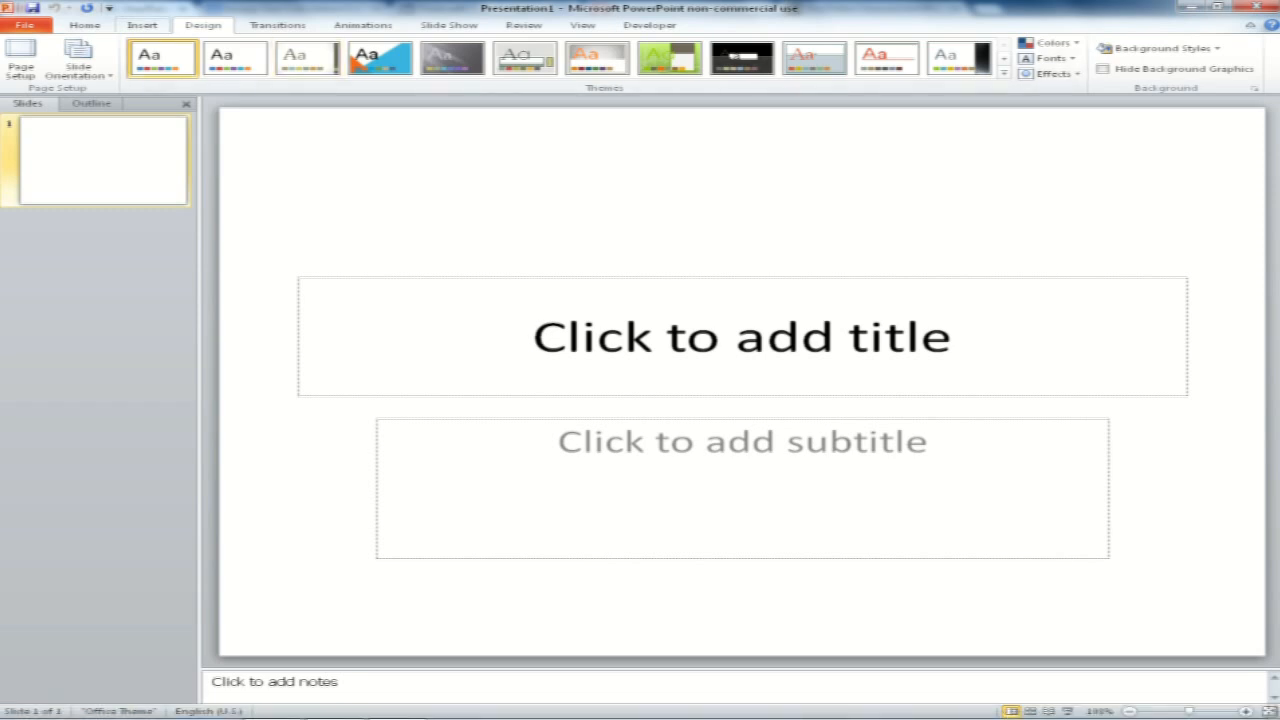
mouse_move(20, 60)
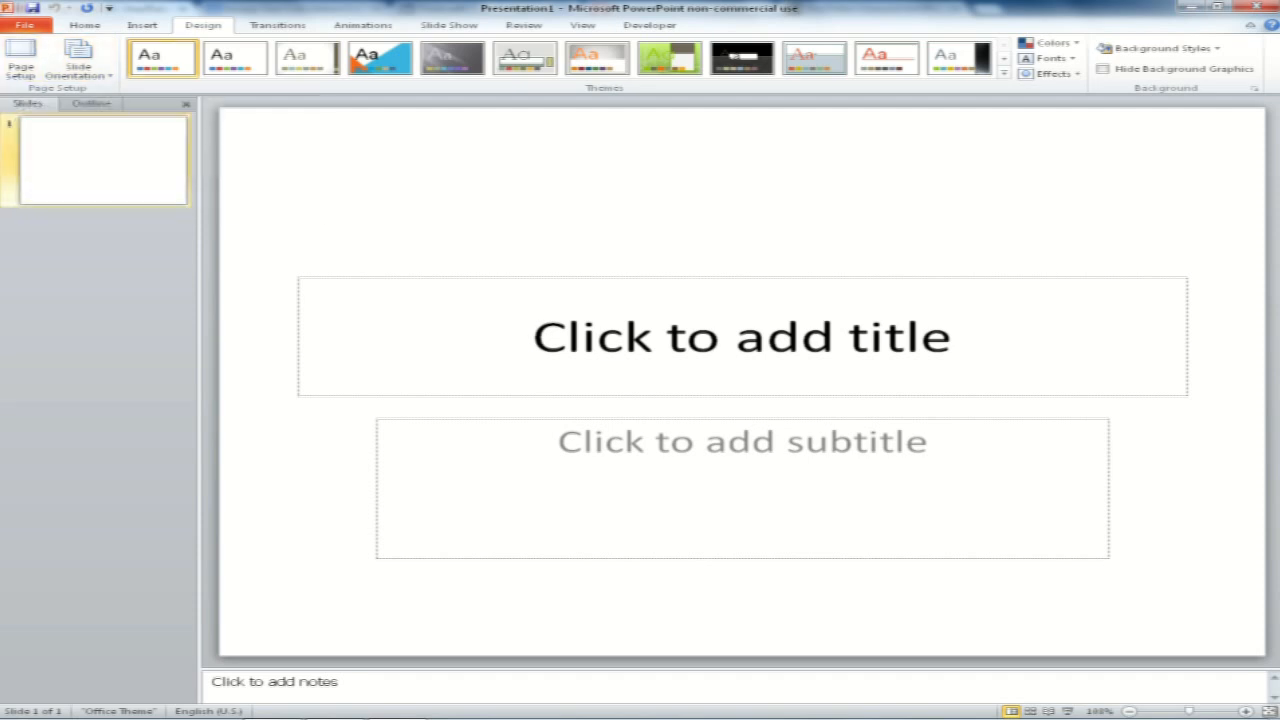
Switch from the blank presentation to the Chrome window with the channel art size template
click(20, 64)
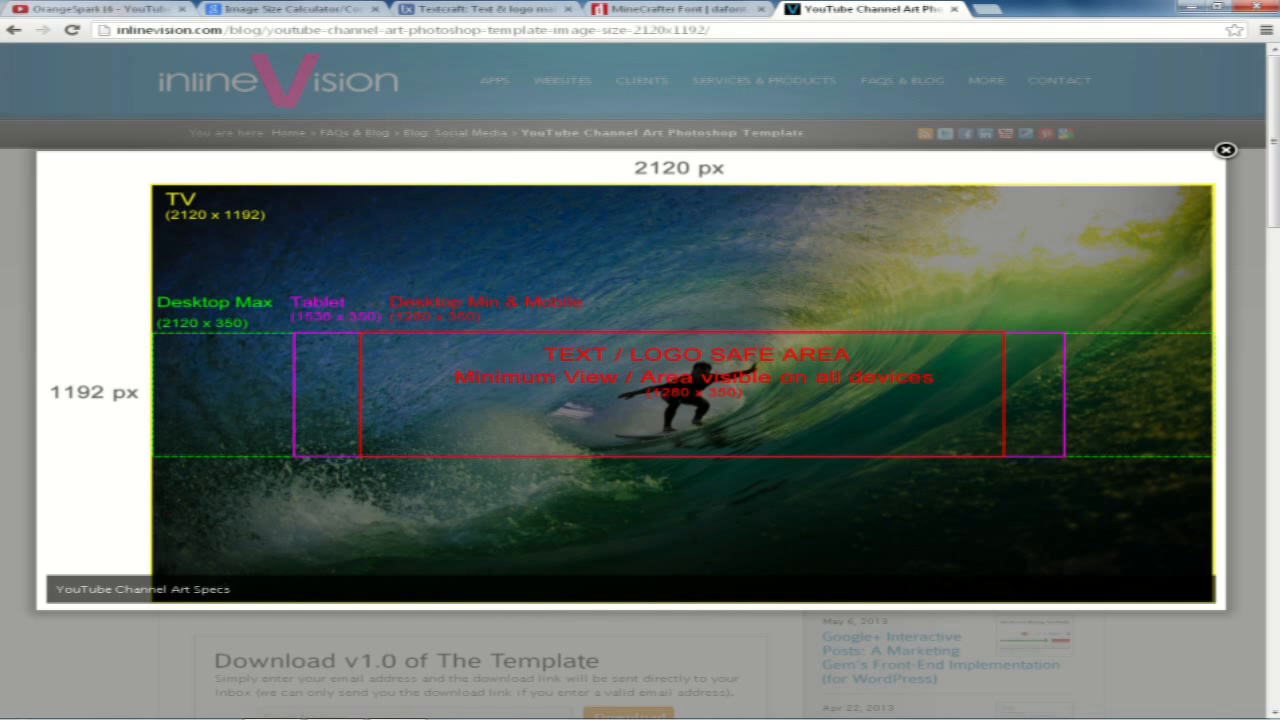
Check the 2120 by 1192 banner size, then enter width 2120 pixels in the image size calculator
click(290, 8)
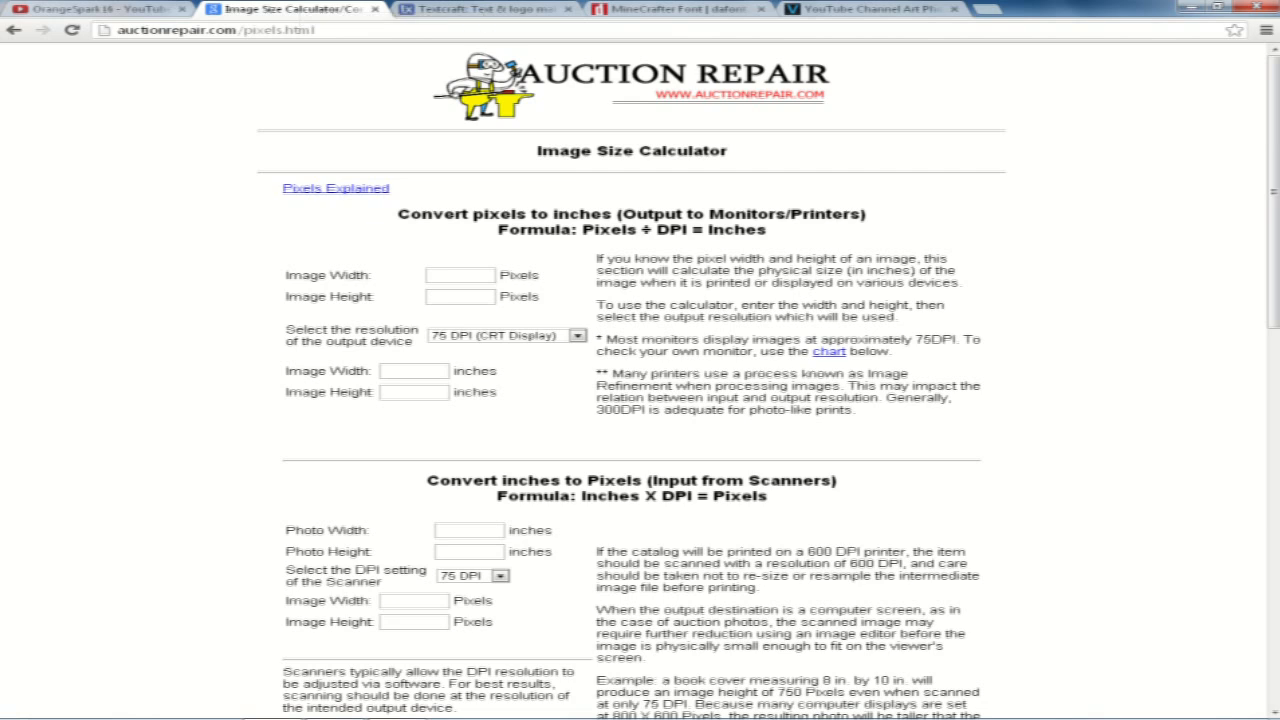
click(870, 8)
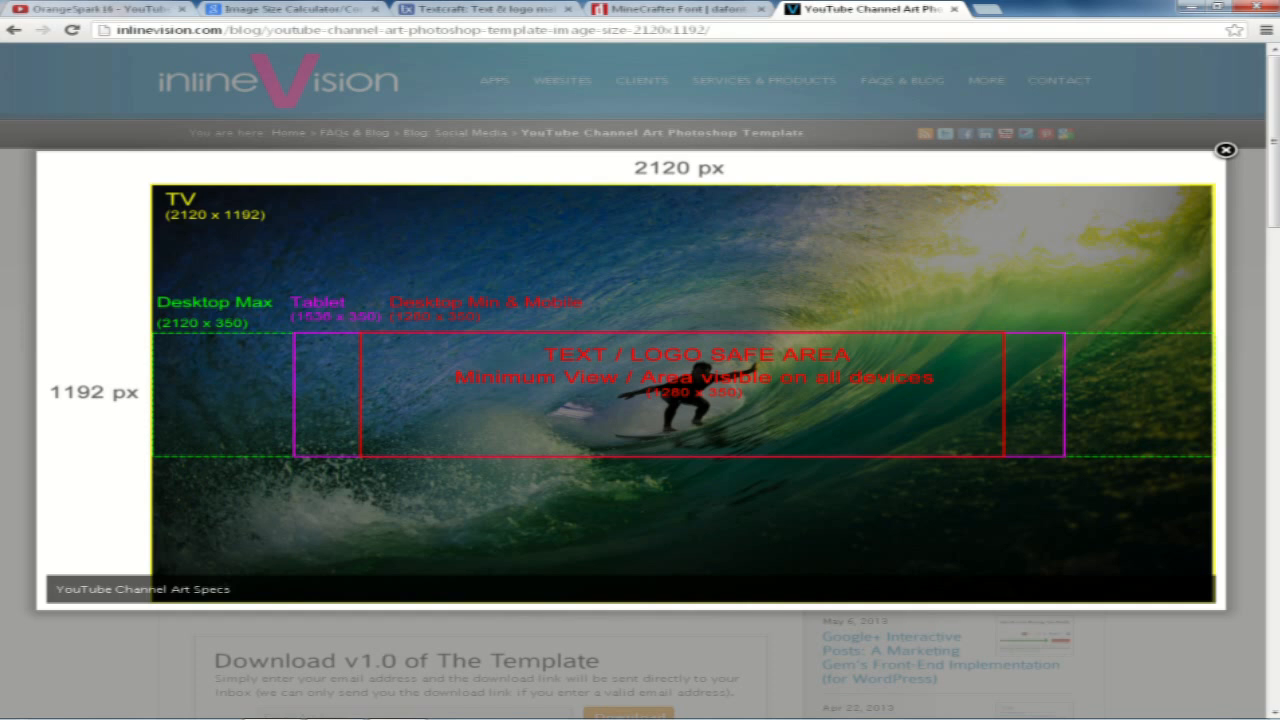
click(290, 8)
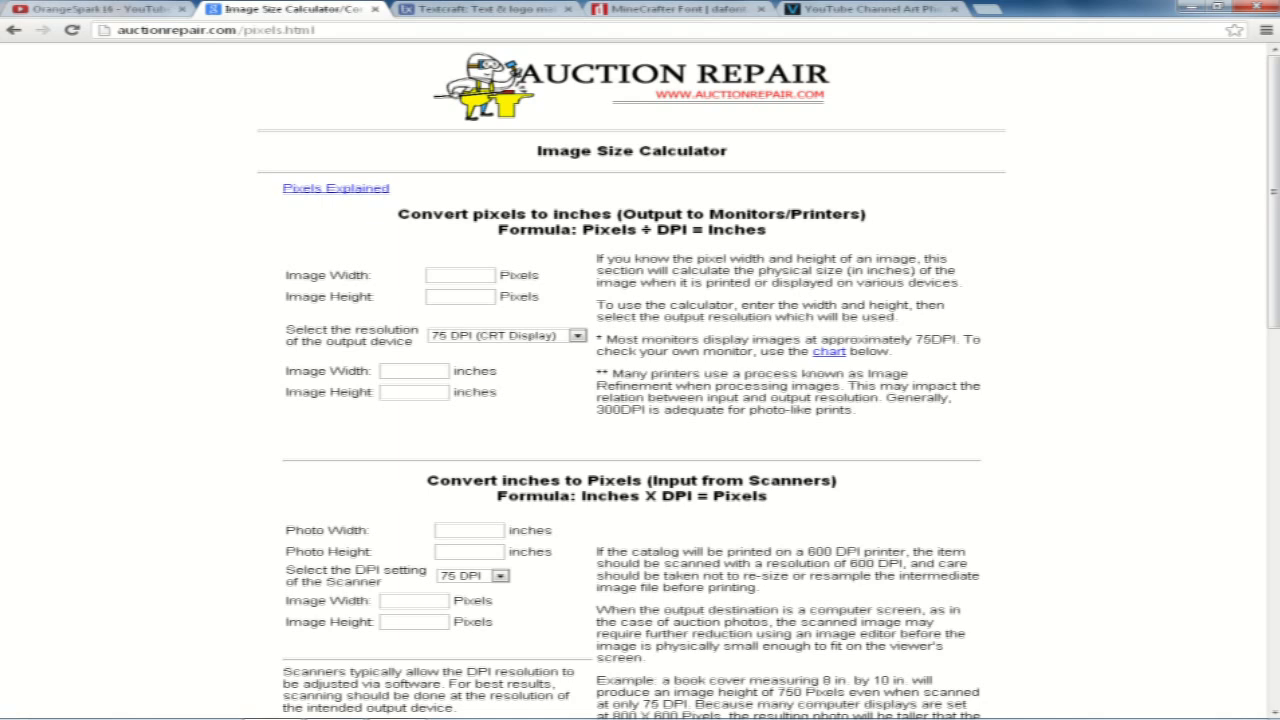
click(462, 274)
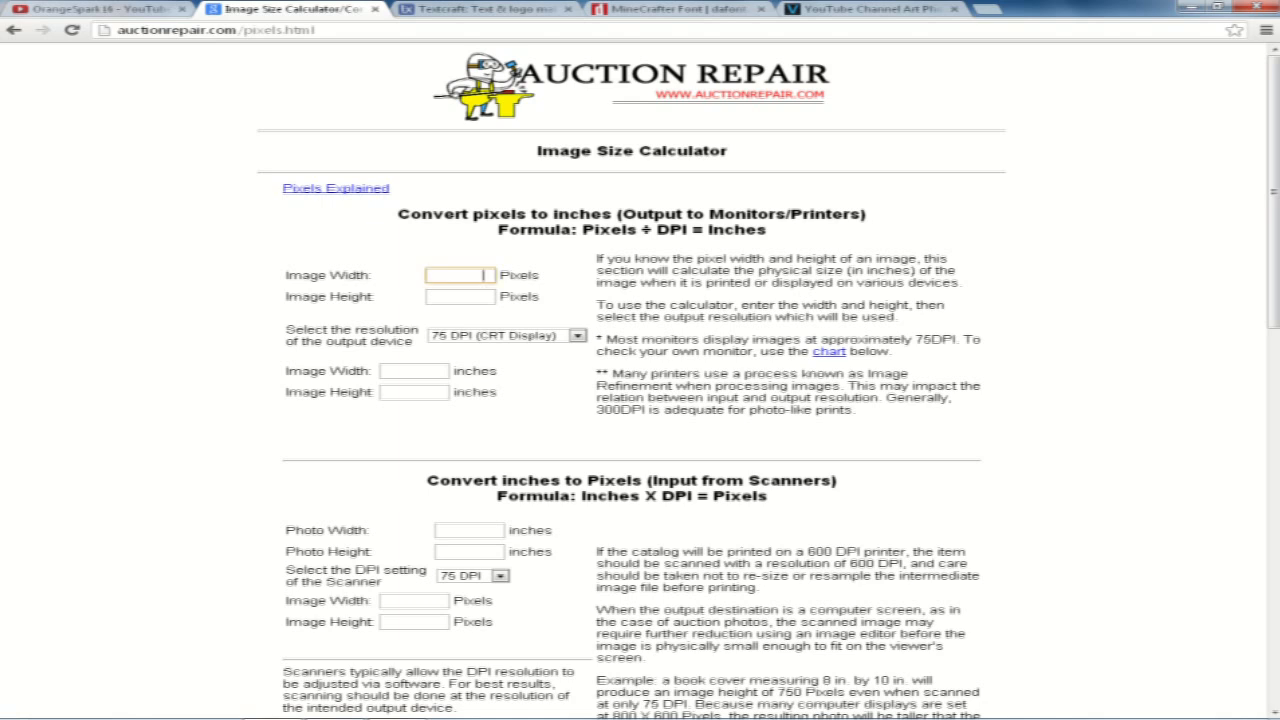
text(2120)
click(460, 296)
text(1192)
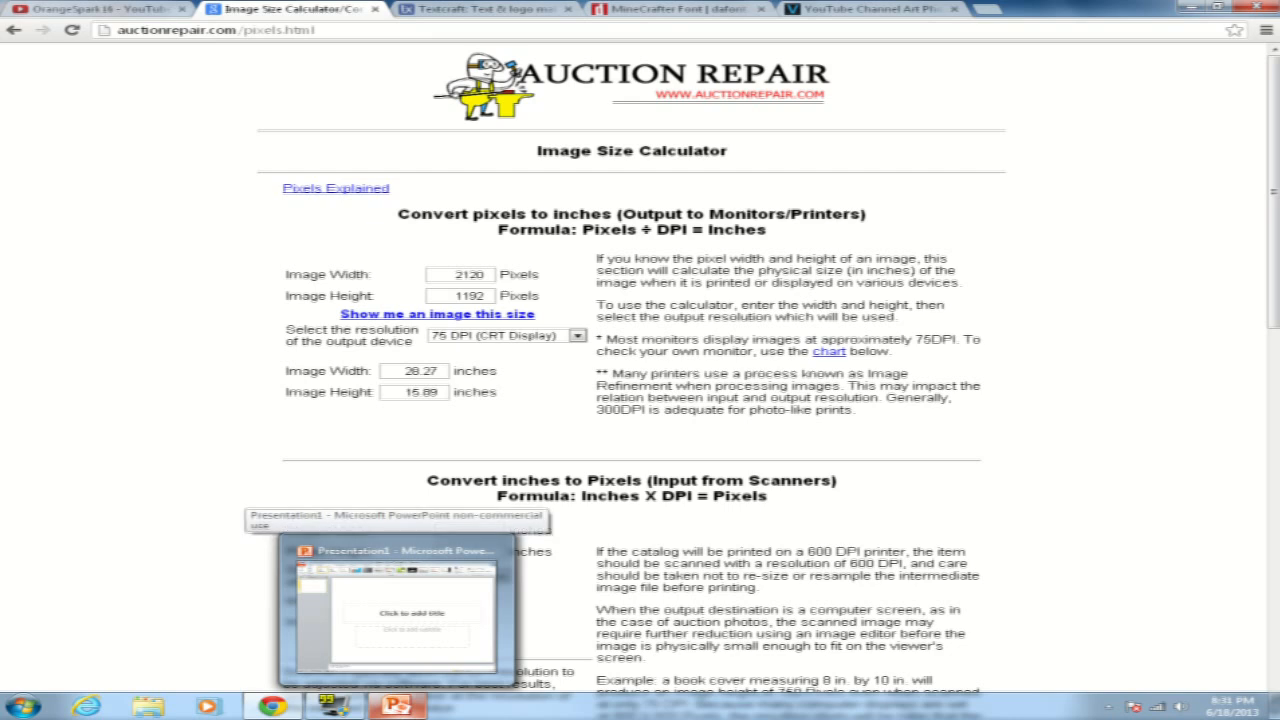
Resize the slide to the calculated inch dimensions (height 15.09) and select the placeholders for deletion
click(396, 690)
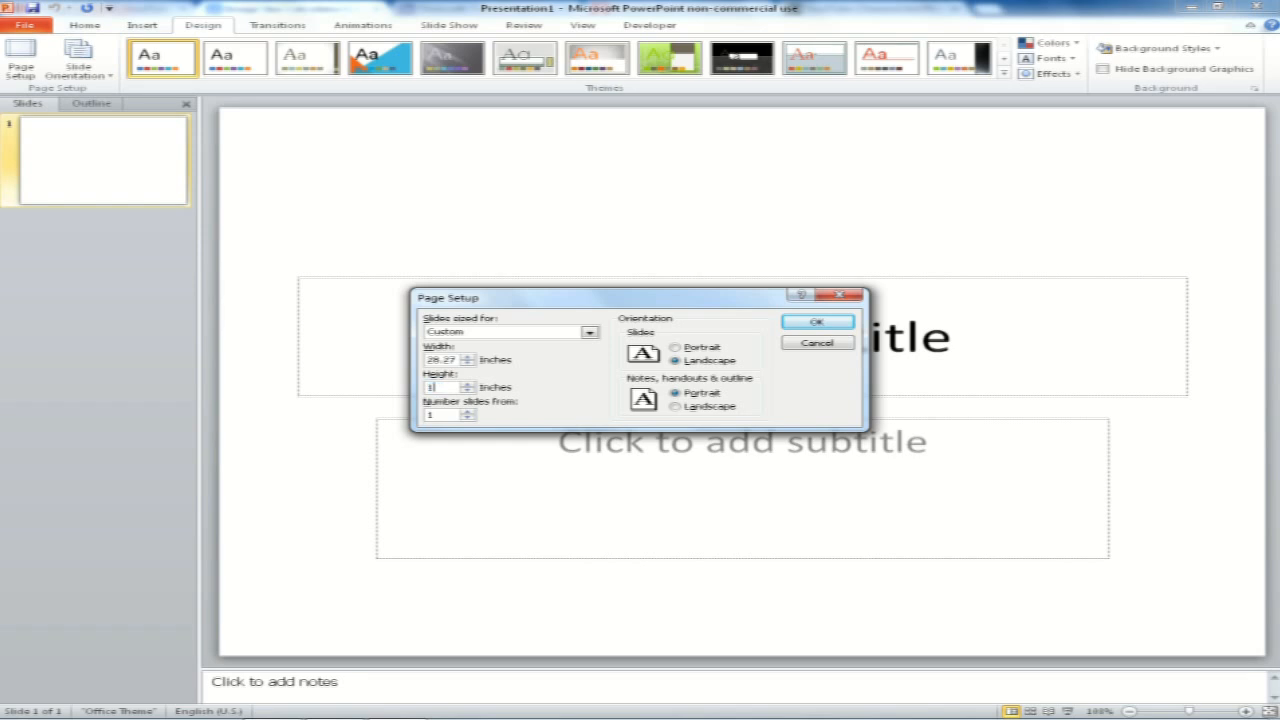
text(15.09)
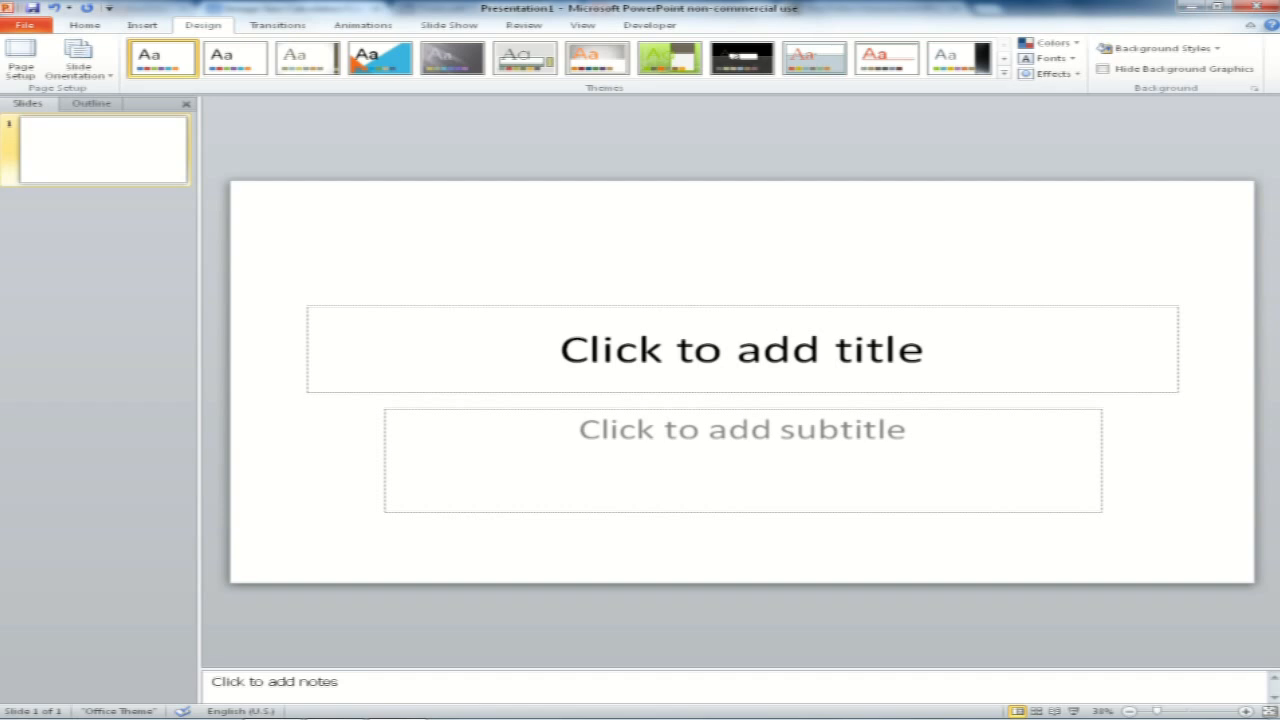
click(740, 348)
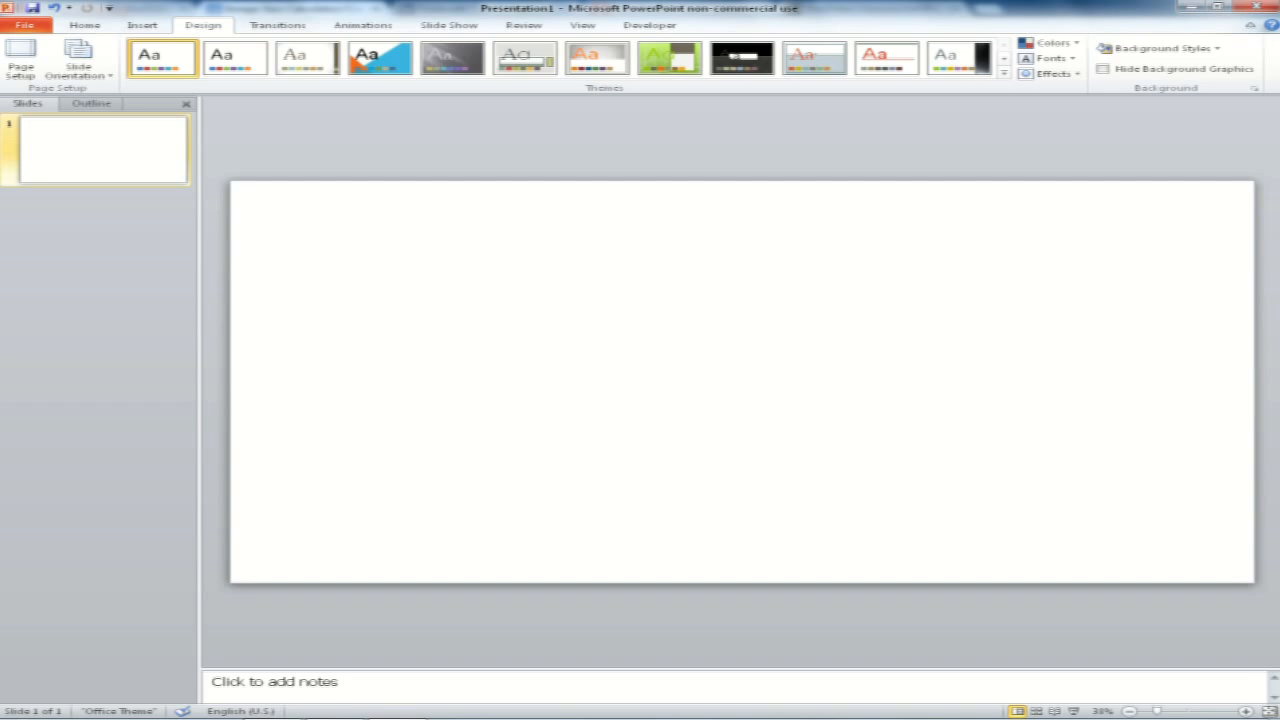
Insert Orange-Abstract-Screensaver_1 from Downloads and stretch it to fill the whole slide
click(142, 24)
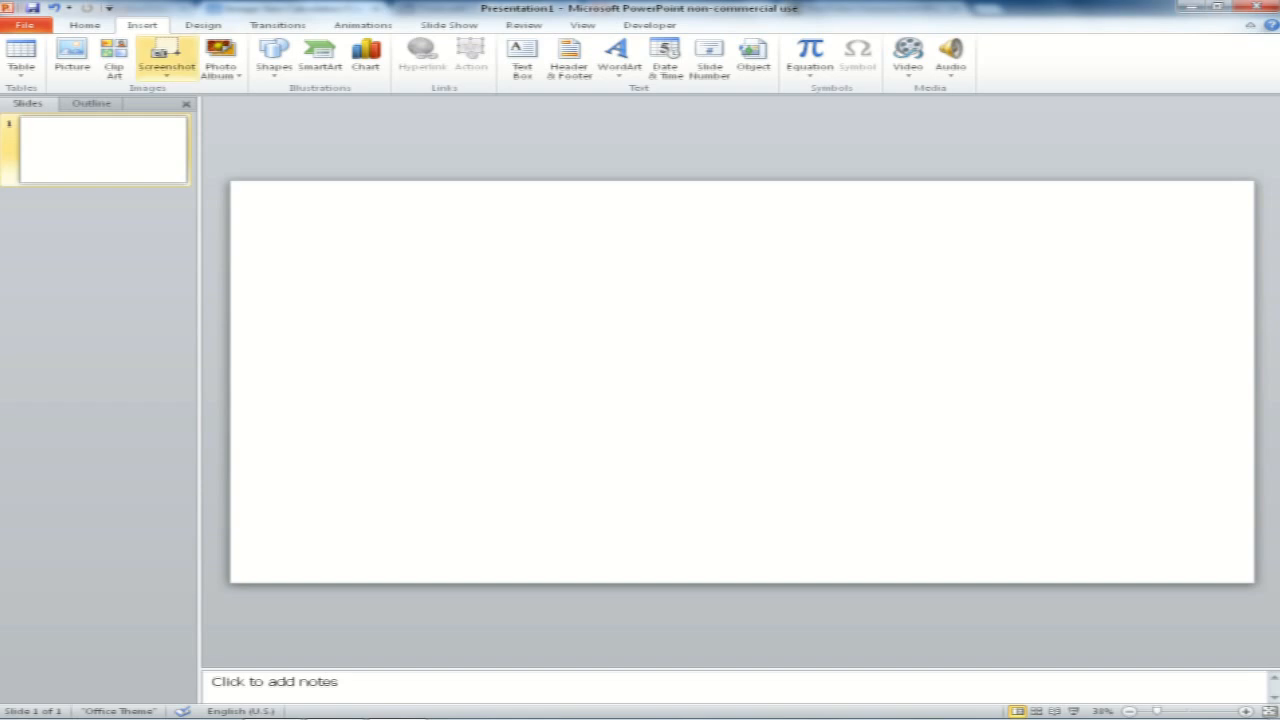
click(72, 56)
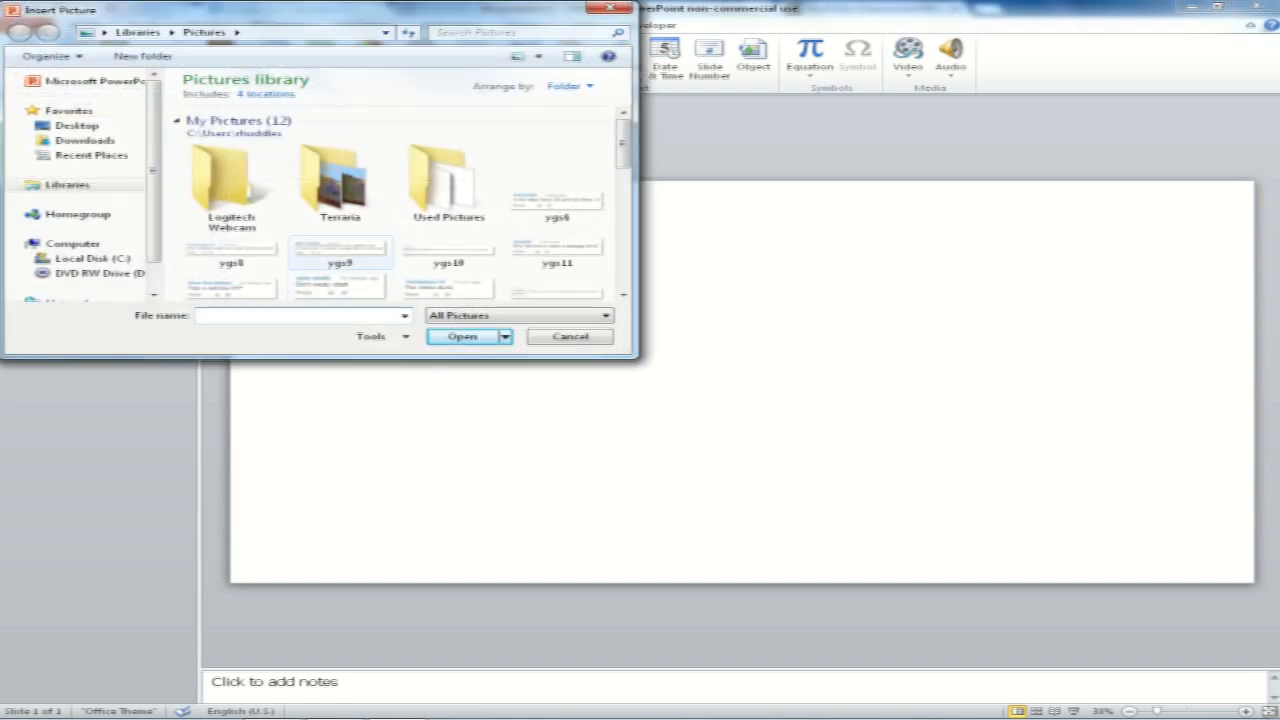
click(84, 140)
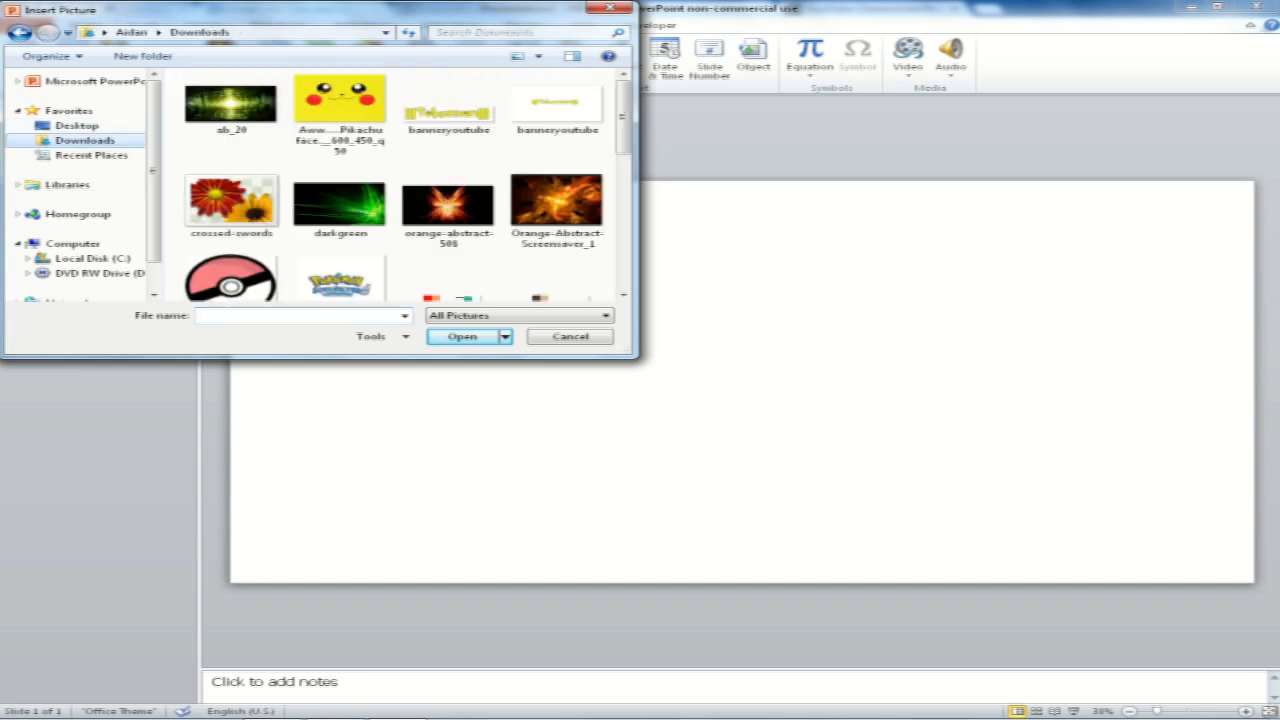
click(556, 204)
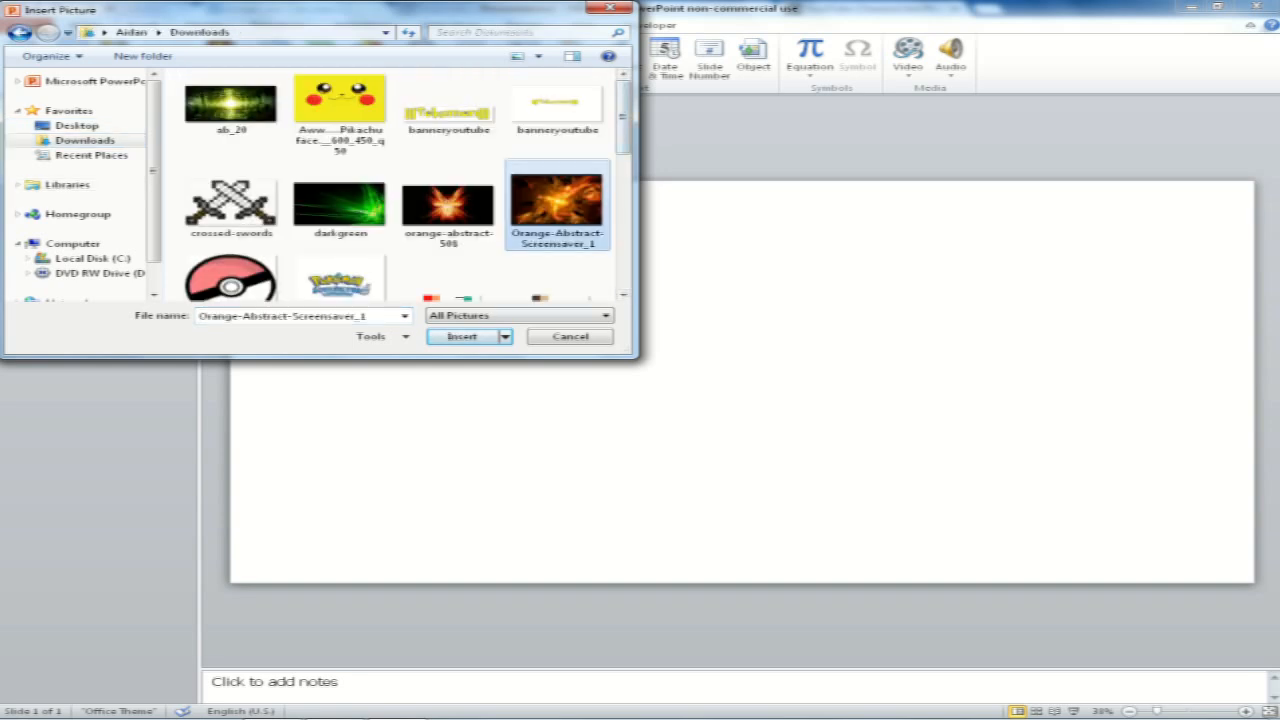
click(462, 336)
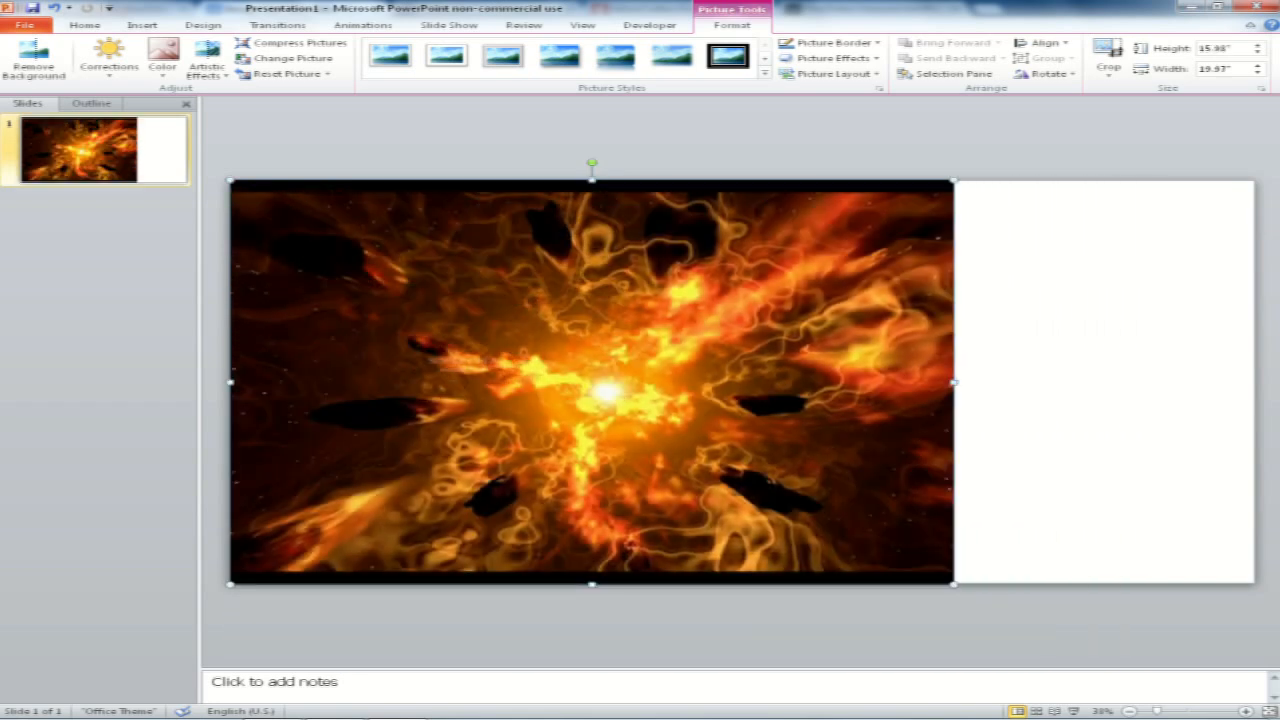
drag(952, 382, 1256, 382)
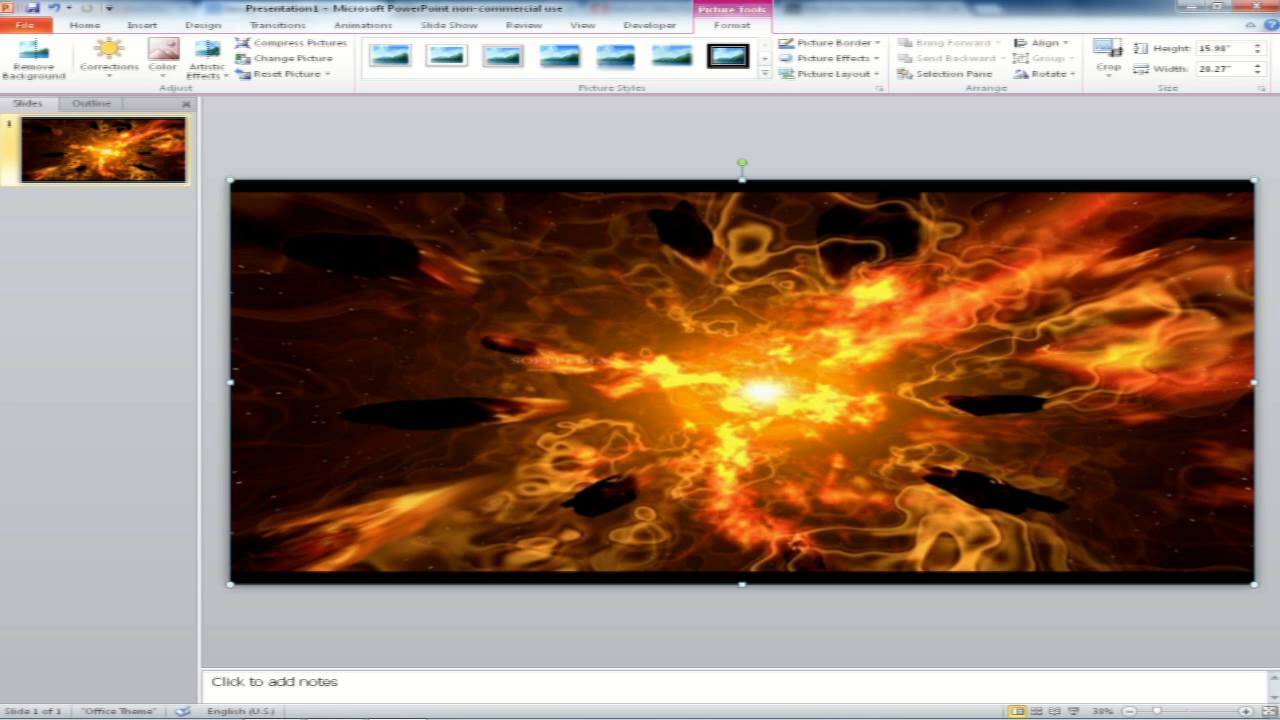
click(142, 24)
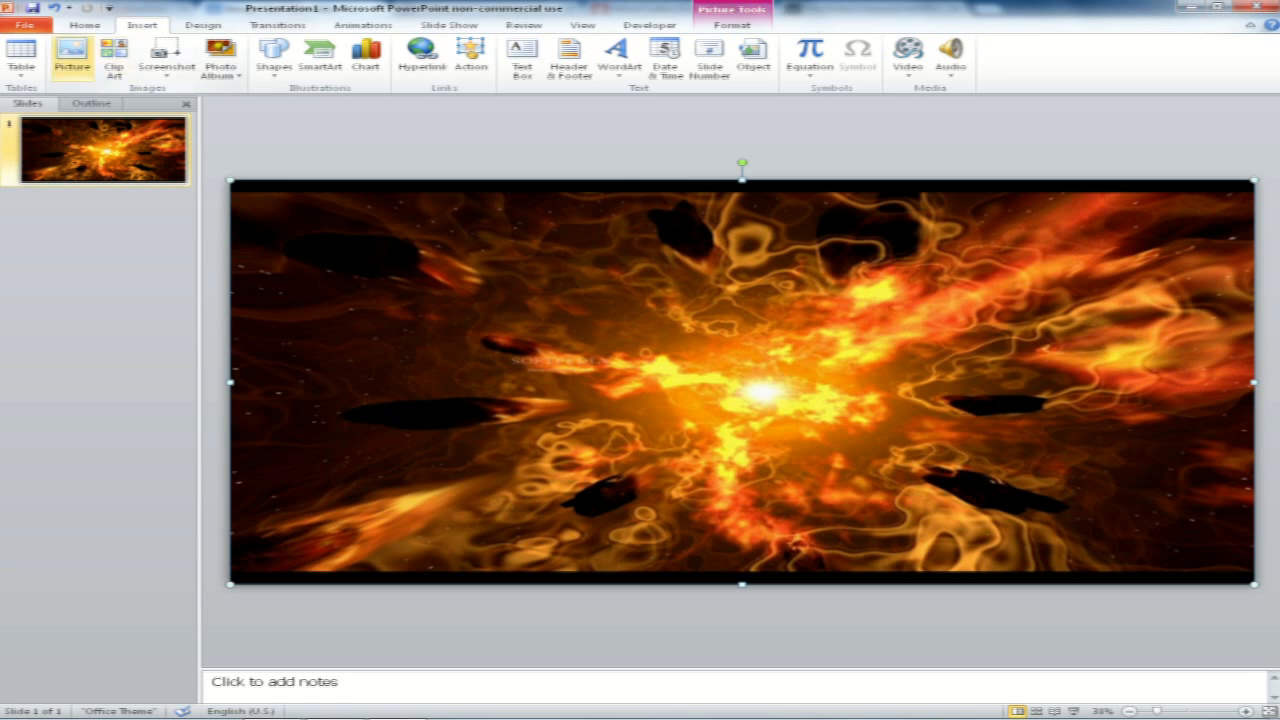
Insert the Triforce wallpaper from Downloads and move it to the centre of the slide
click(72, 52)
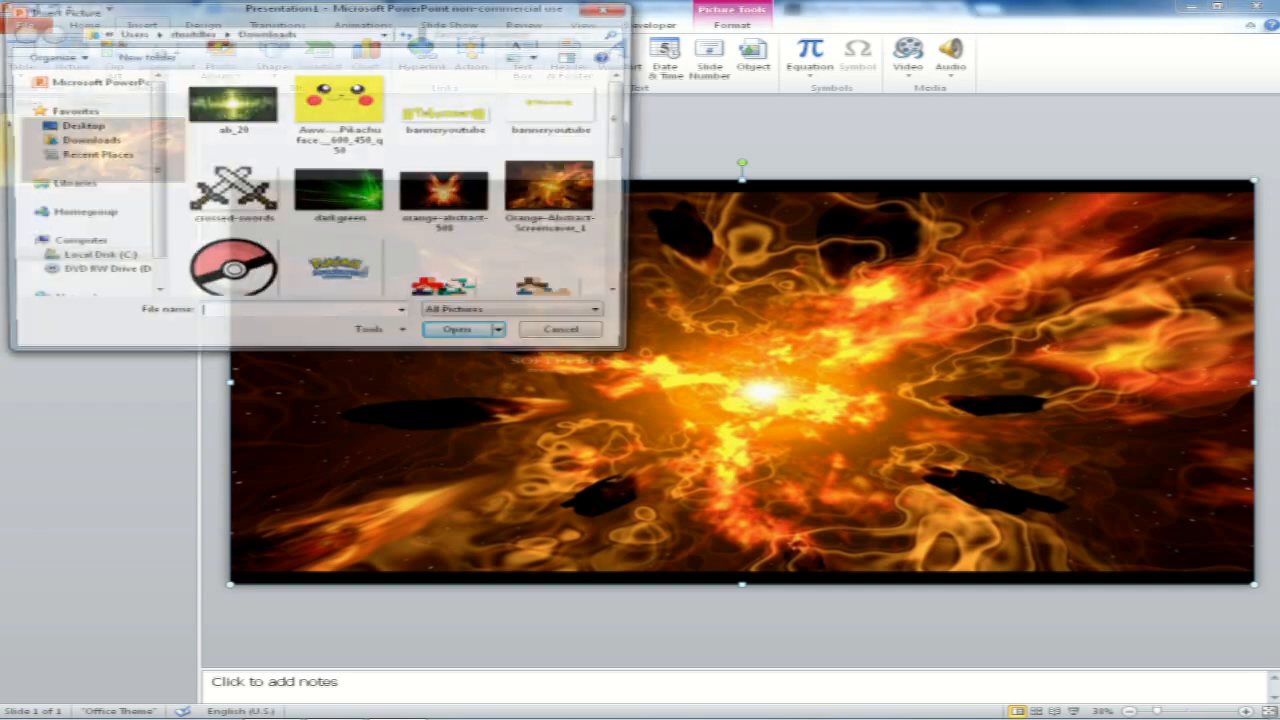
scroll(down, 3)
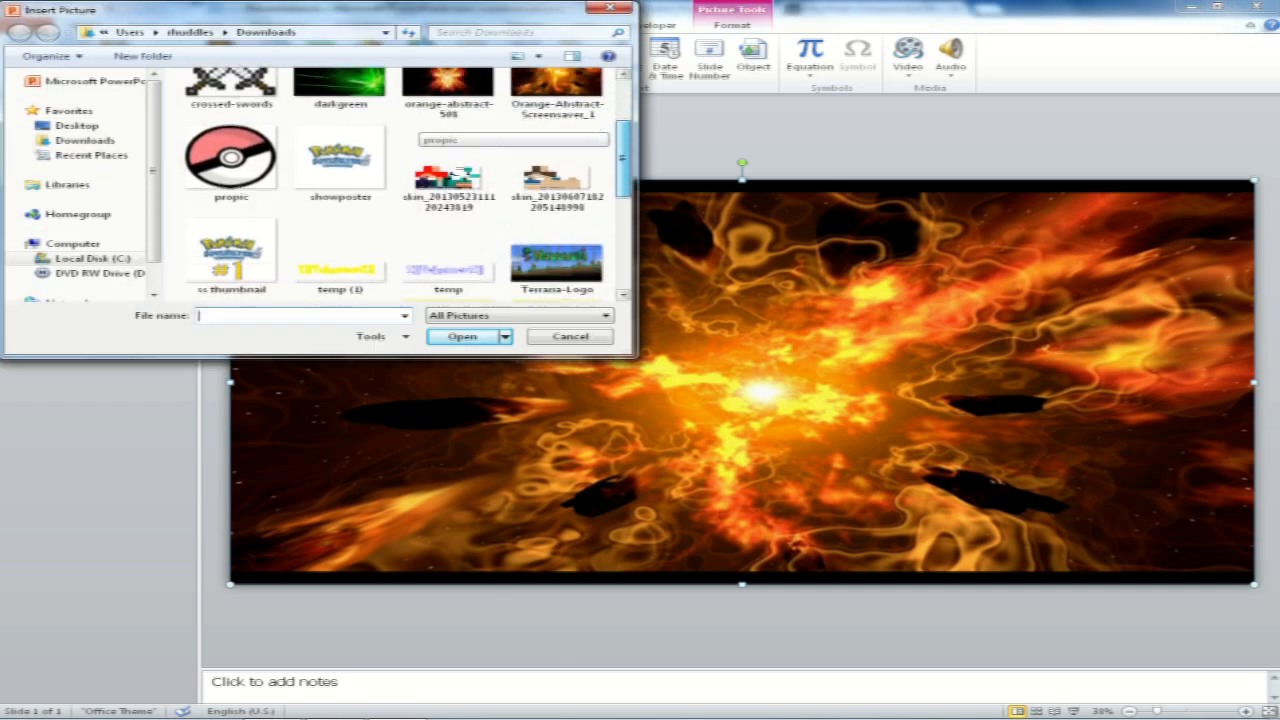
scroll(down, 3)
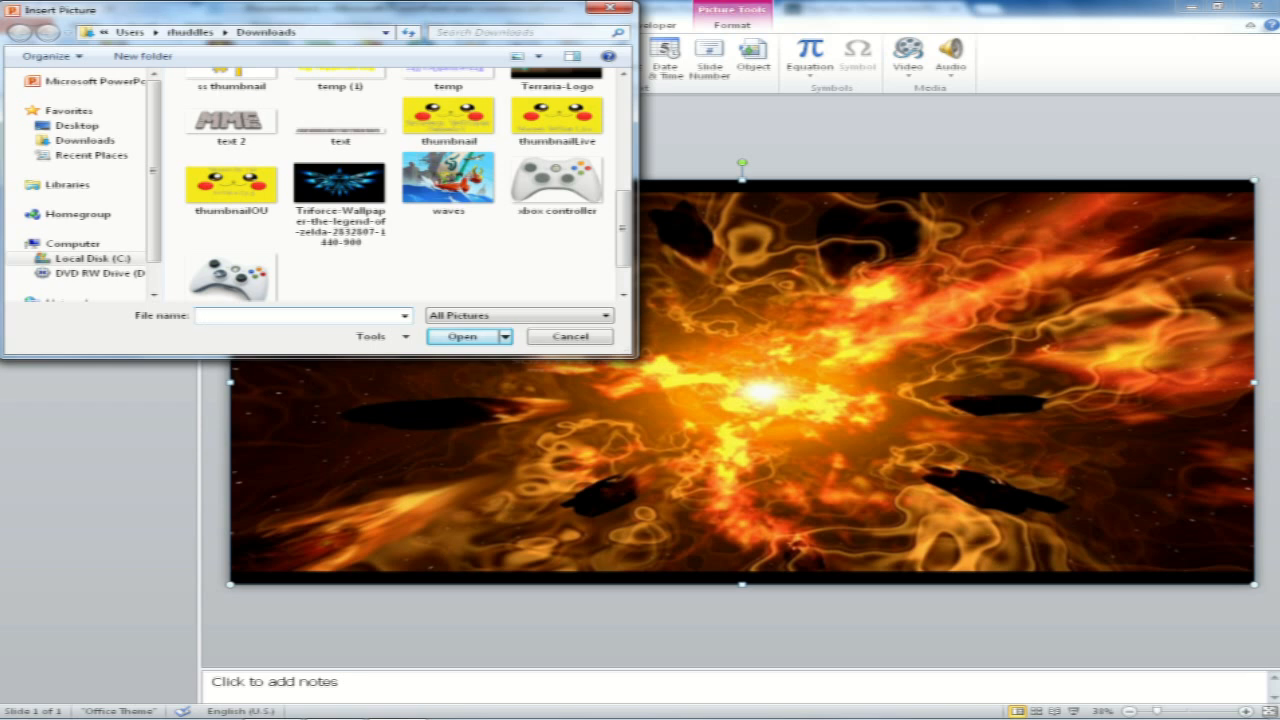
click(340, 184)
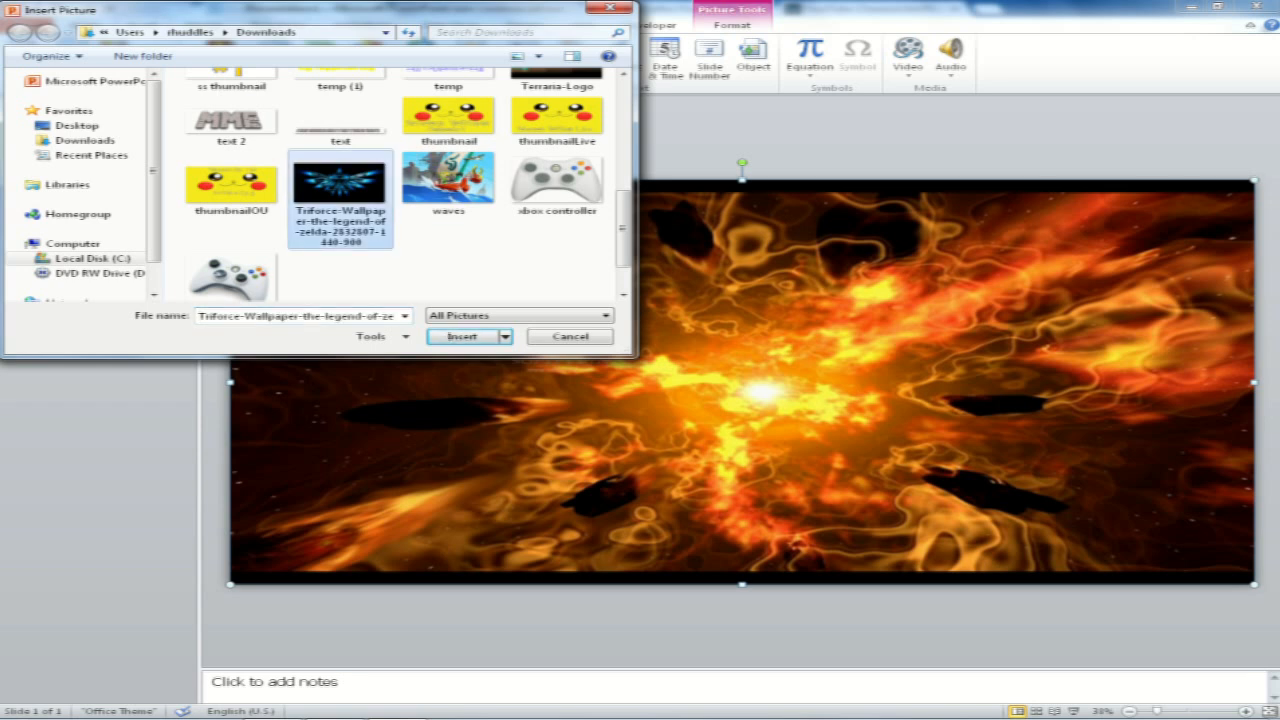
click(462, 336)
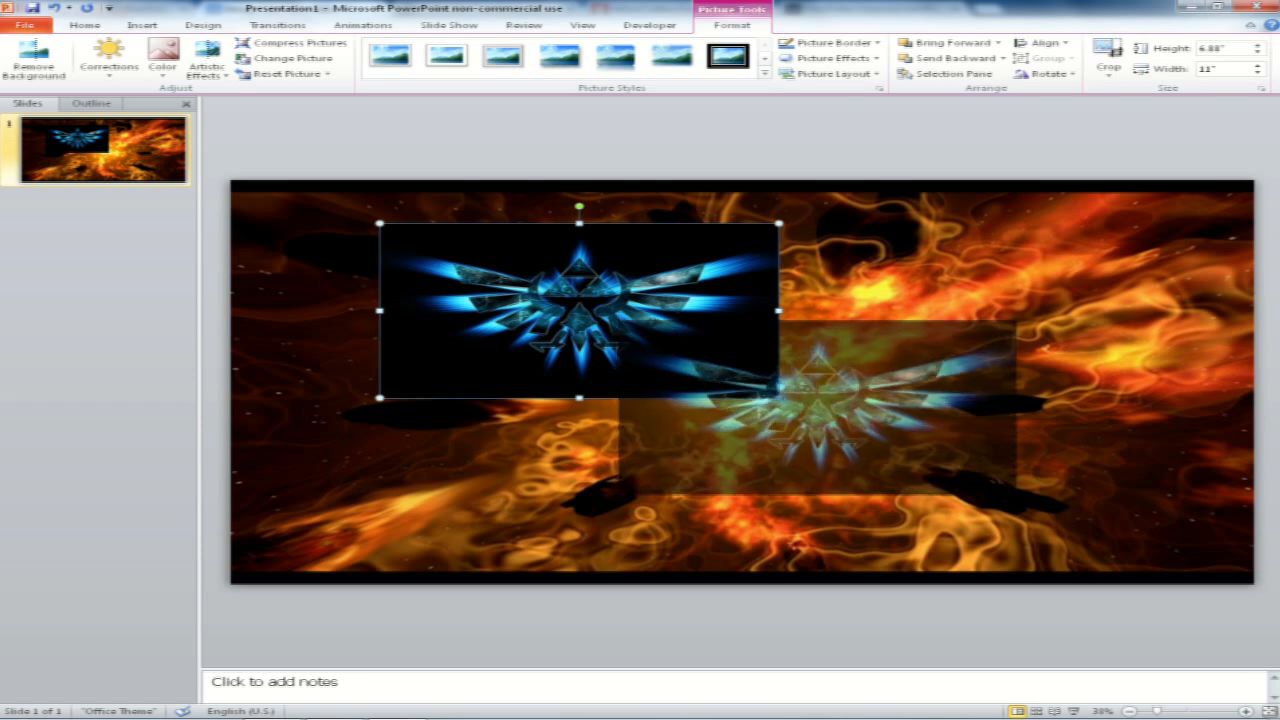
drag(578, 310, 732, 376)
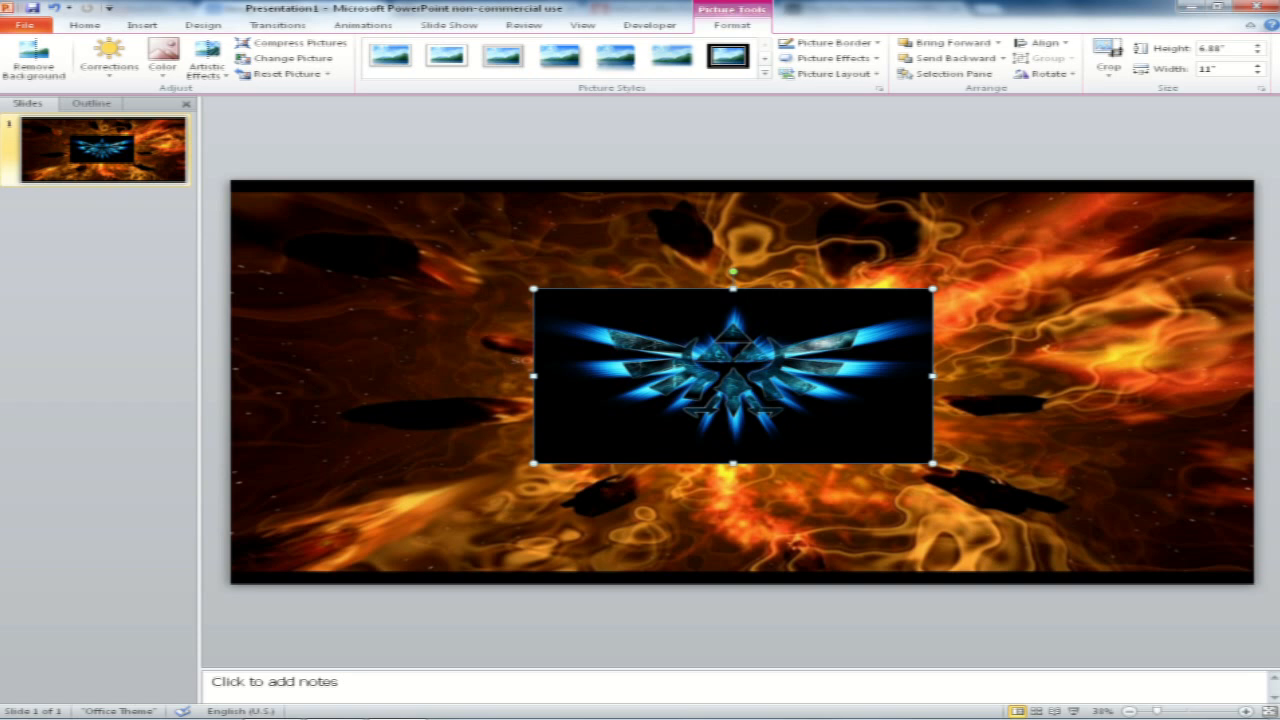
mouse_move(34, 60)
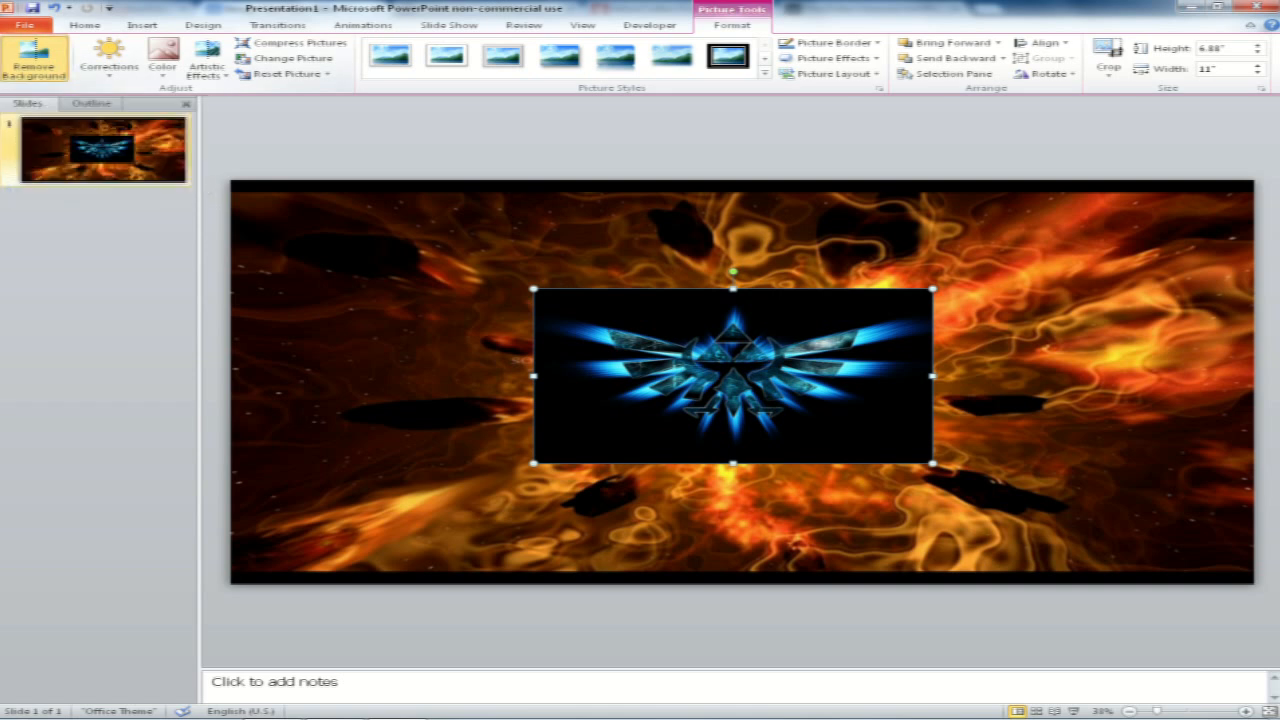
Remove the Triforce picture's dark background, keep the changes, and enlarge the emblem
click(34, 60)
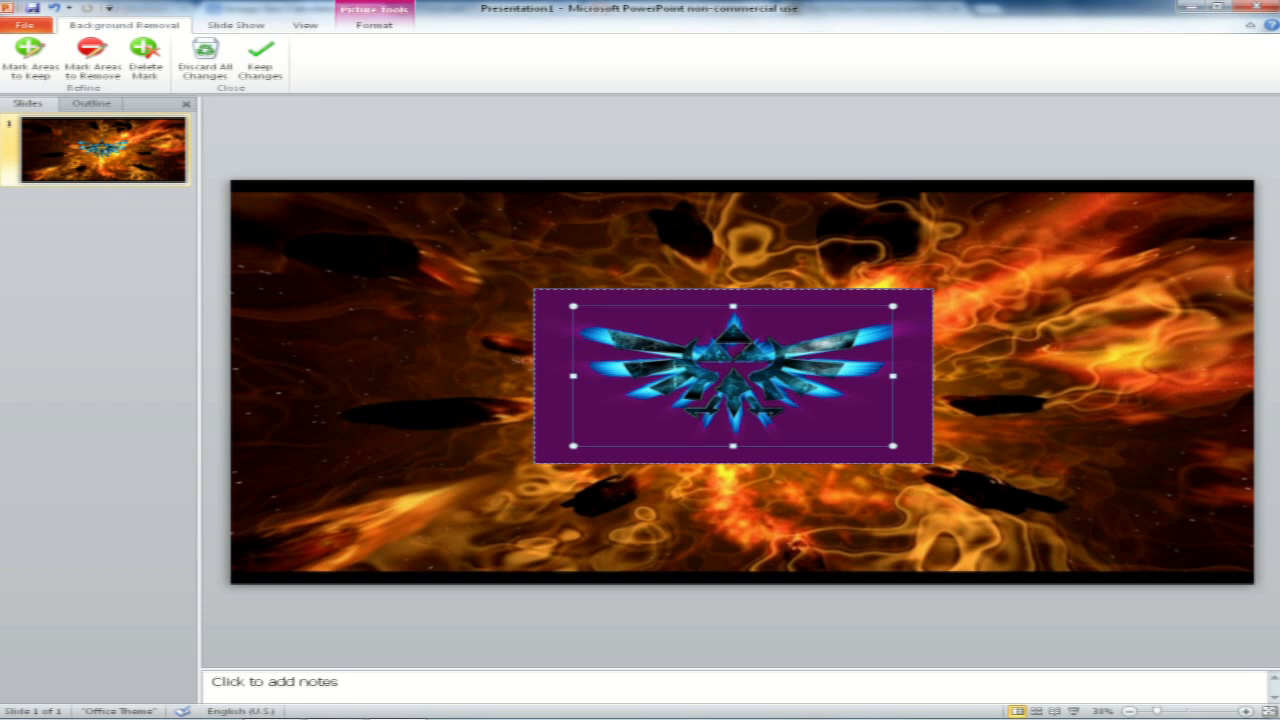
mouse_move(260, 60)
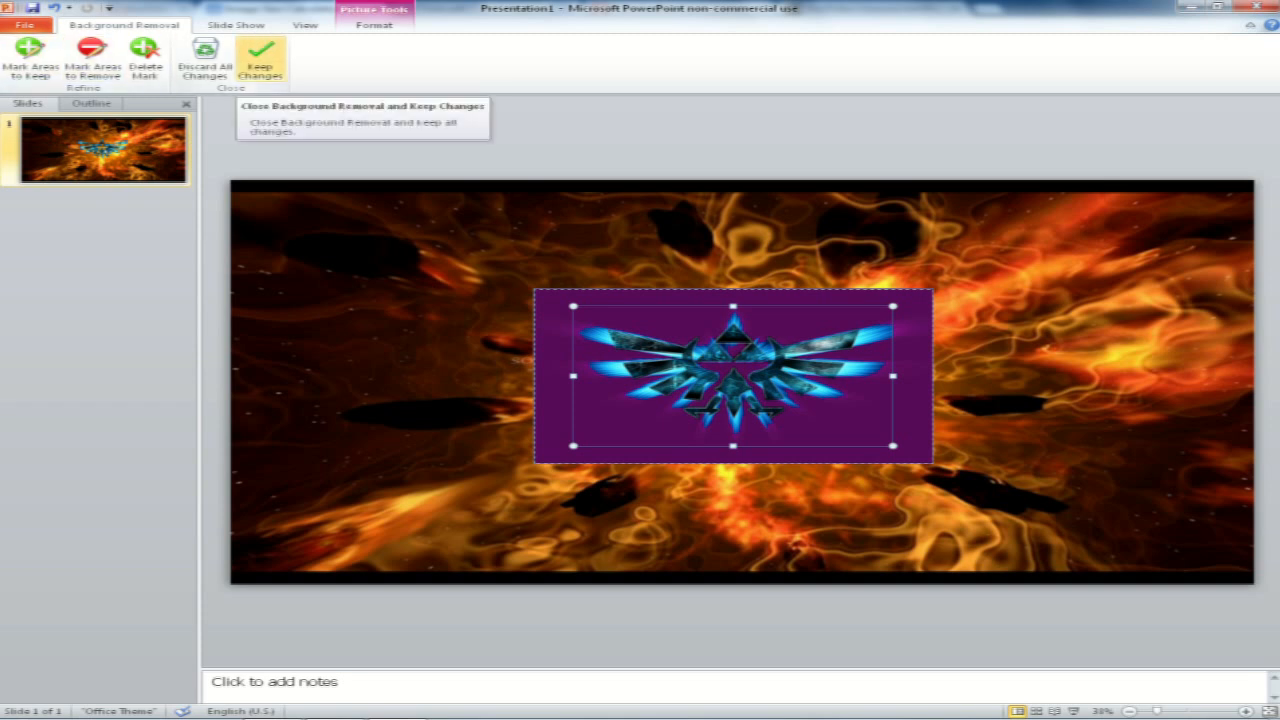
click(260, 58)
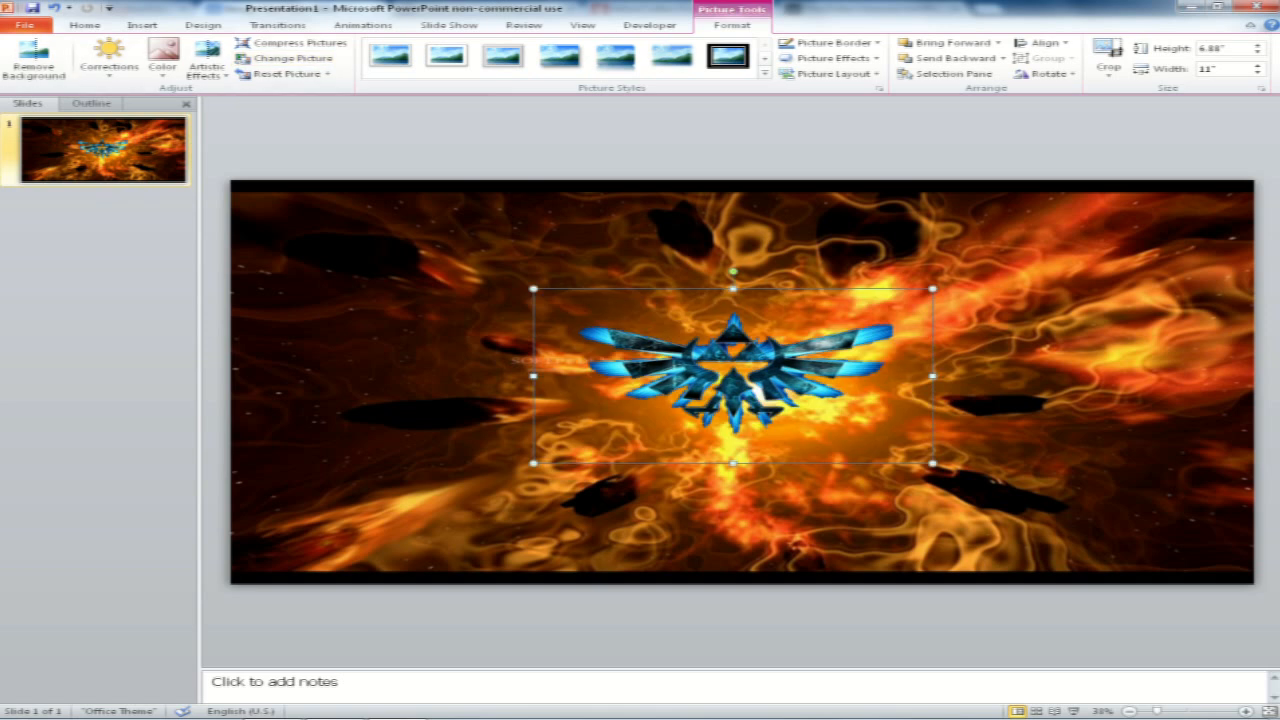
drag(532, 290, 460, 256)
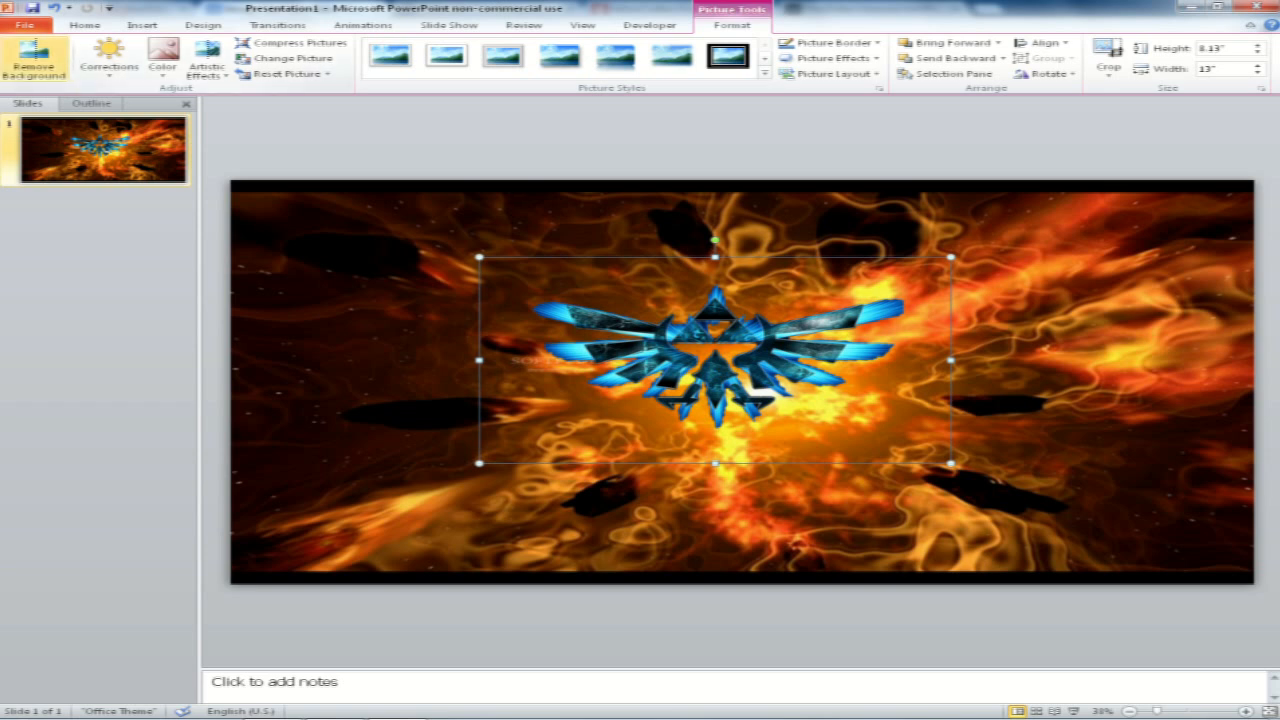
Run Remove Background again on the logo to refine it and keep the result
click(34, 60)
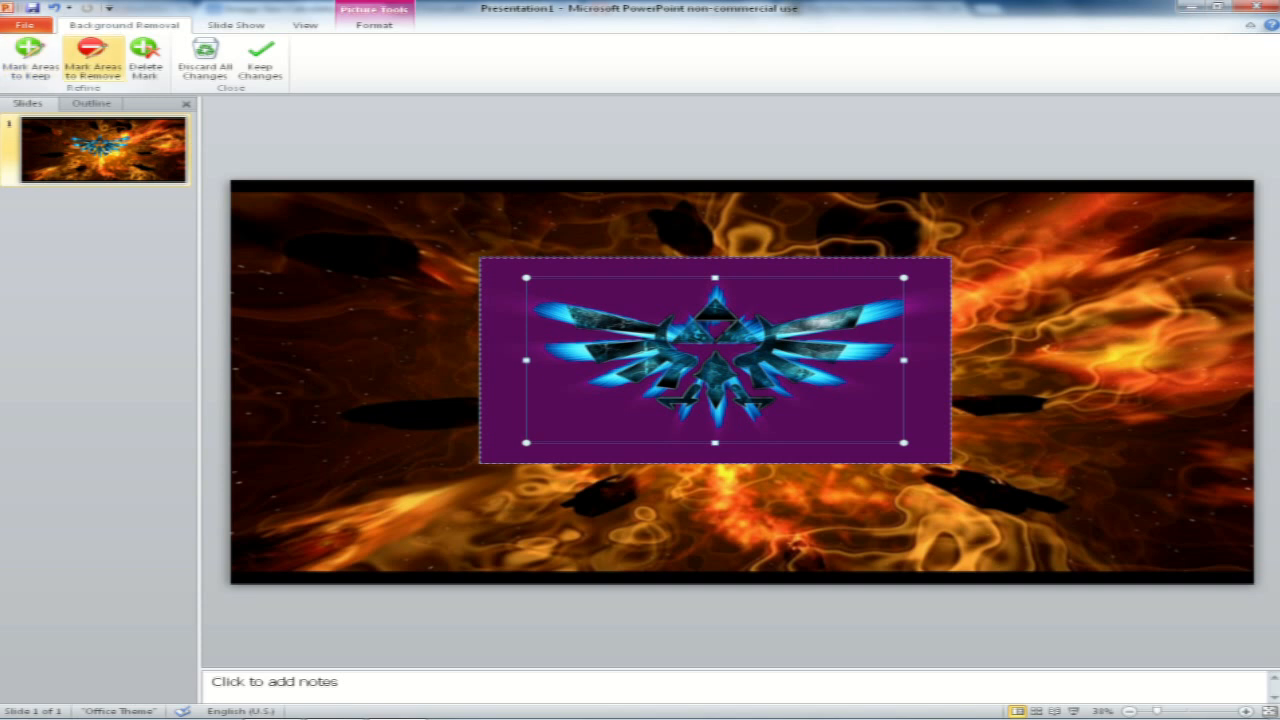
mouse_move(28, 60)
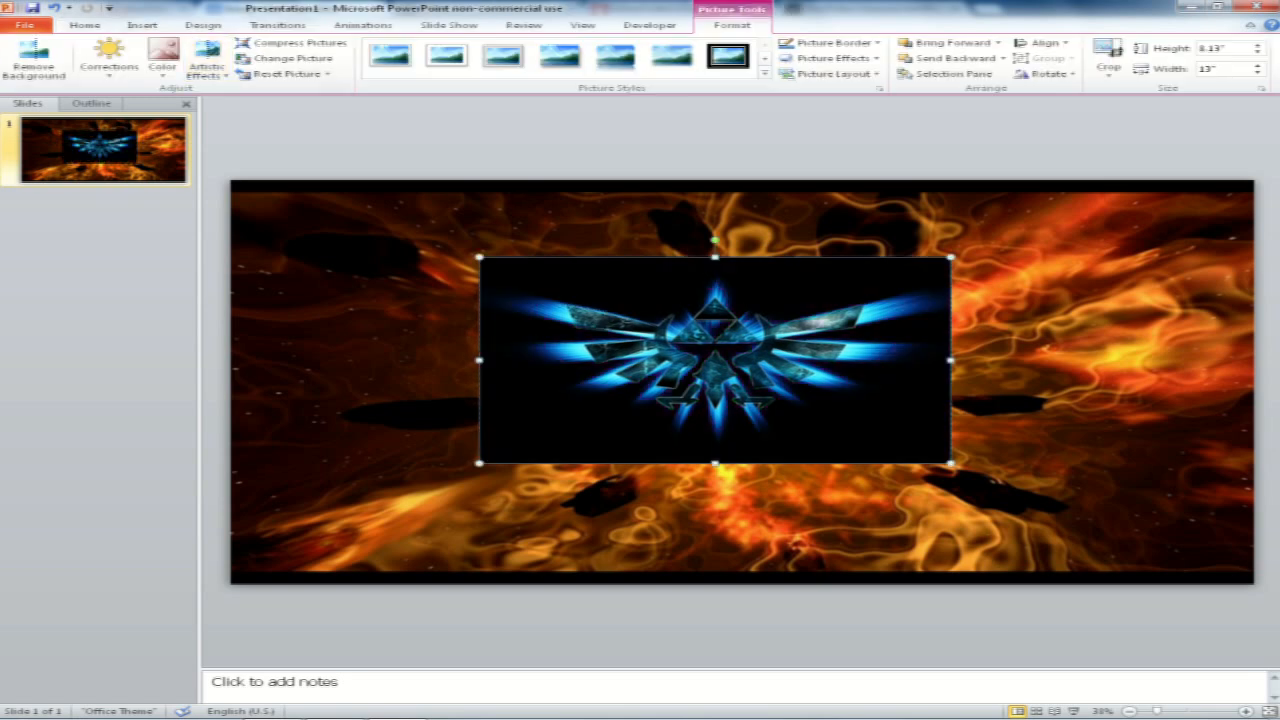
click(34, 58)
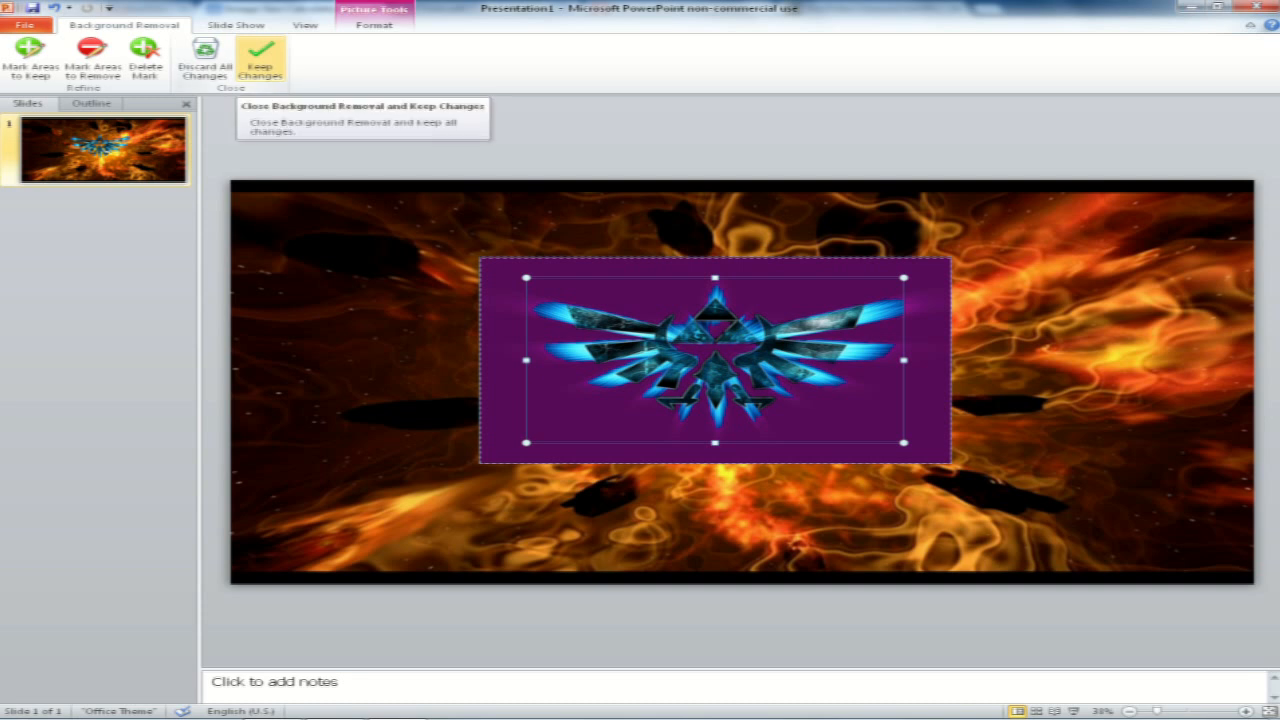
click(260, 58)
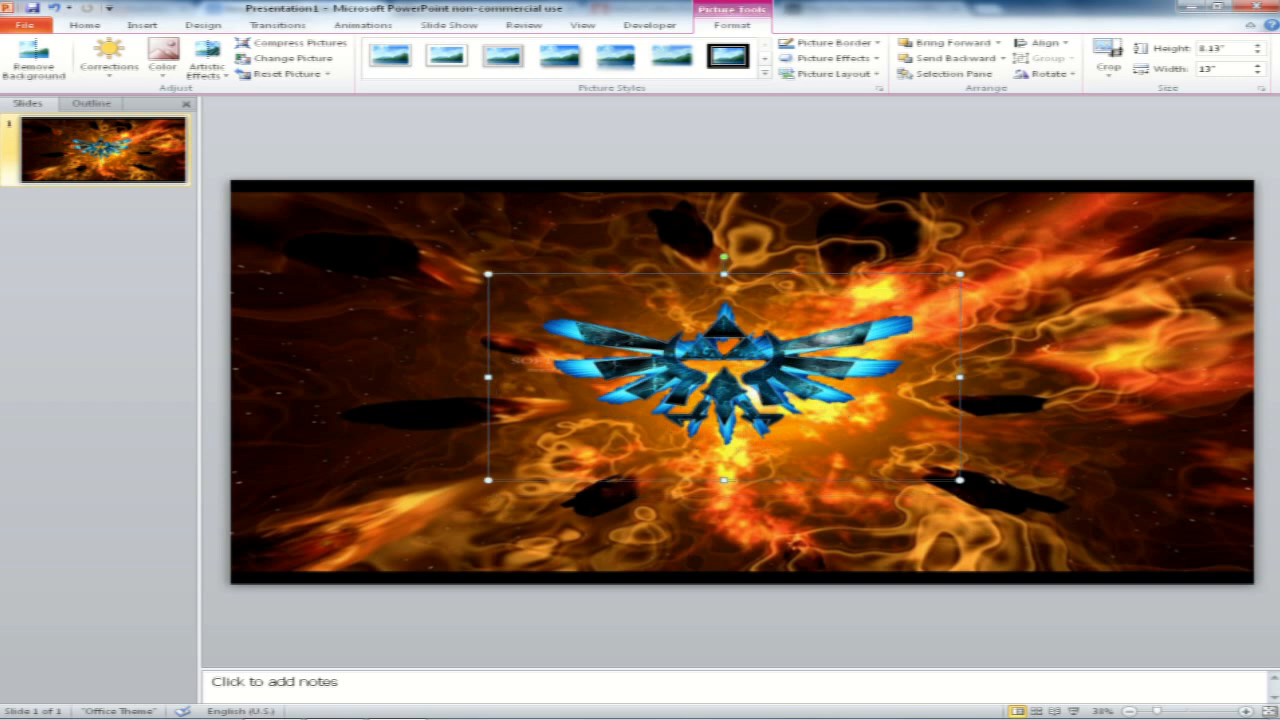
Flip through the Insert and Home ribbons, then switch to the YouTube channel page in Chrome
click(144, 24)
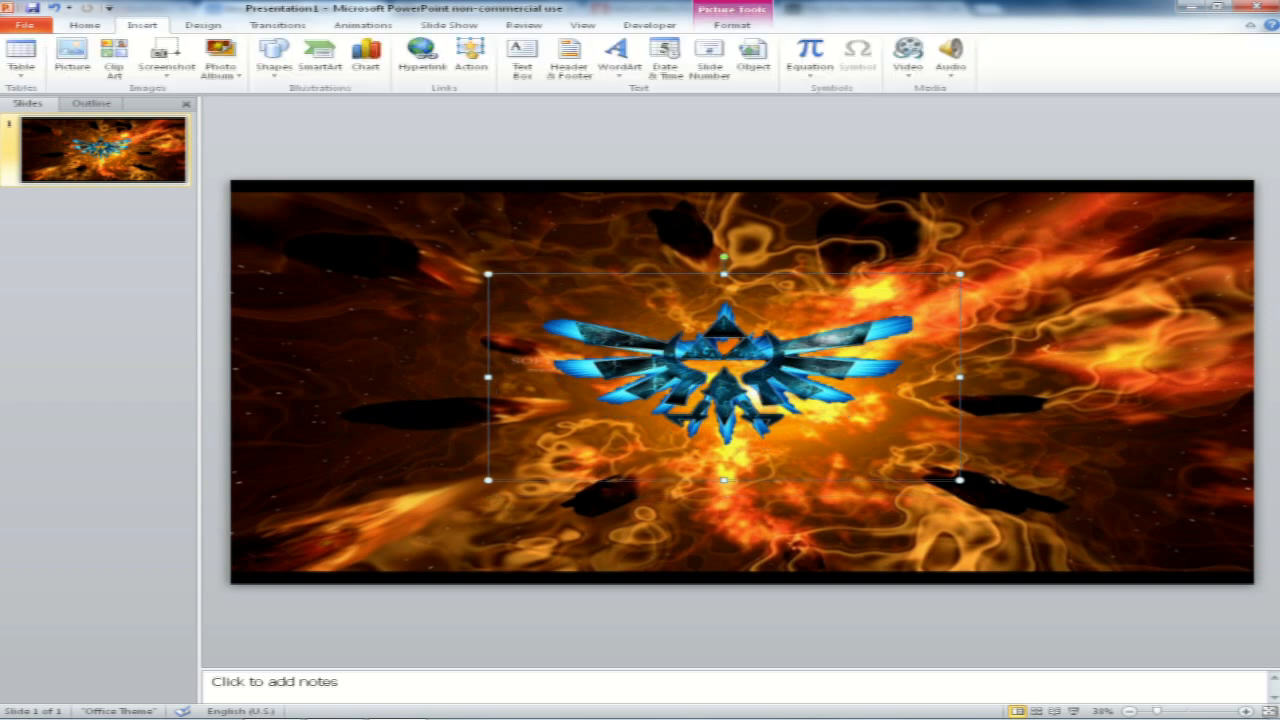
click(84, 24)
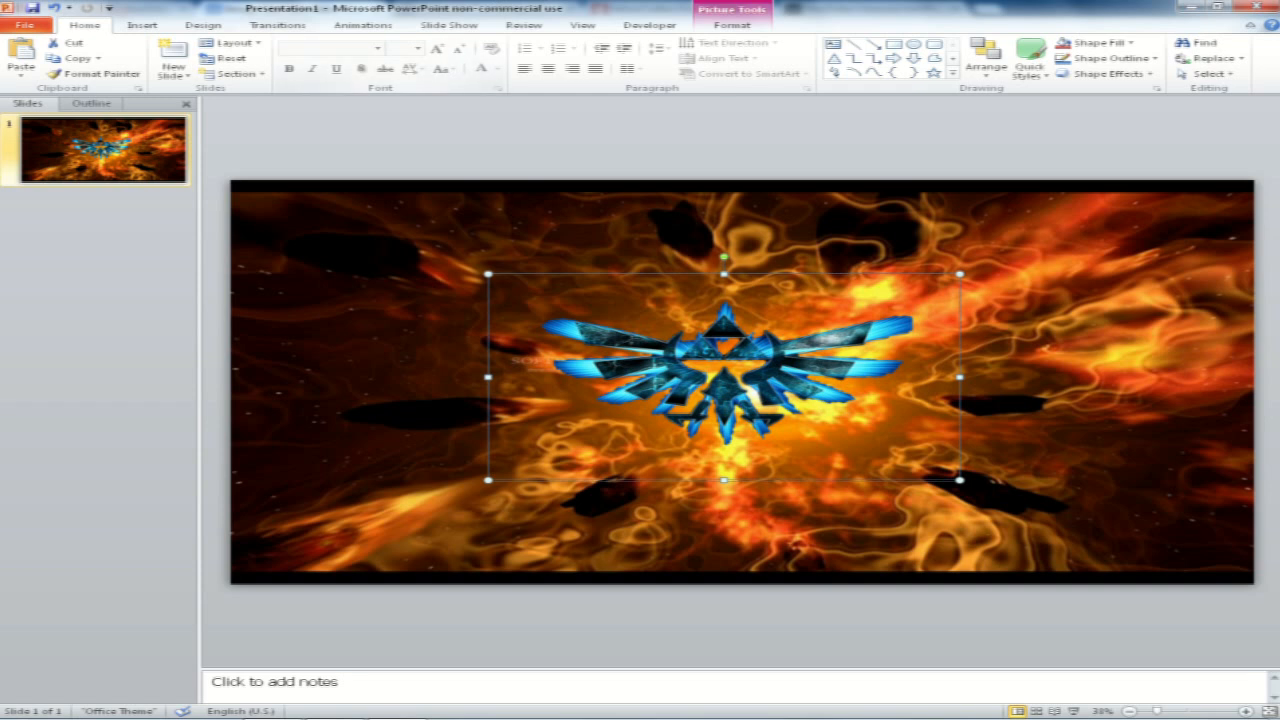
click(140, 24)
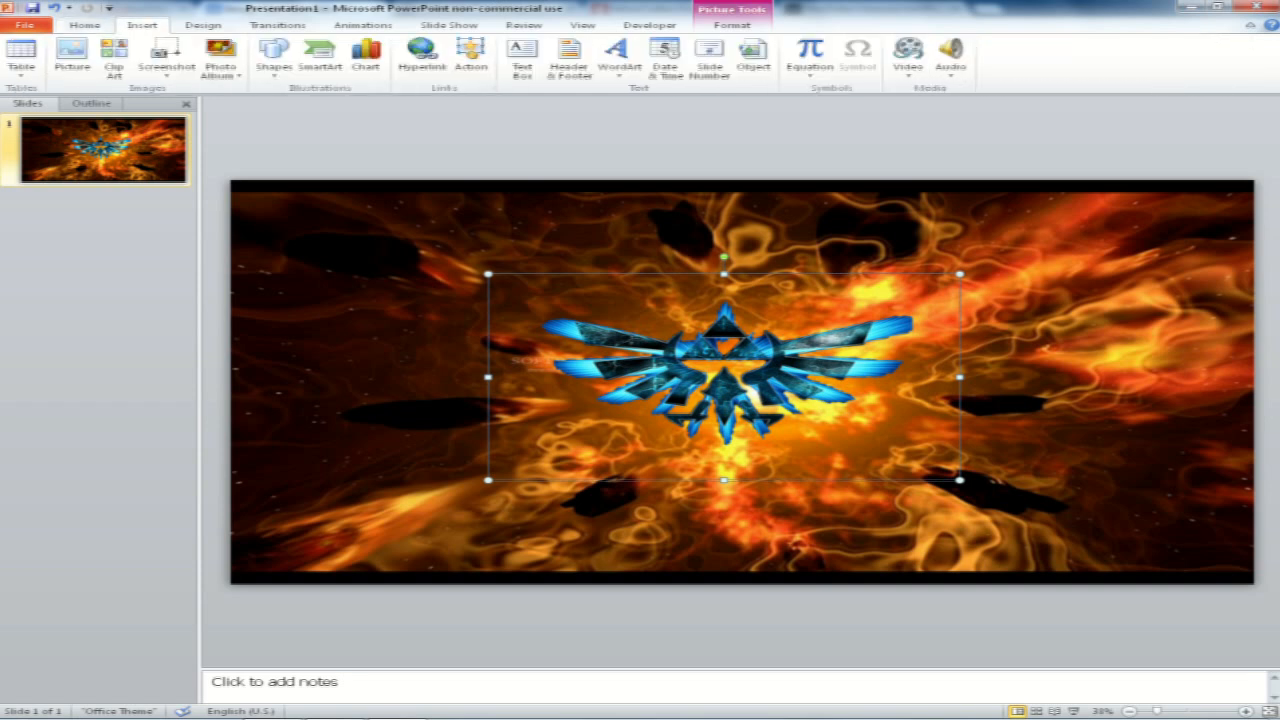
click(520, 56)
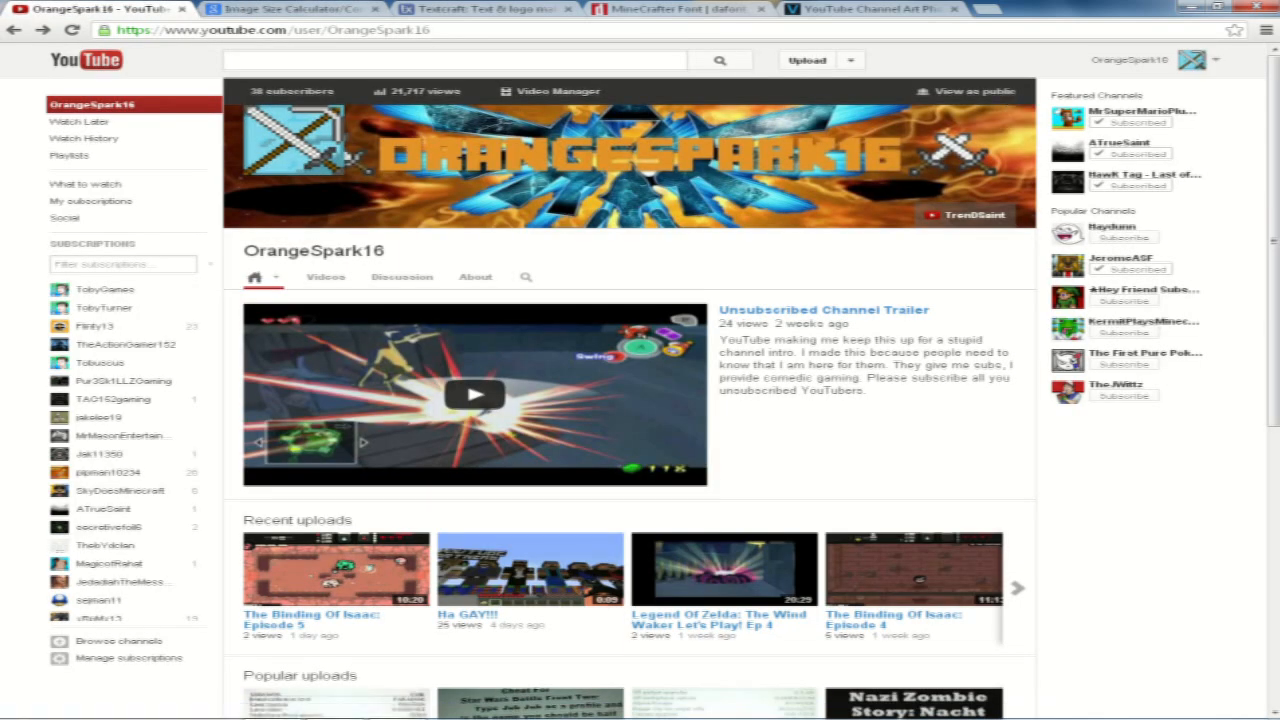
Download the MineCrafter font zip from dafont and open the downloaded archive
click(680, 8)
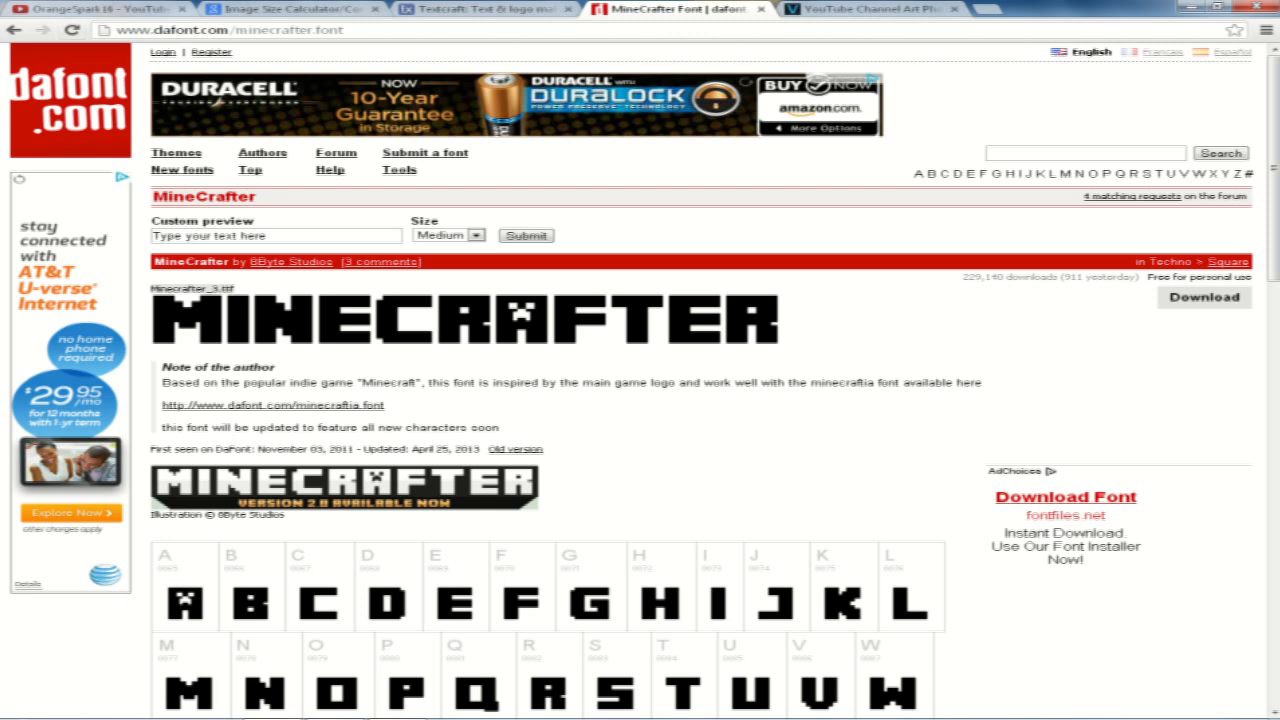
scroll(down, 3)
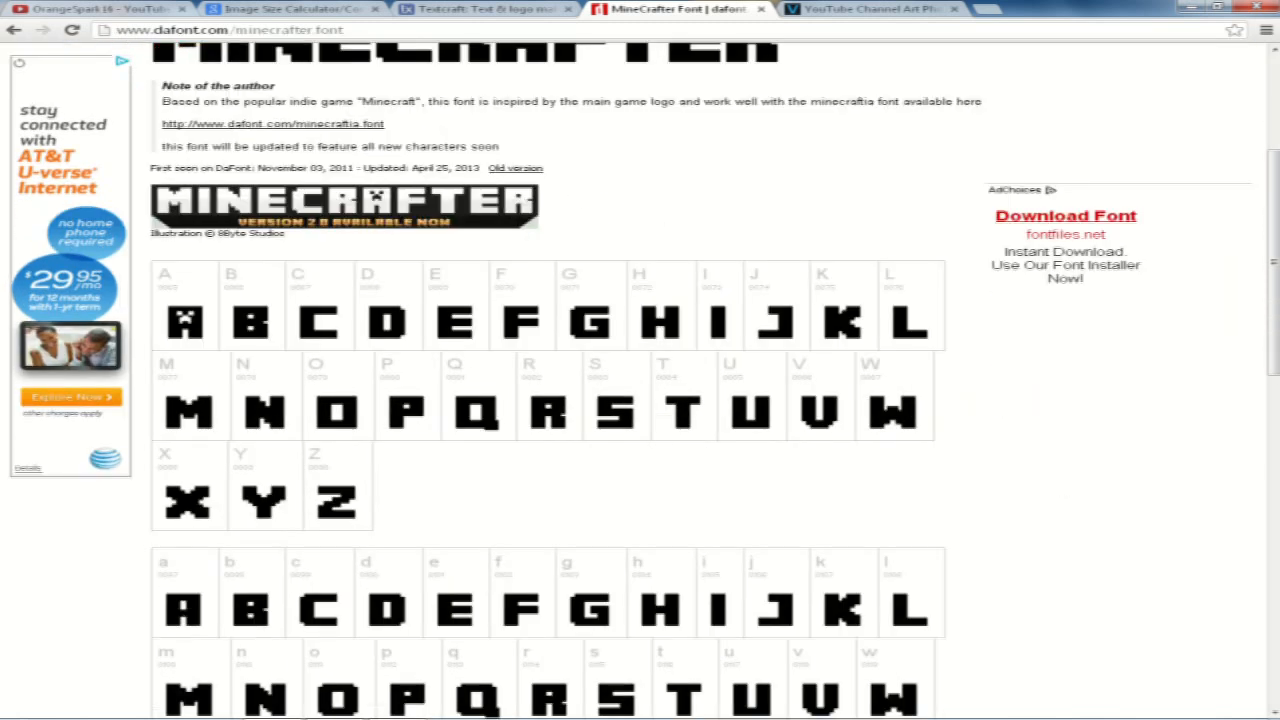
scroll(down, 3)
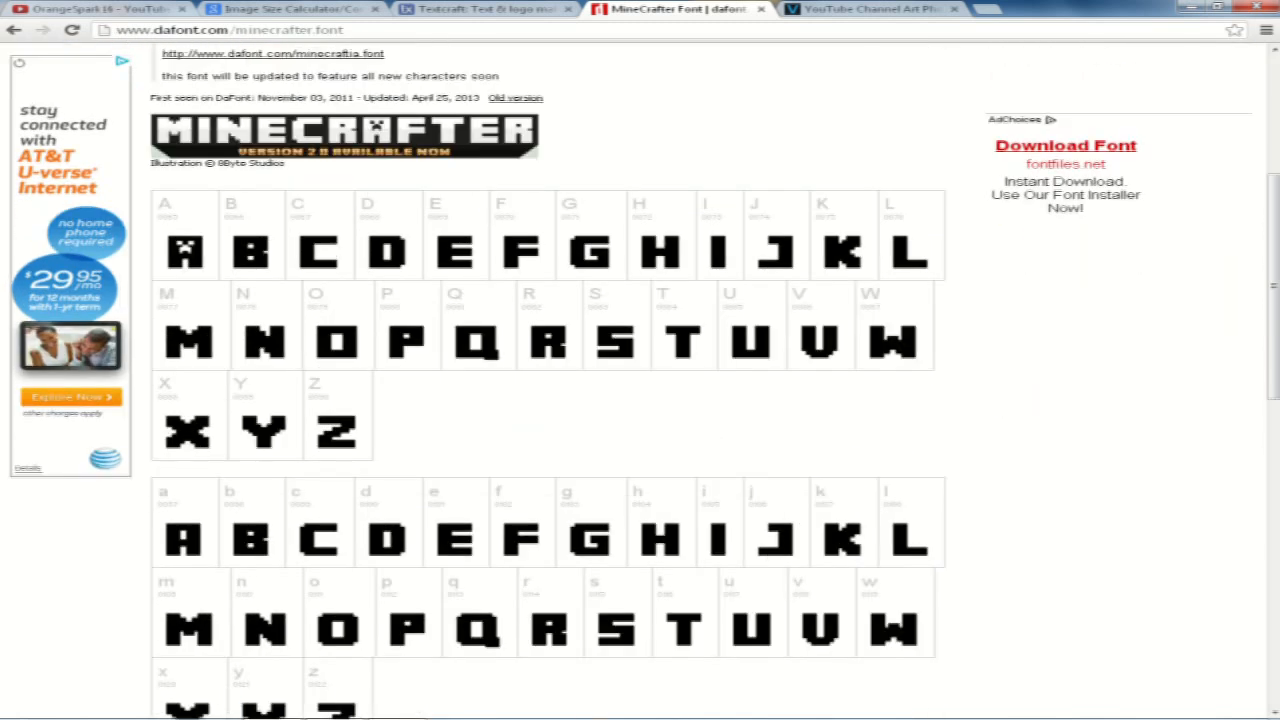
scroll(up, 3)
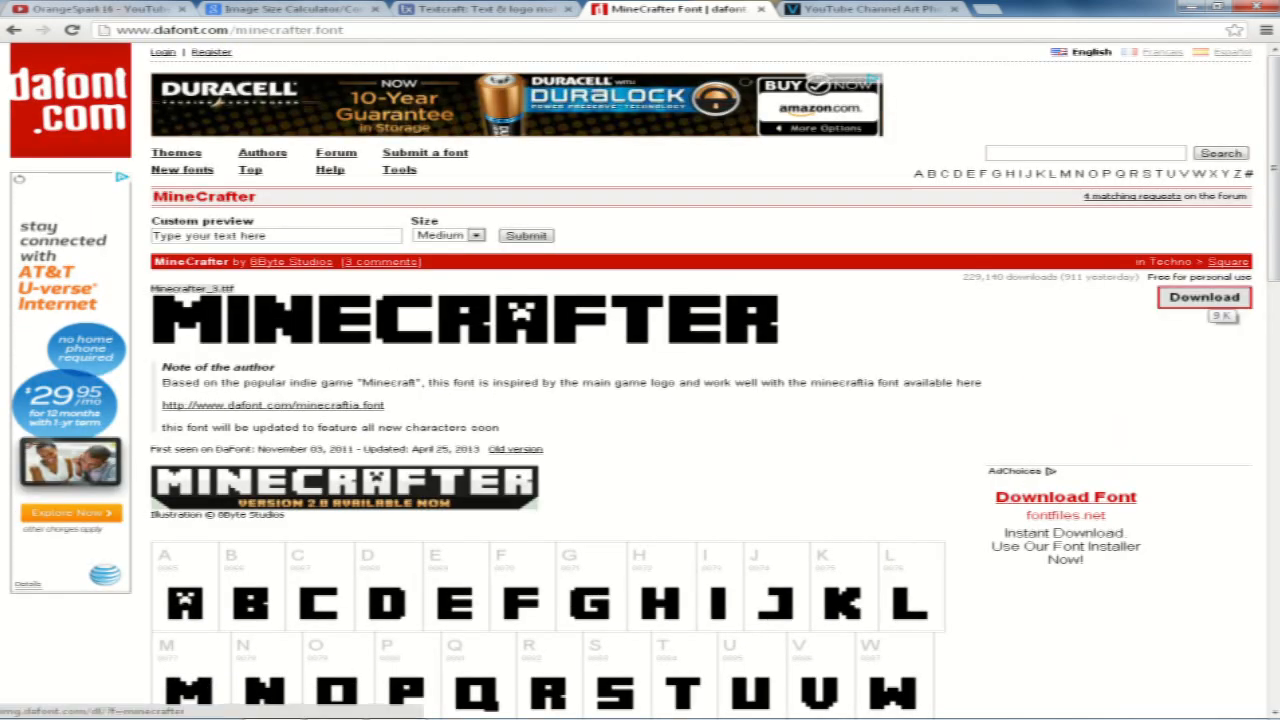
click(1204, 296)
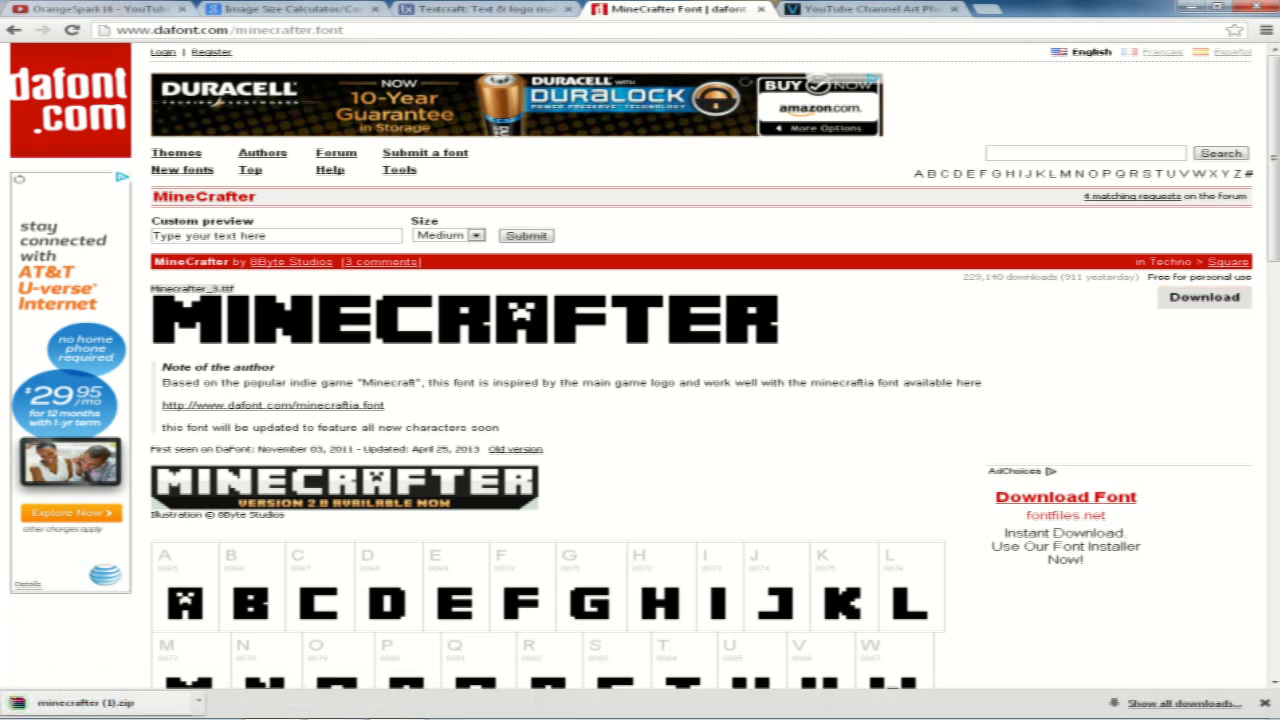
click(100, 700)
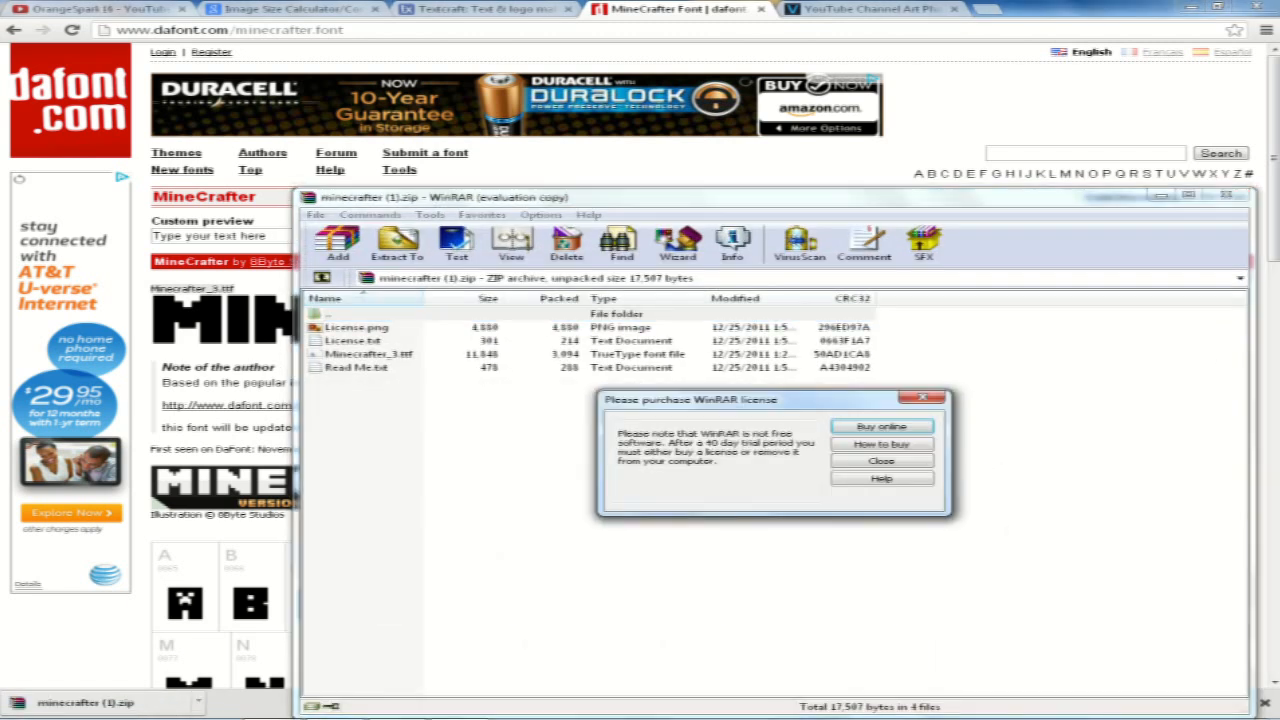
Dismiss the WinRAR nag, search Start for 'fonts', and drag the MineCrafter font into the Fonts folder
click(880, 460)
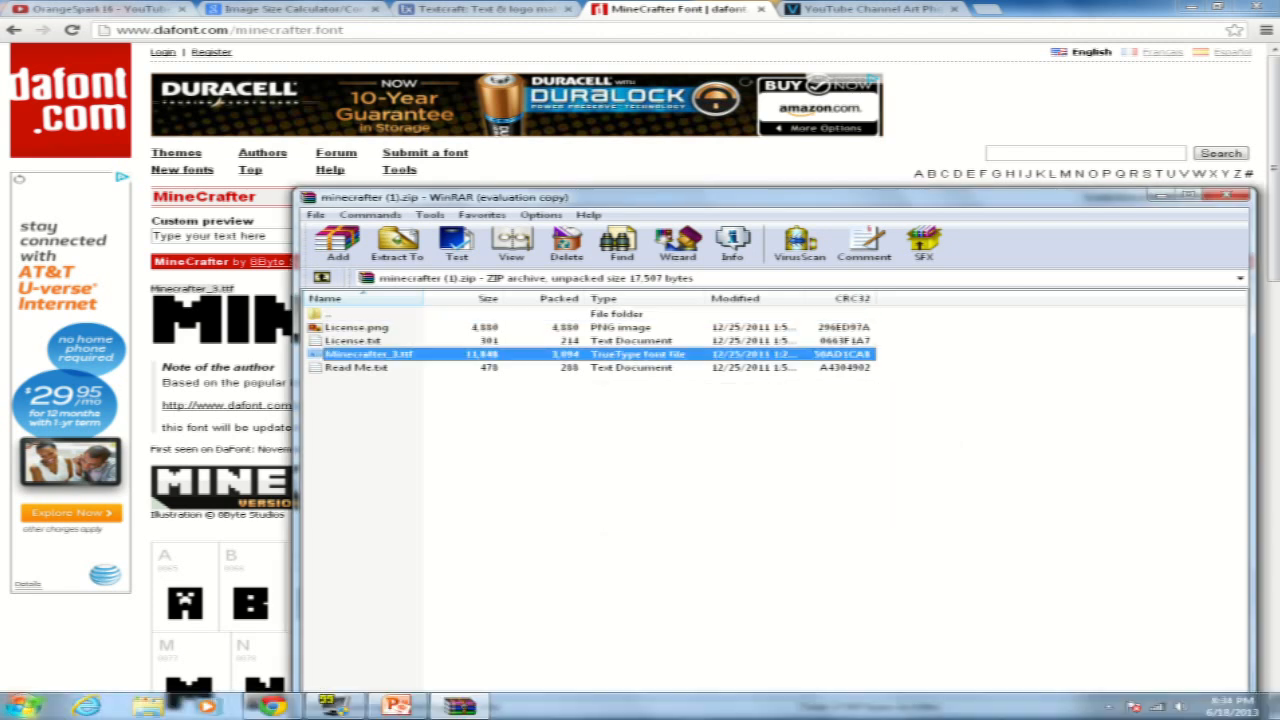
click(20, 708)
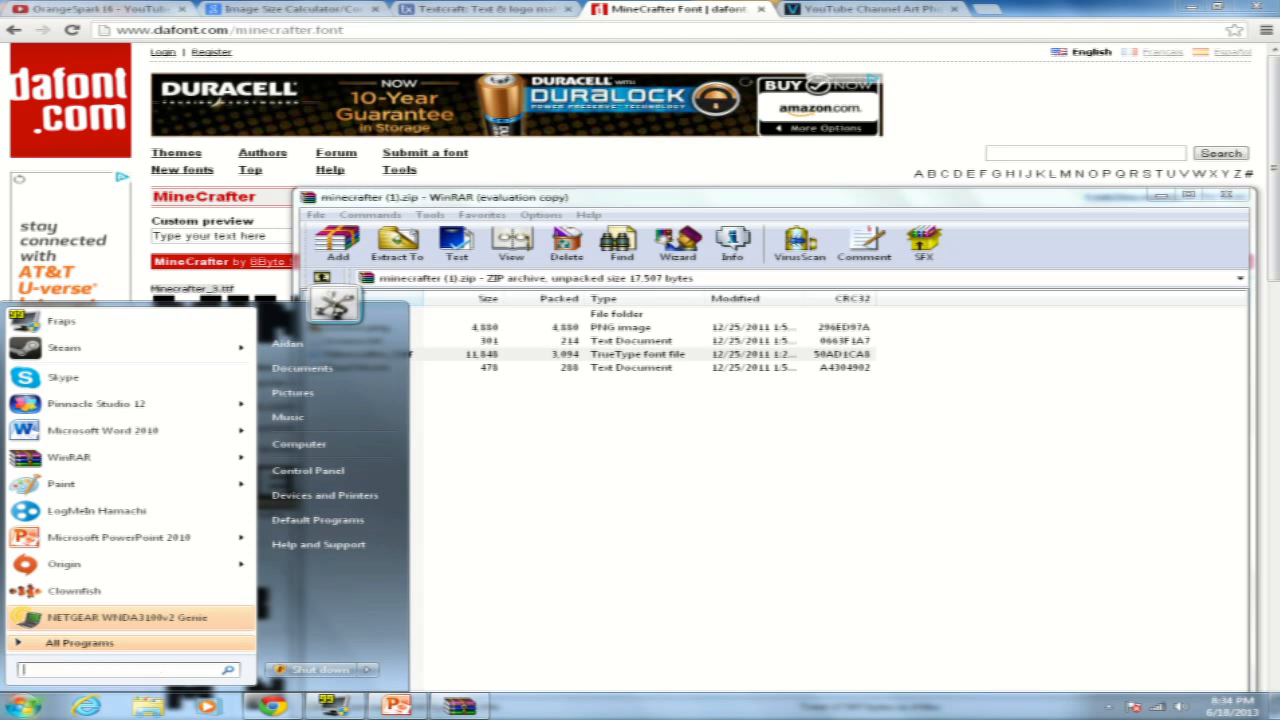
text(fonts)
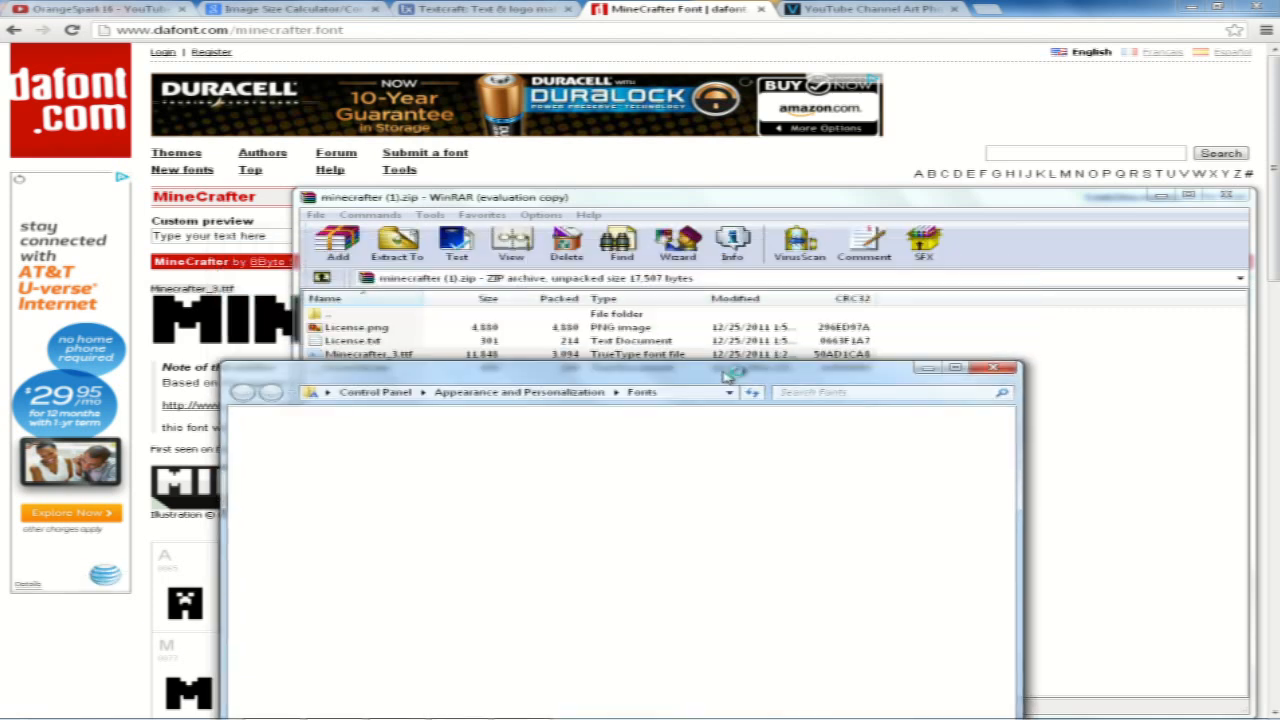
drag(620, 390, 660, 432)
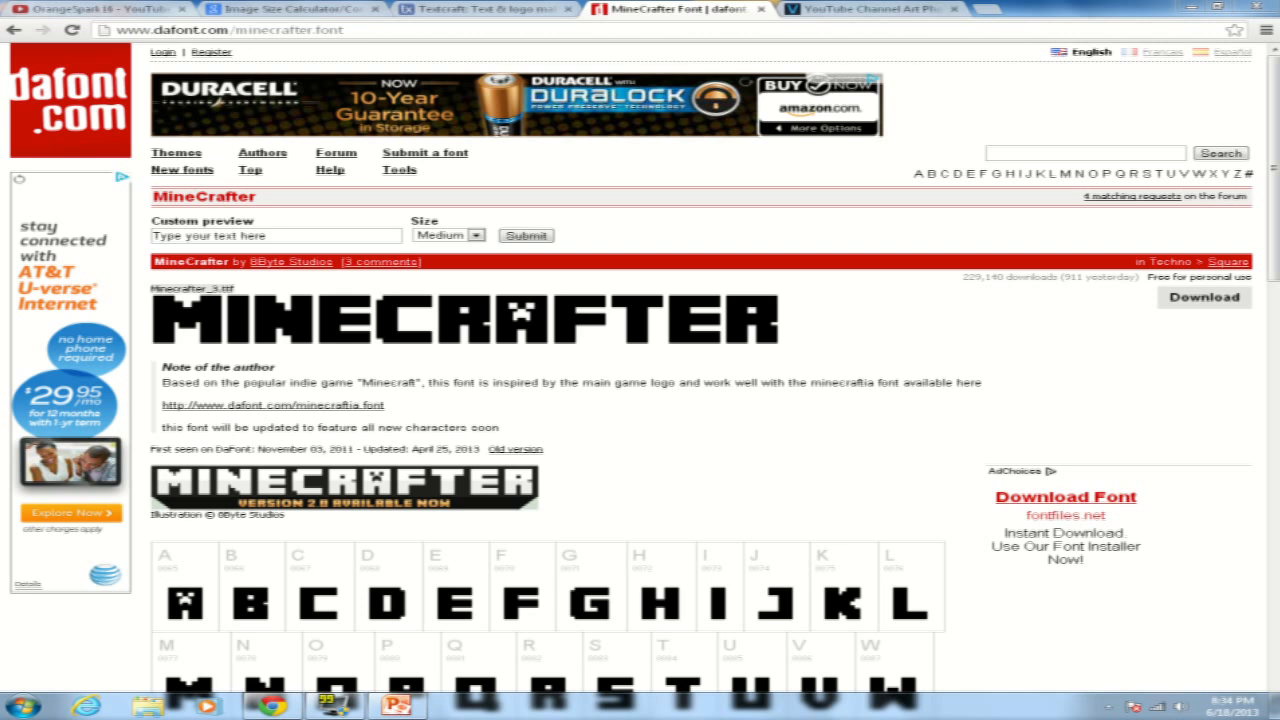
Type ORANGESPARK16 in MineCrafter 3 font and make the channel name much larger
click(396, 704)
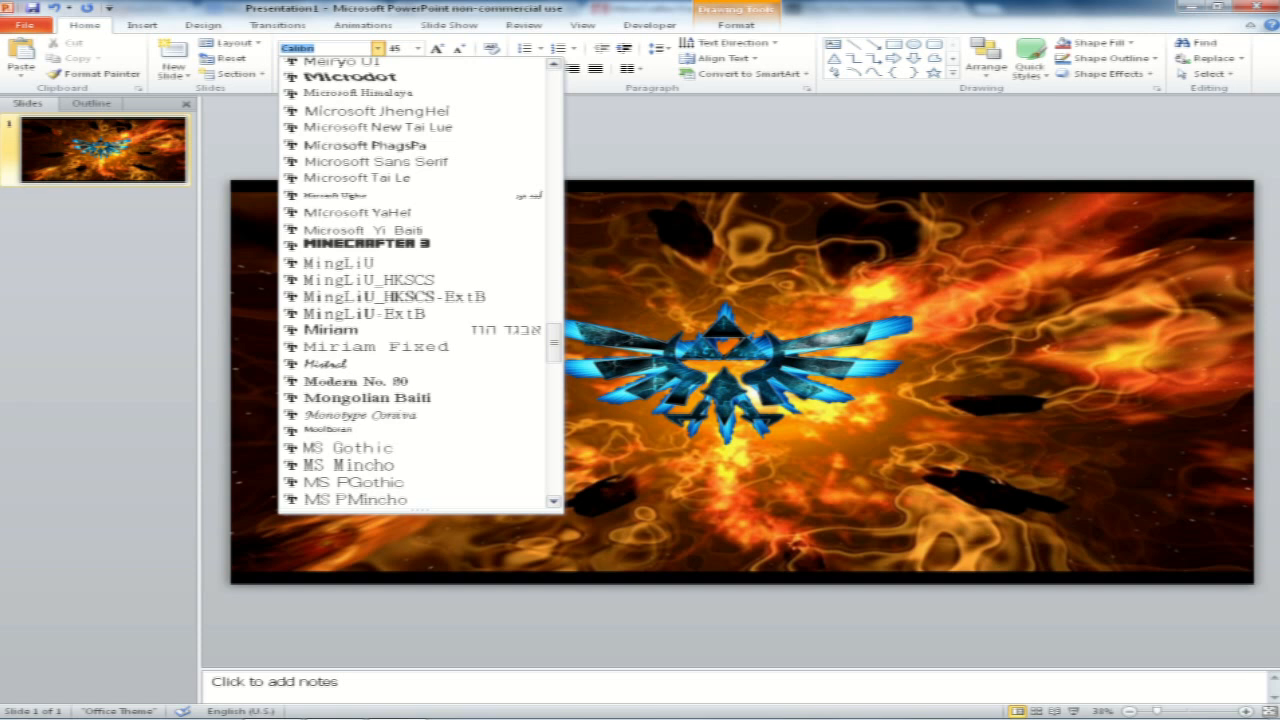
click(366, 244)
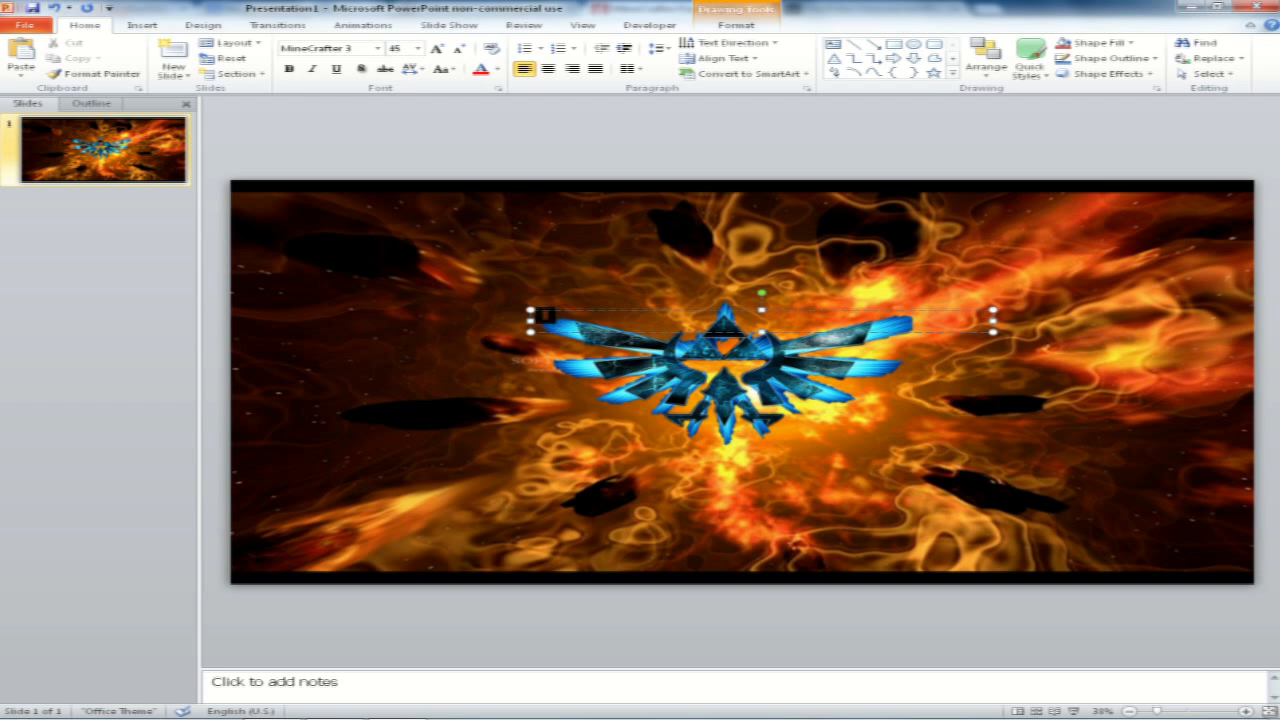
text(ORANGESPAR)
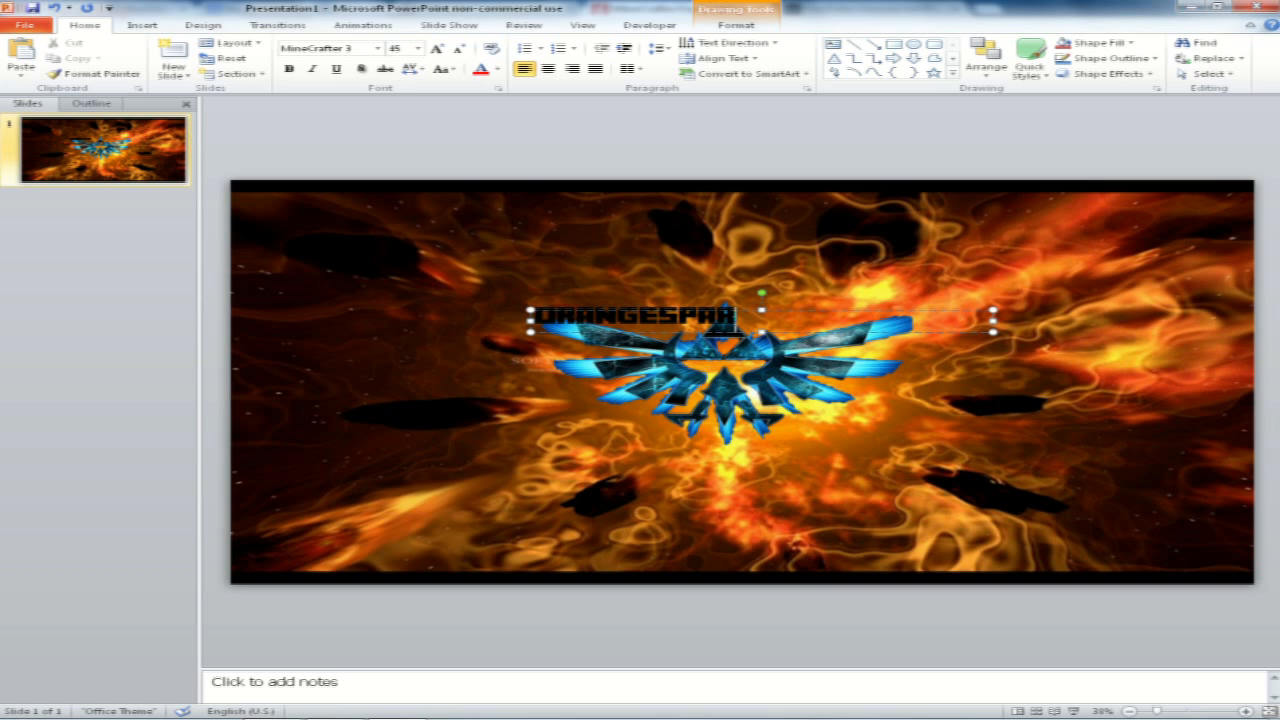
text(K16)
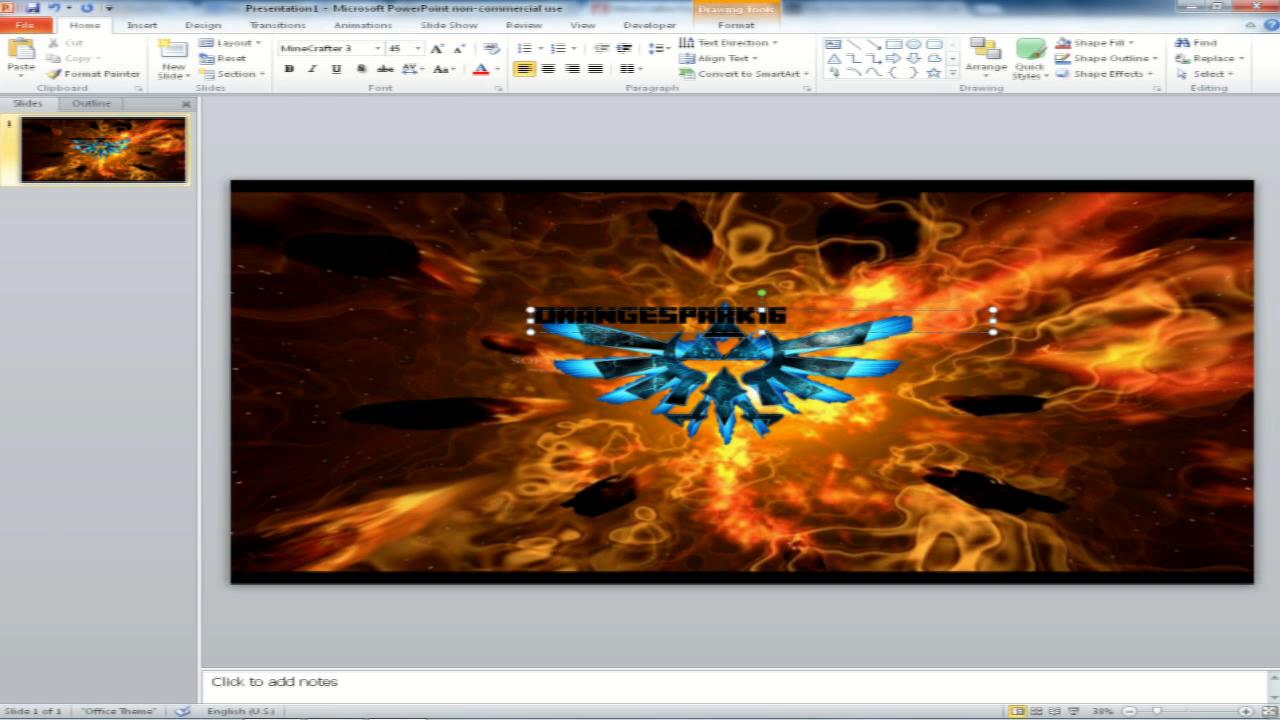
triple_click(650, 316)
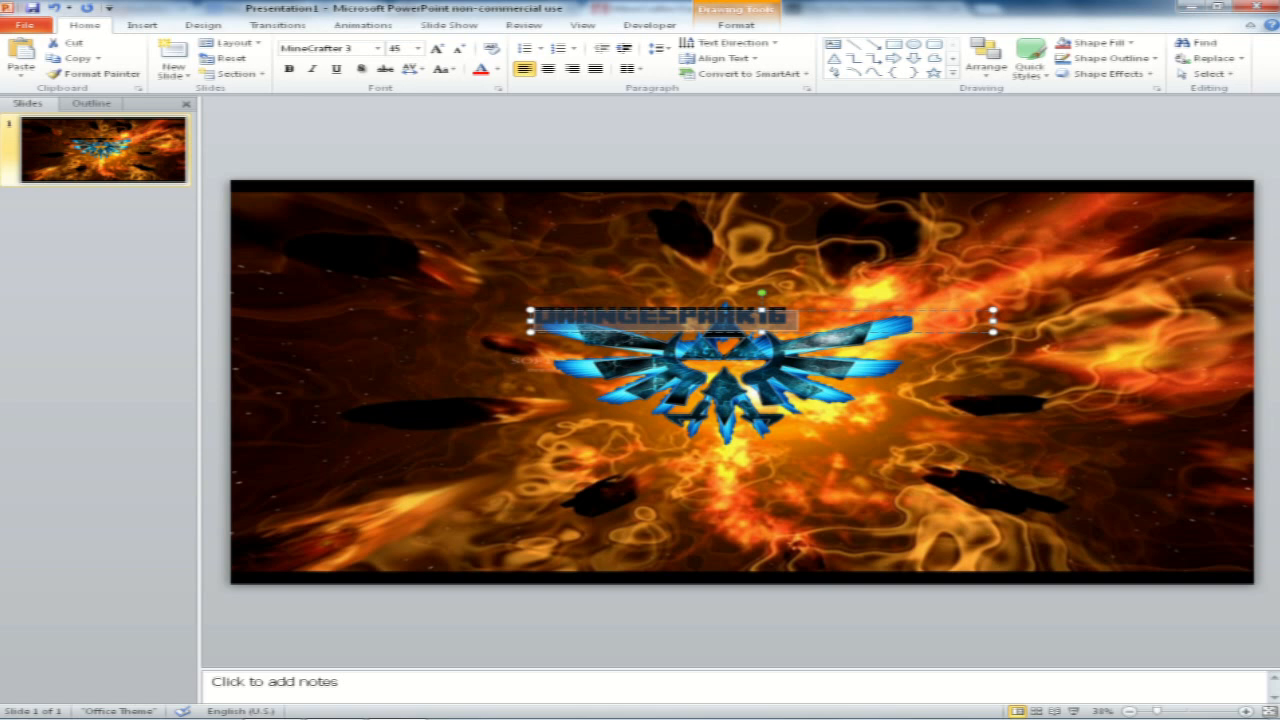
click(416, 48)
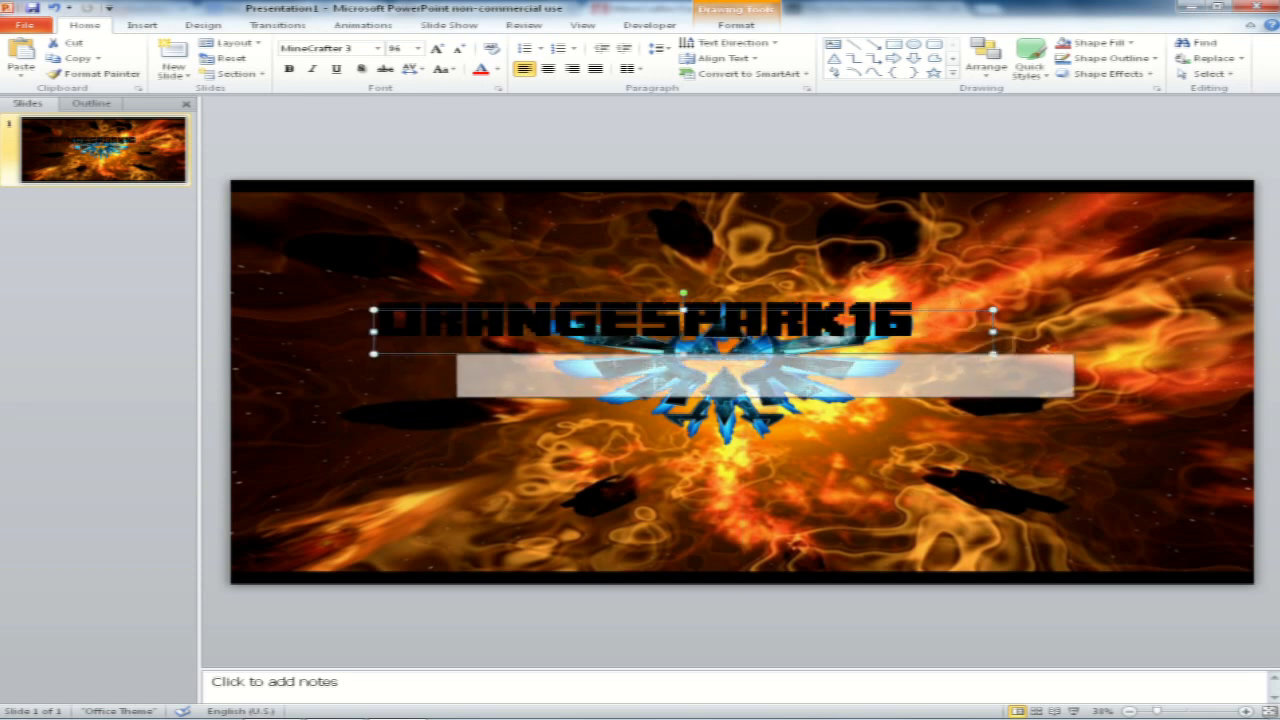
Position ORANGESPARK16 across the Triforce emblem and colour the lettering orange
drag(684, 318, 684, 364)
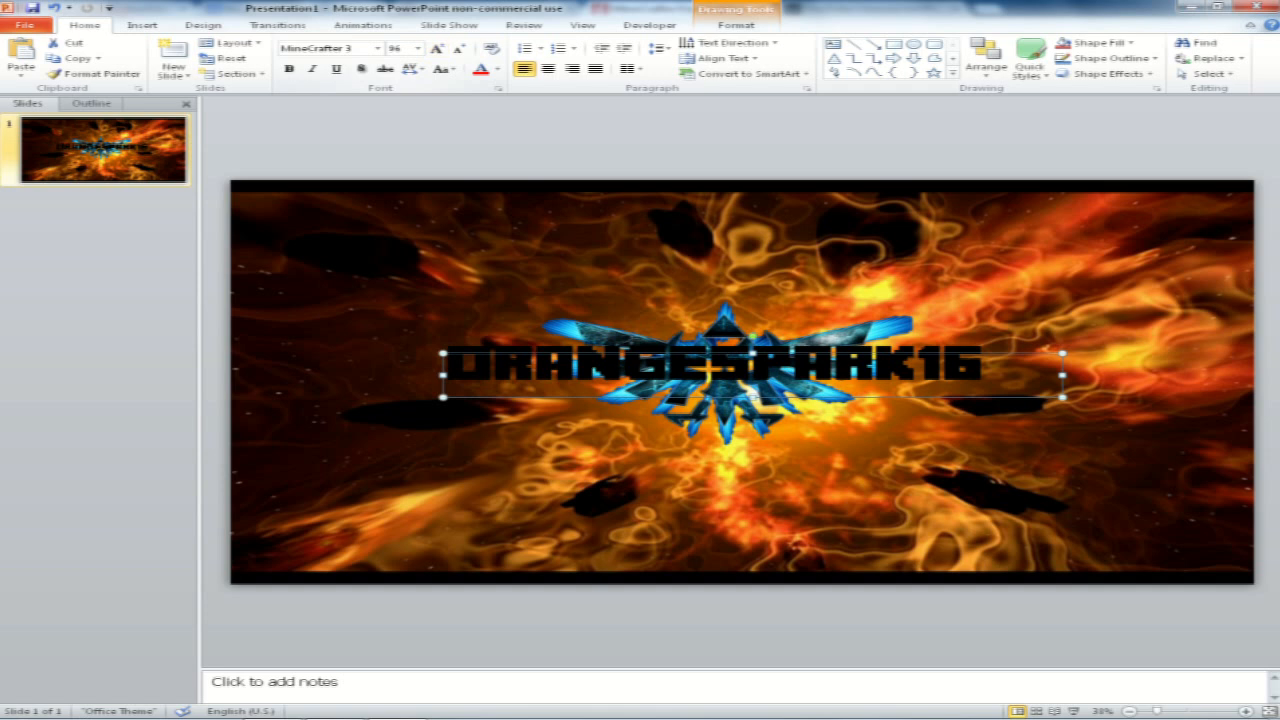
click(494, 68)
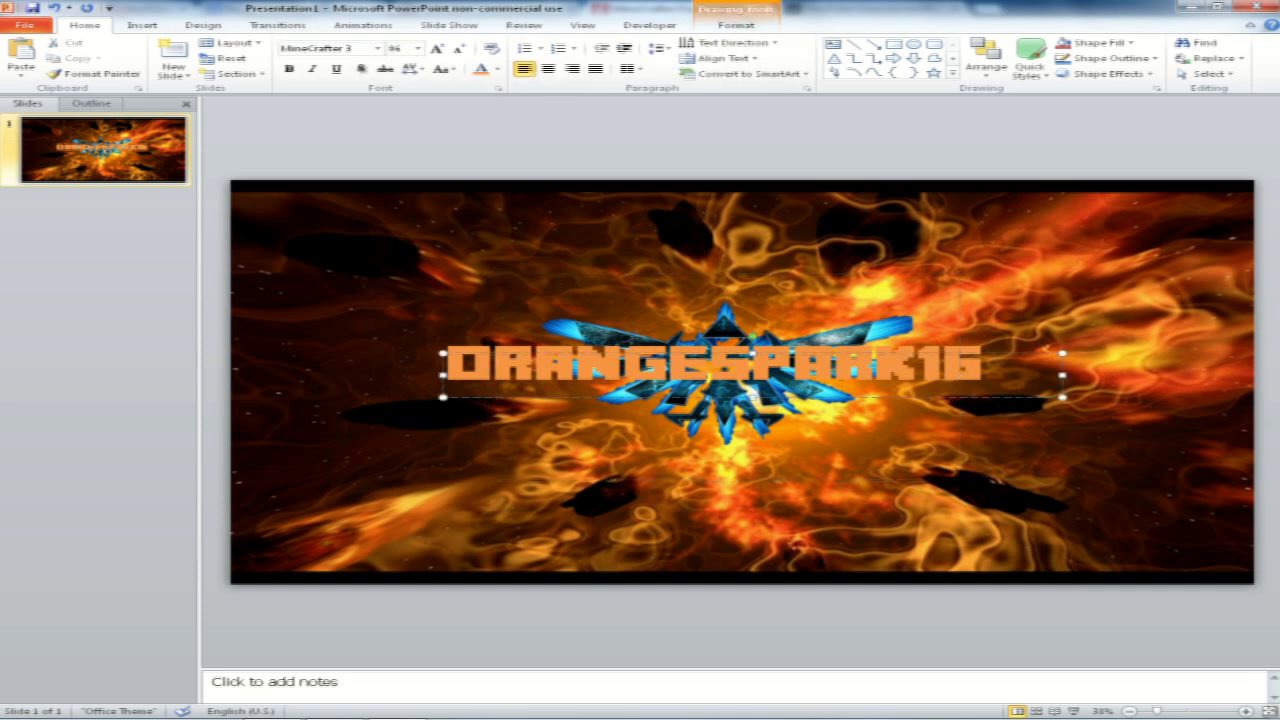
click(496, 70)
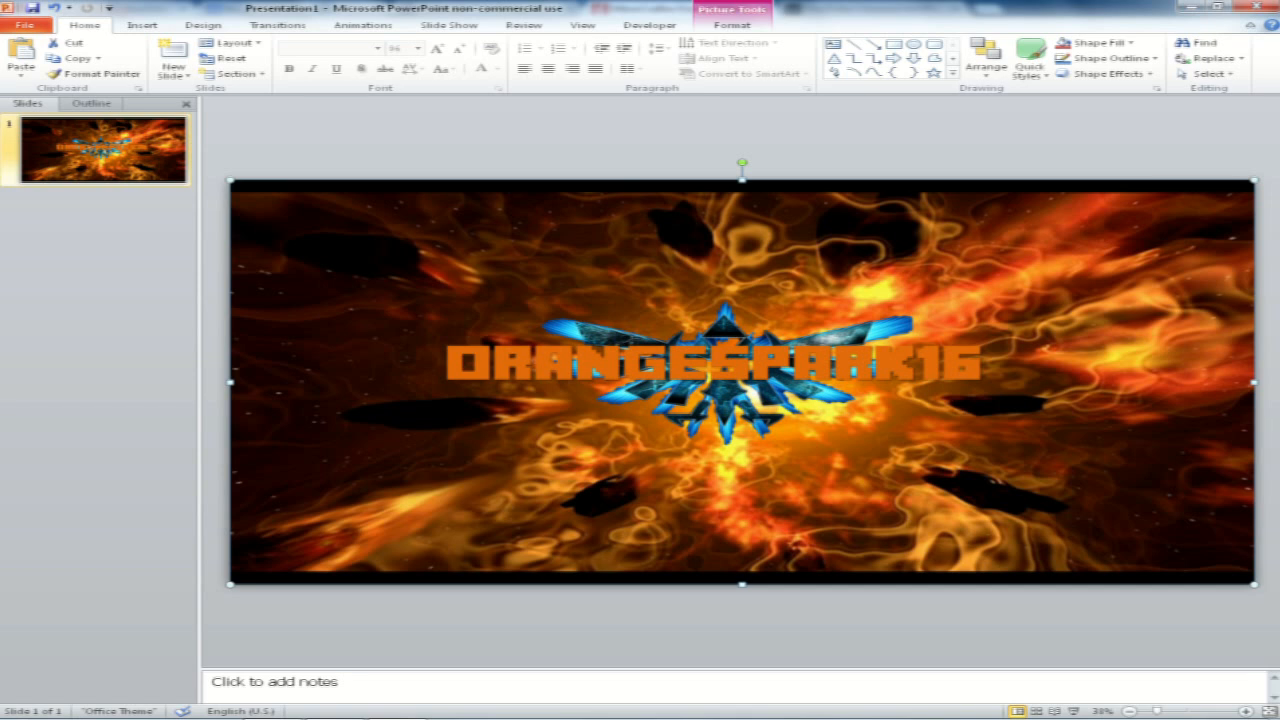
click(740, 364)
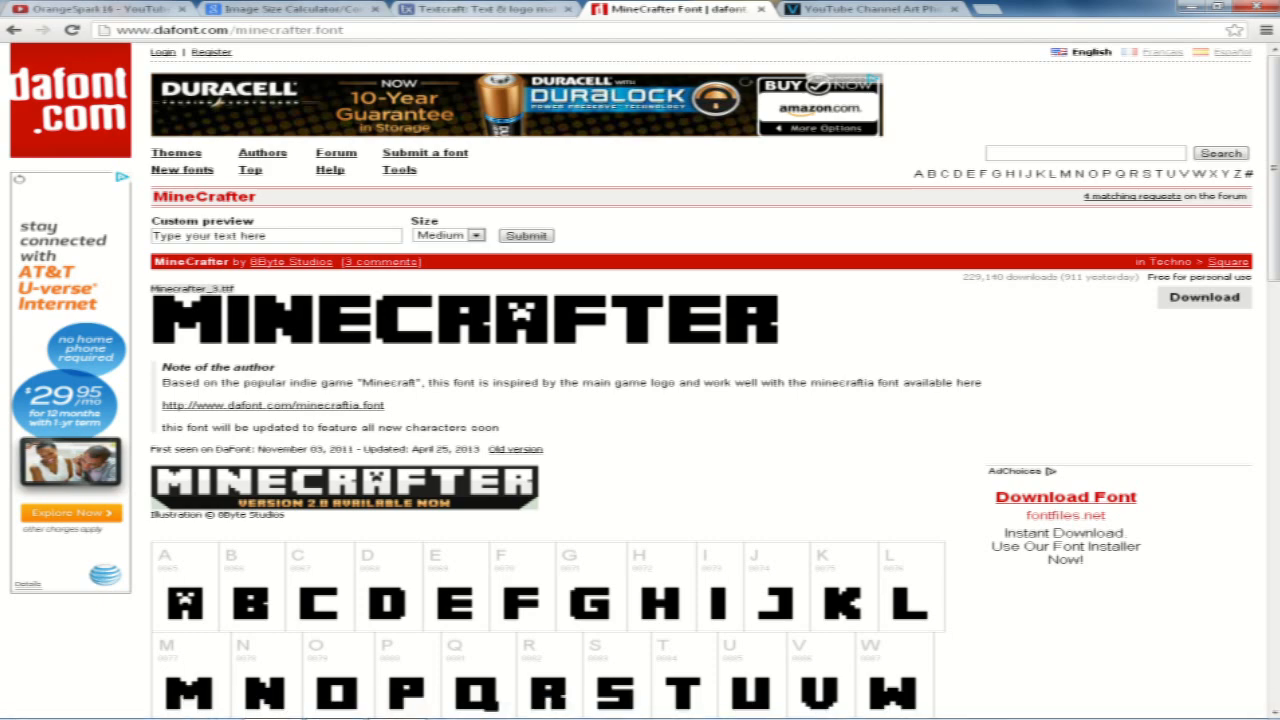
Enter OrangeSpark16 in Textcraft line 1 and pick a Minecraft-style text style
click(484, 8)
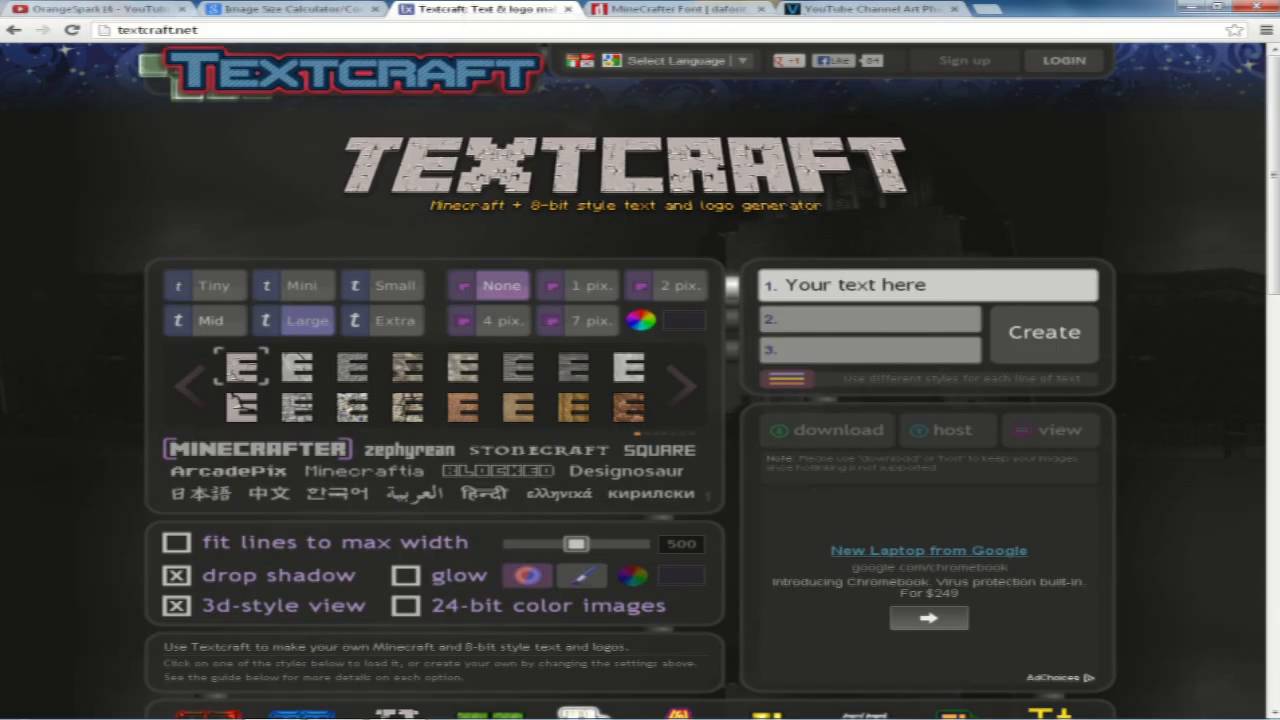
scroll(down, 3)
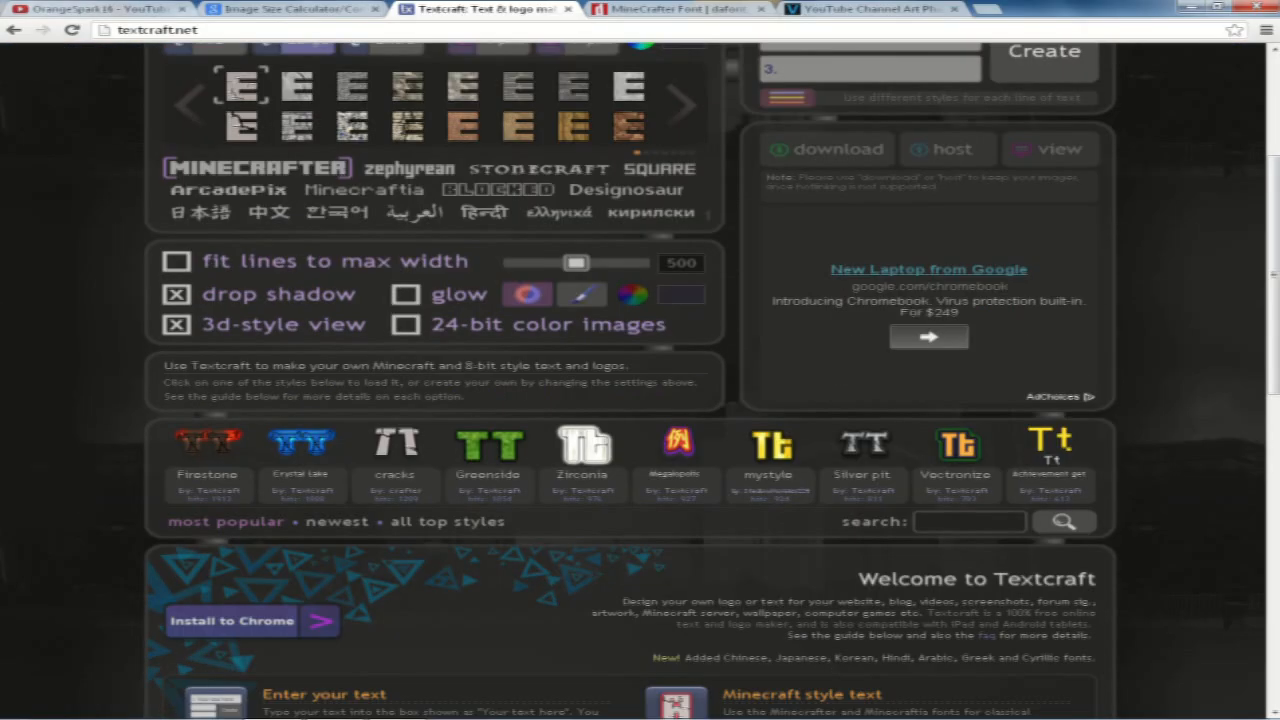
scroll(up, 3)
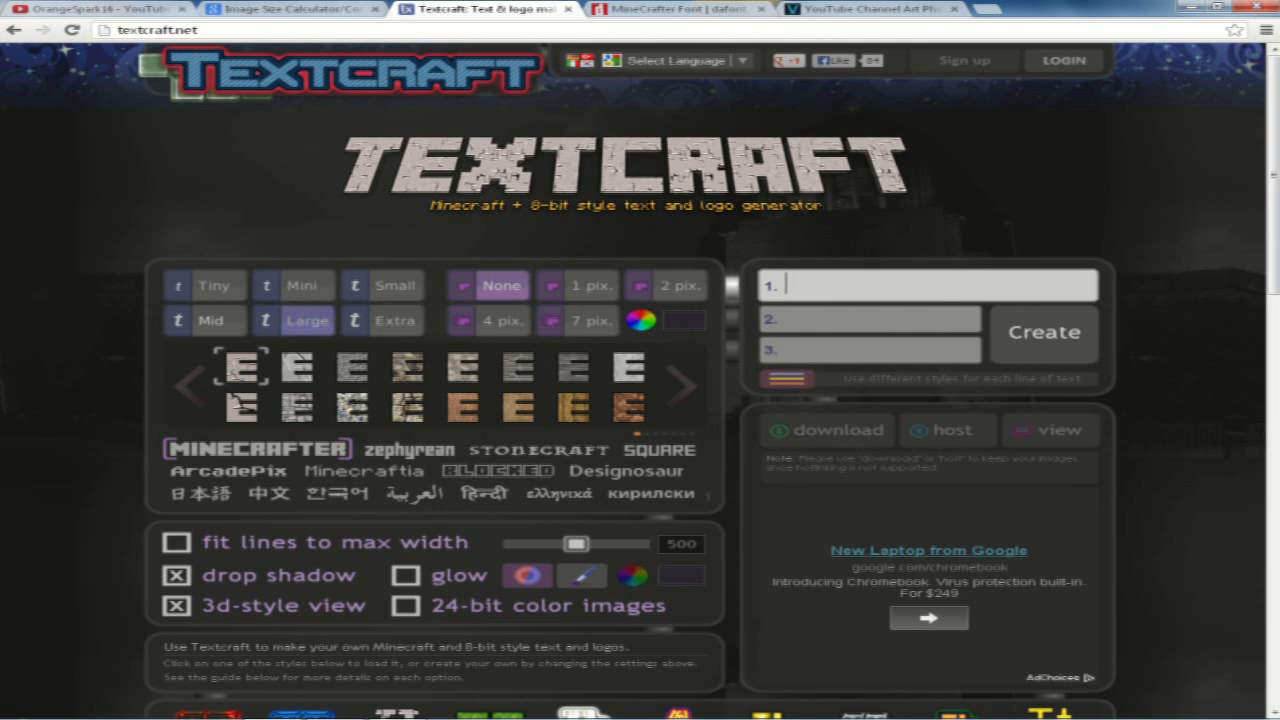
text(OrangeSpark)
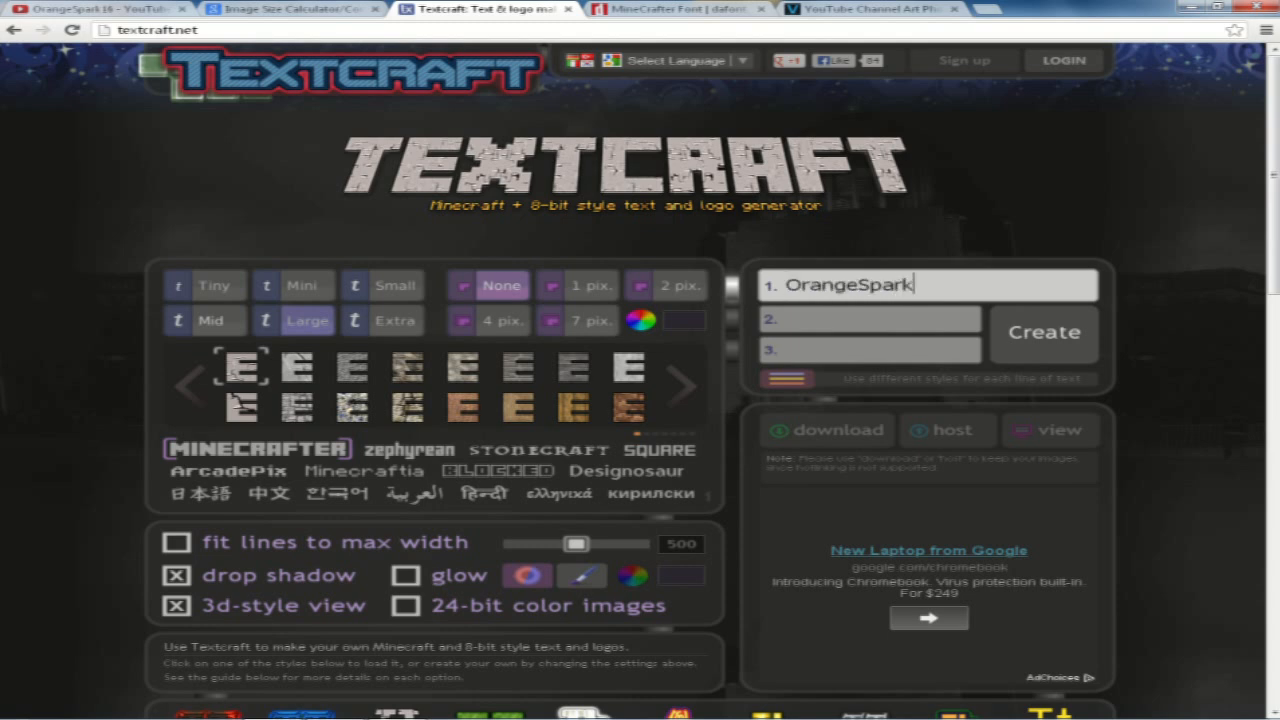
text(16)
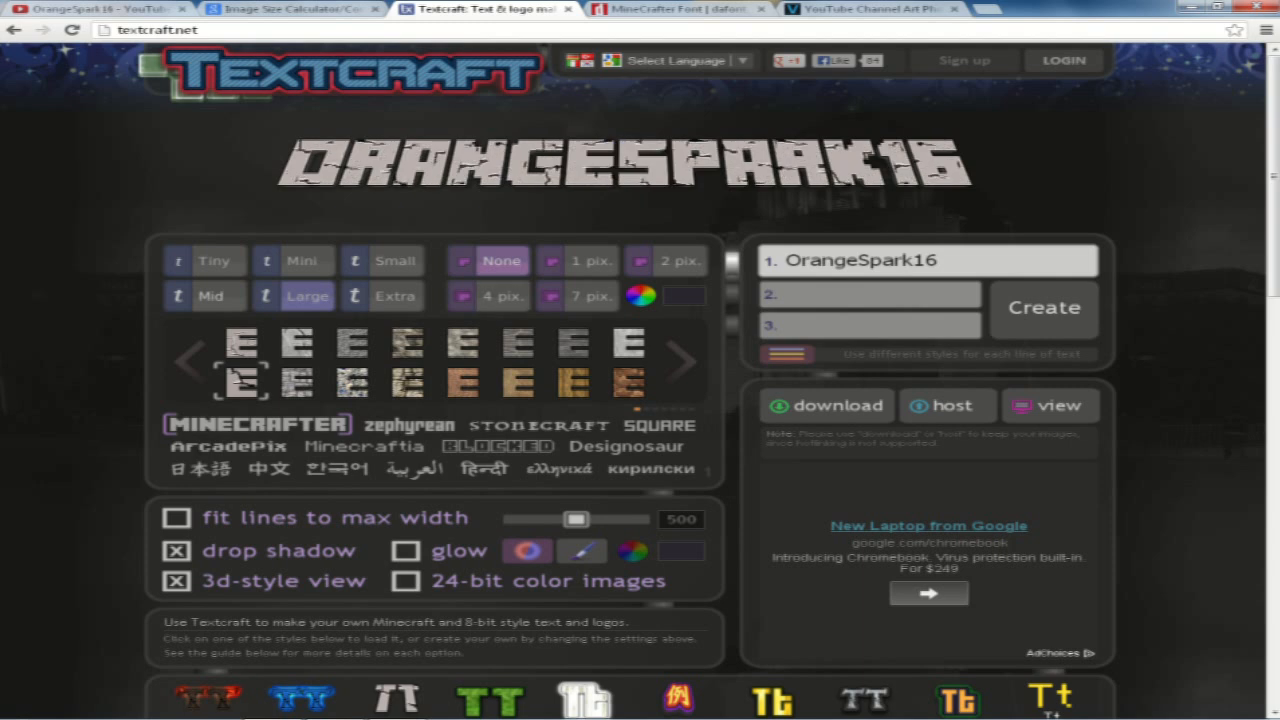
click(244, 344)
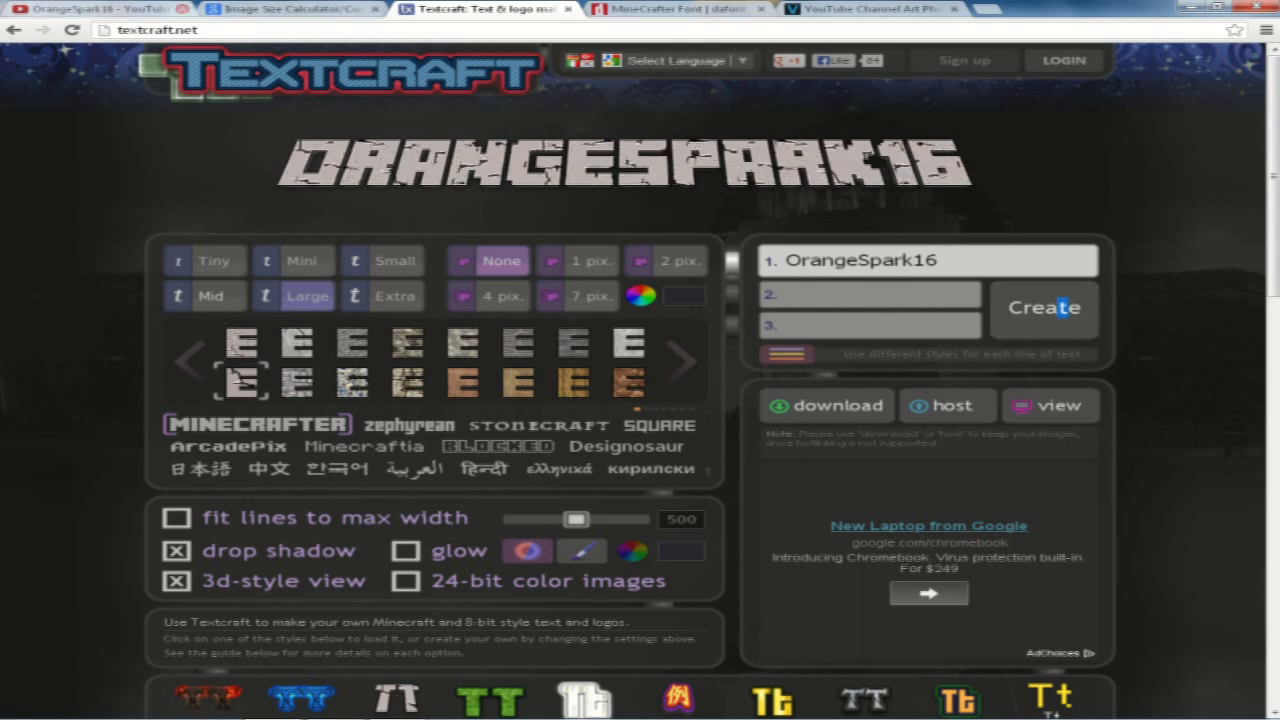
Create the OrangeSpark16 text image on Textcraft
click(80, 8)
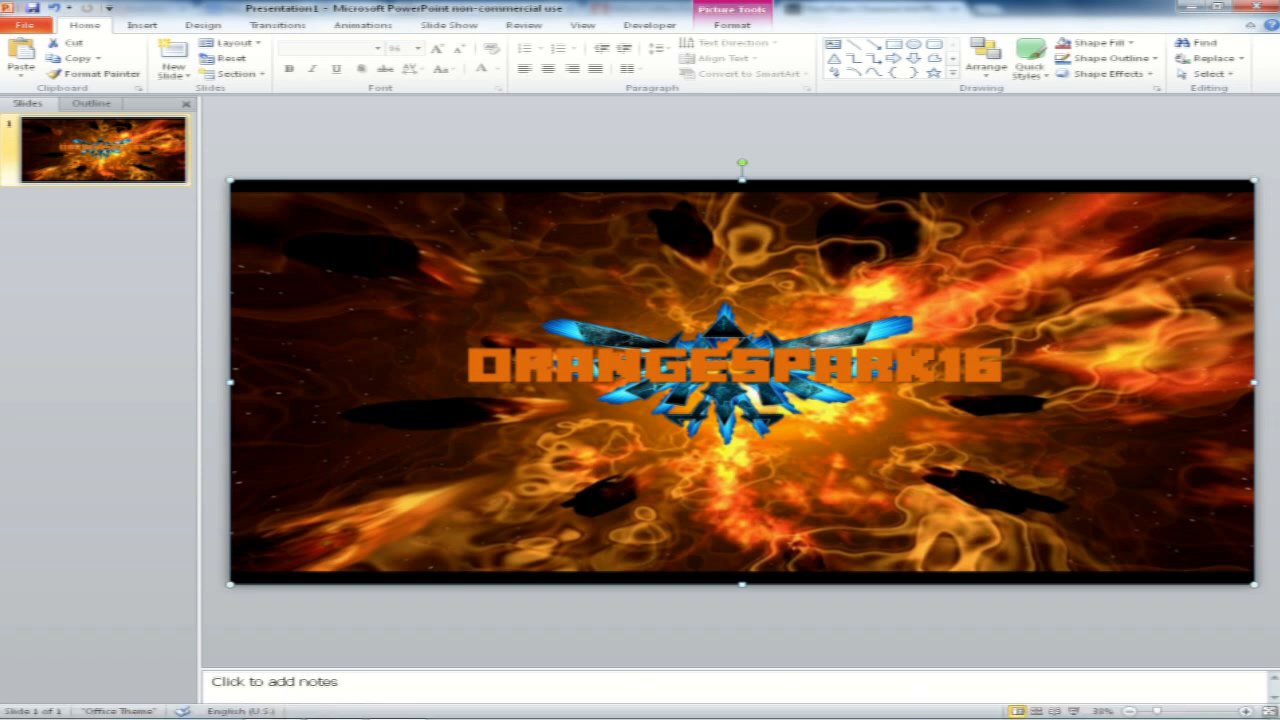
Insert the crossed-swords picture from Downloads and place it left of ORANGESPARK16
click(770, 364)
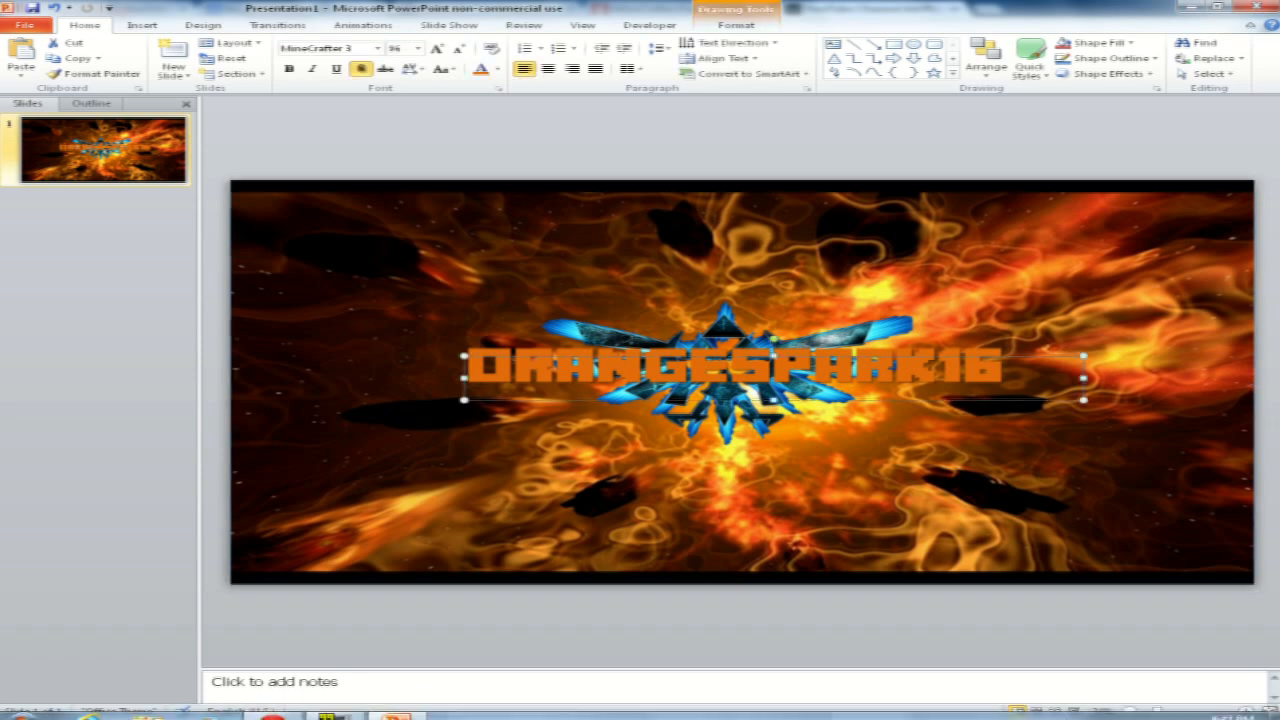
click(872, 8)
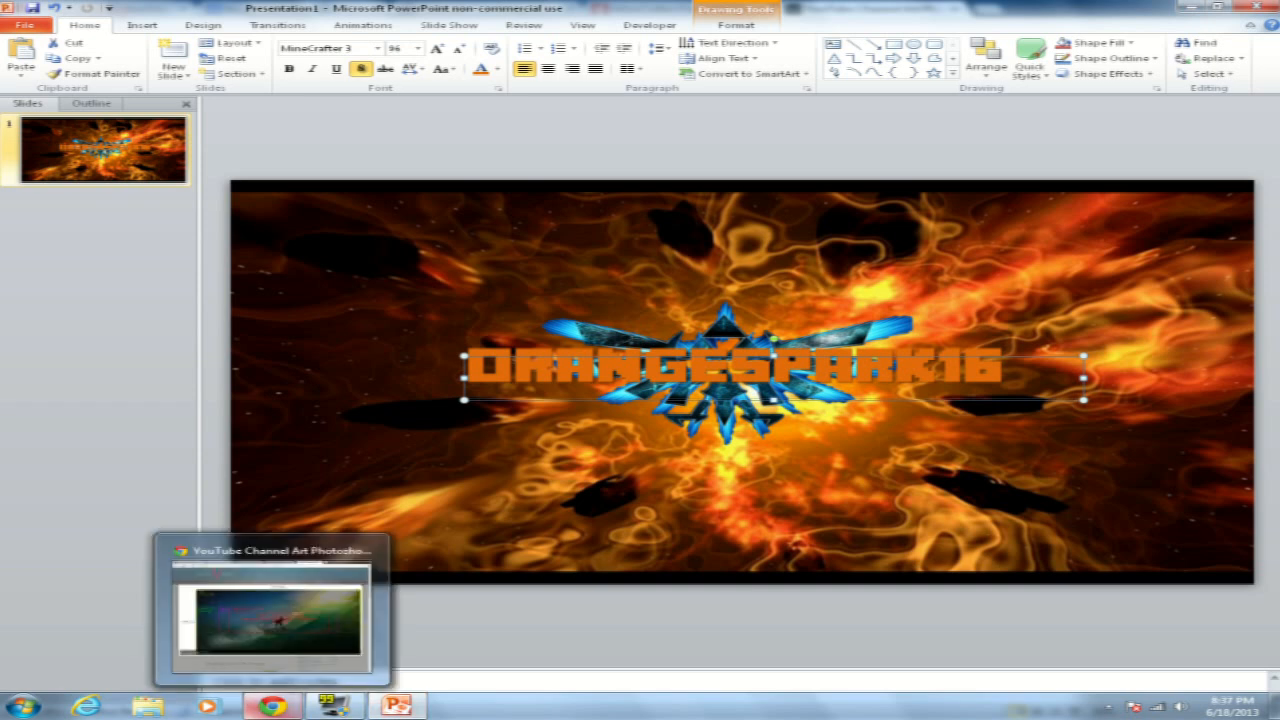
click(142, 24)
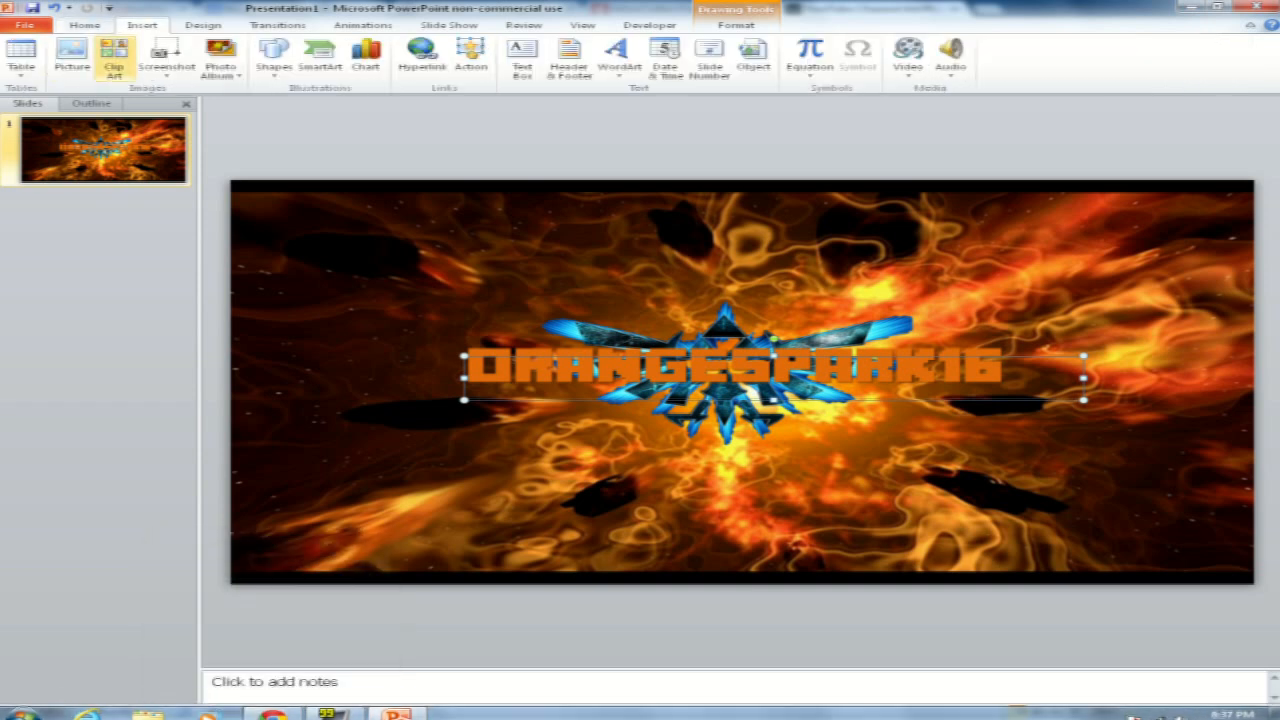
click(72, 56)
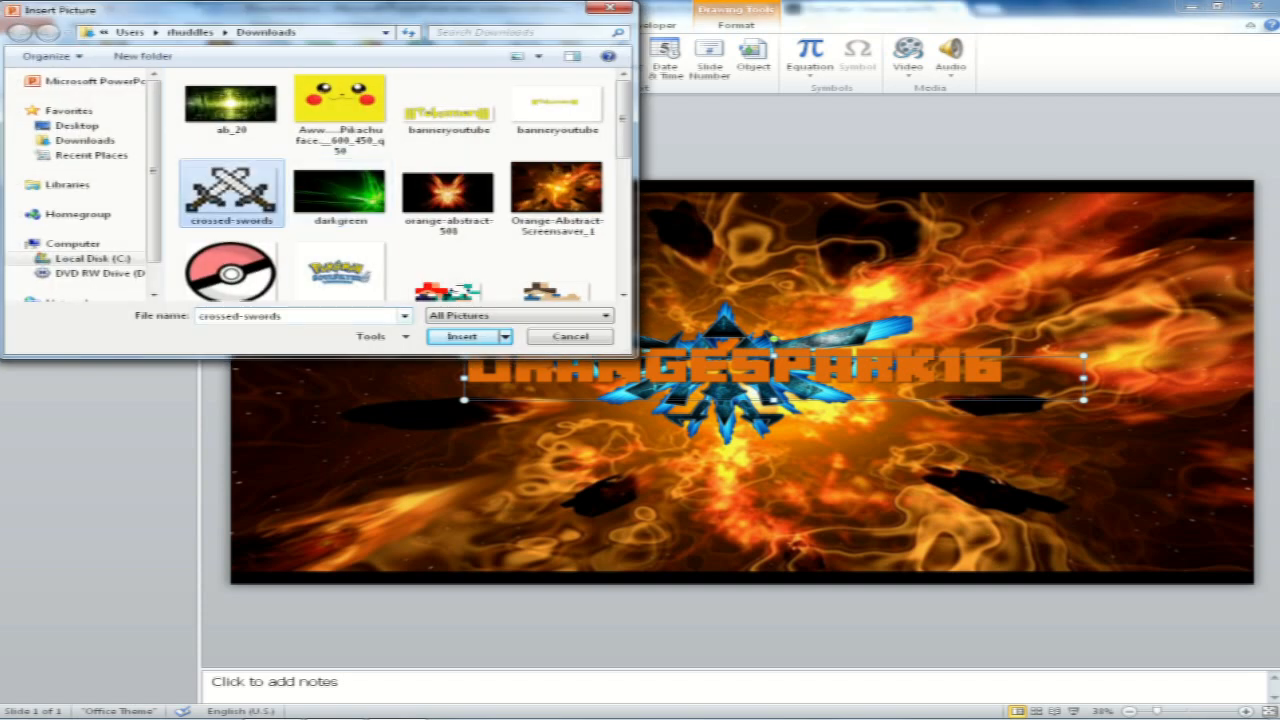
click(462, 336)
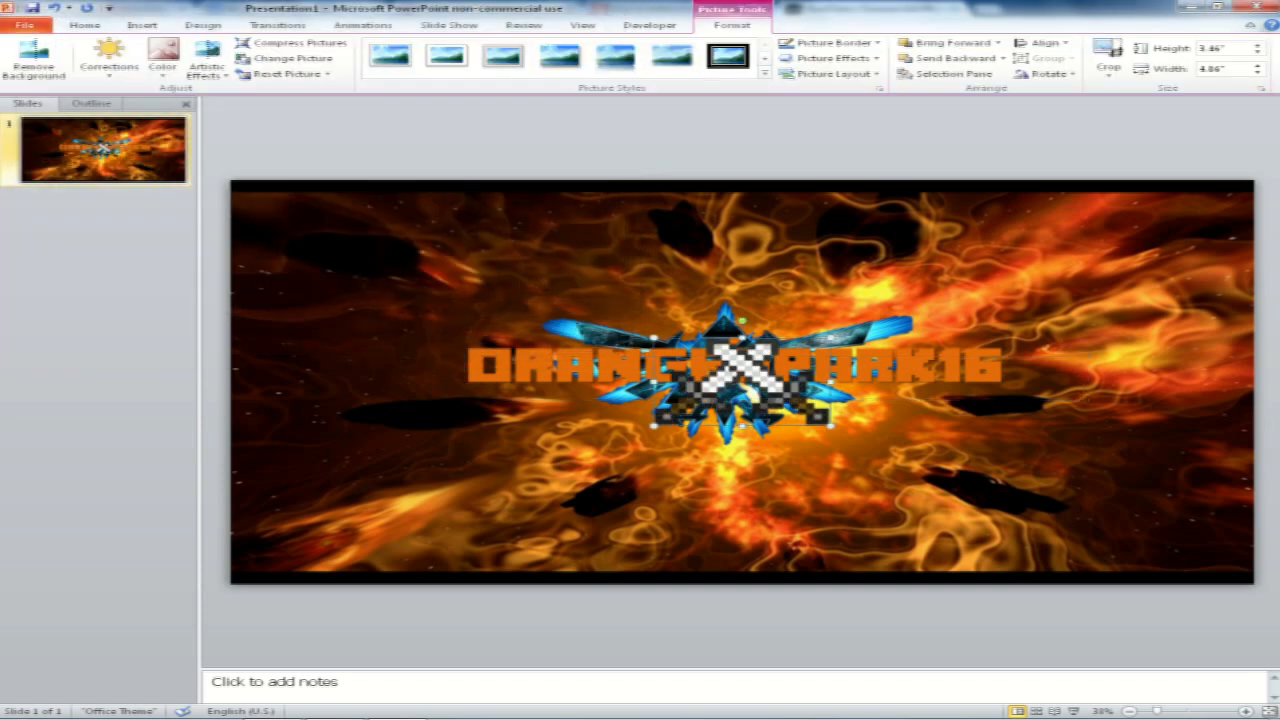
drag(736, 390, 396, 370)
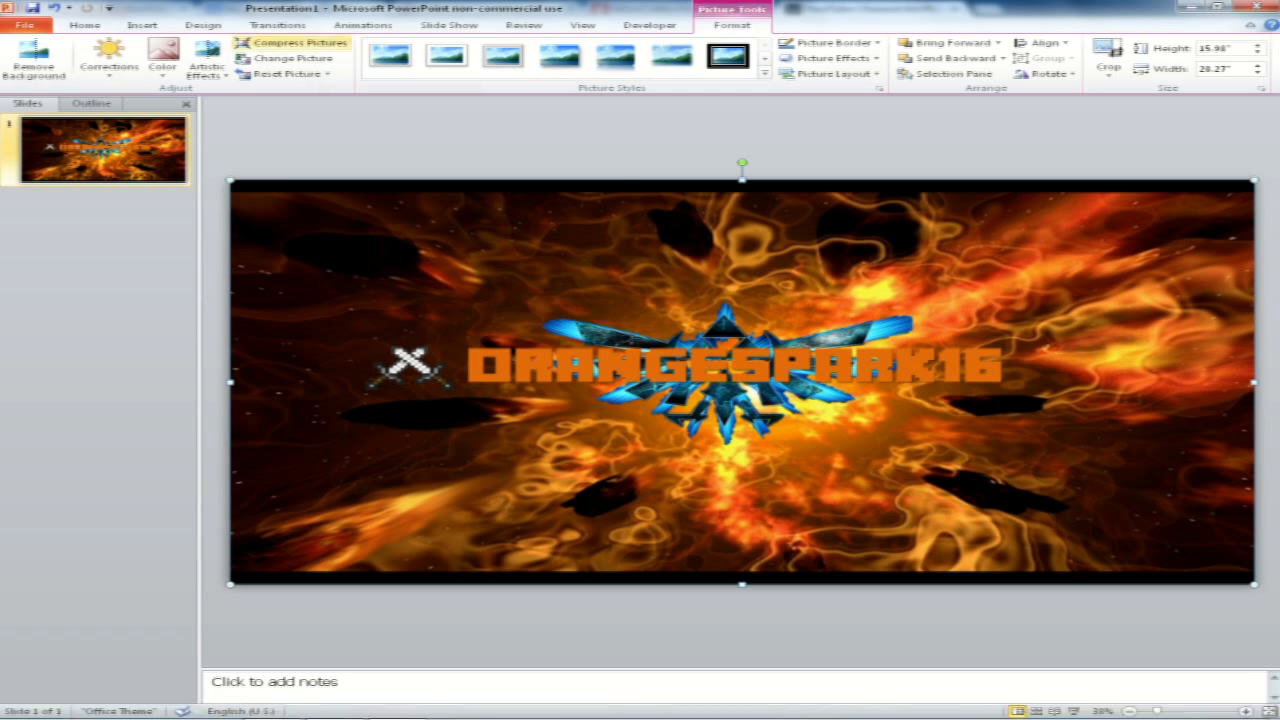
Save the banner slide as an image file via Save As with an image format
click(24, 24)
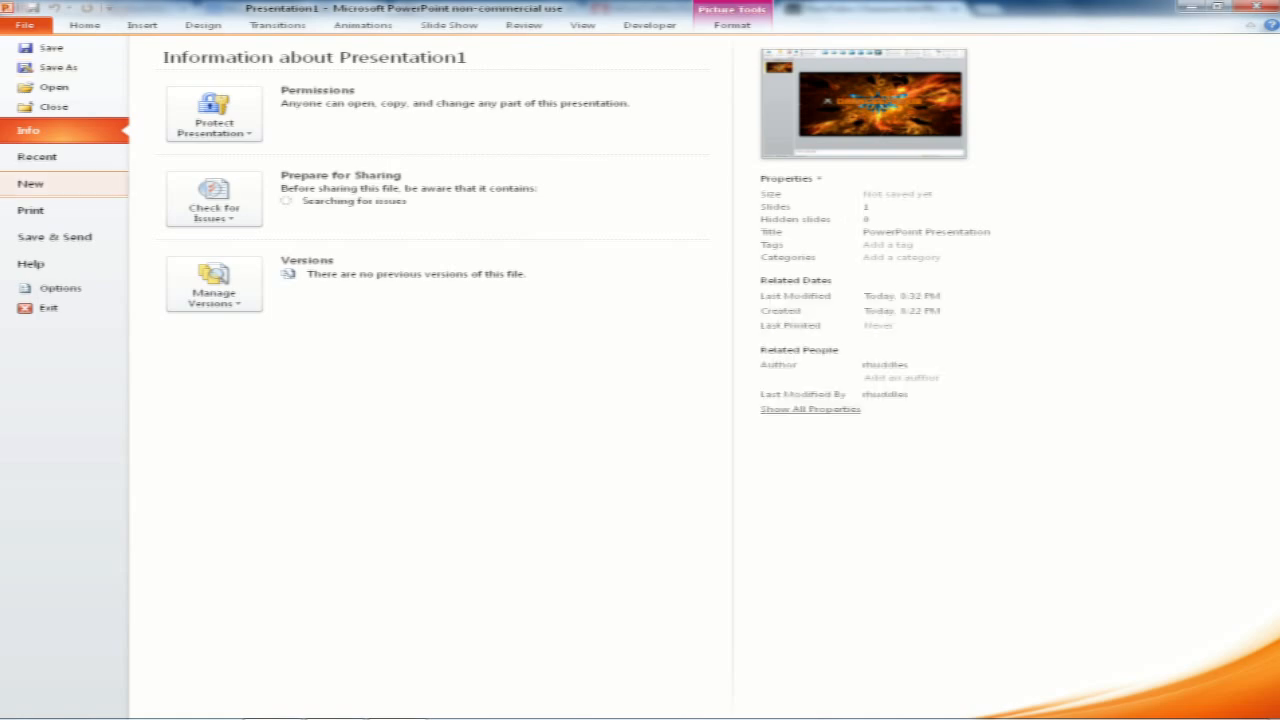
click(60, 68)
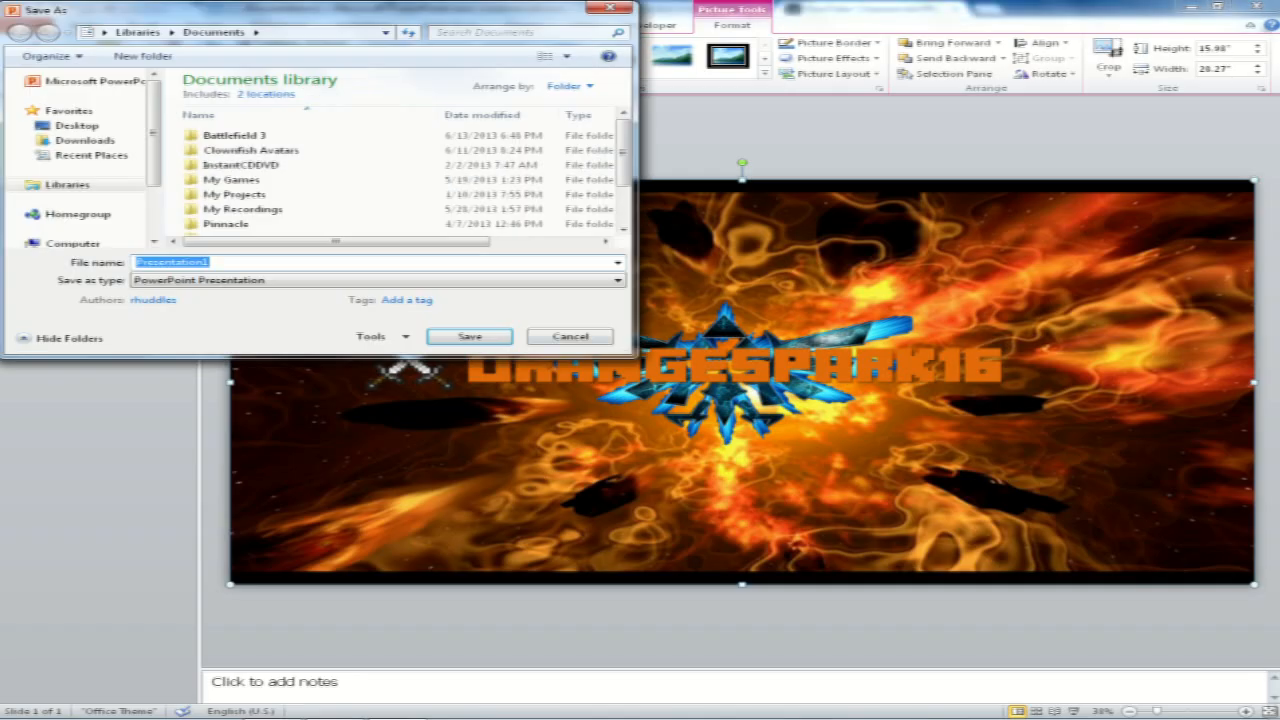
click(616, 280)
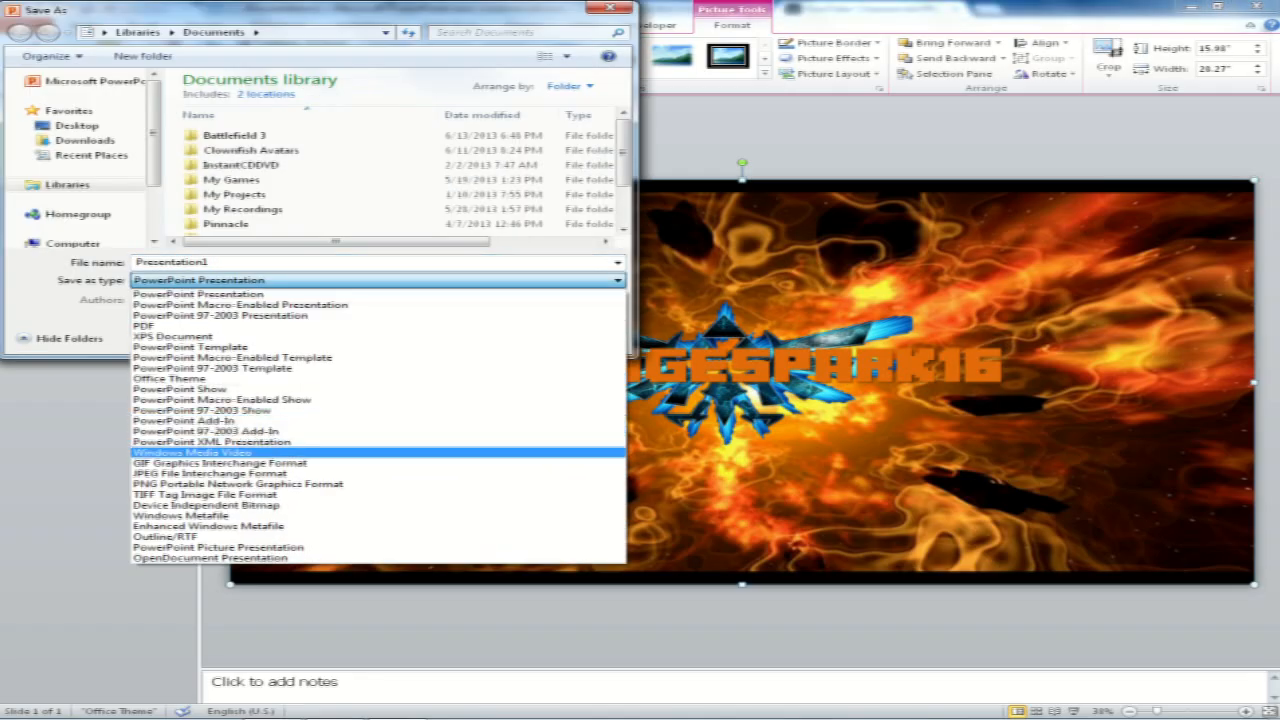
click(210, 472)
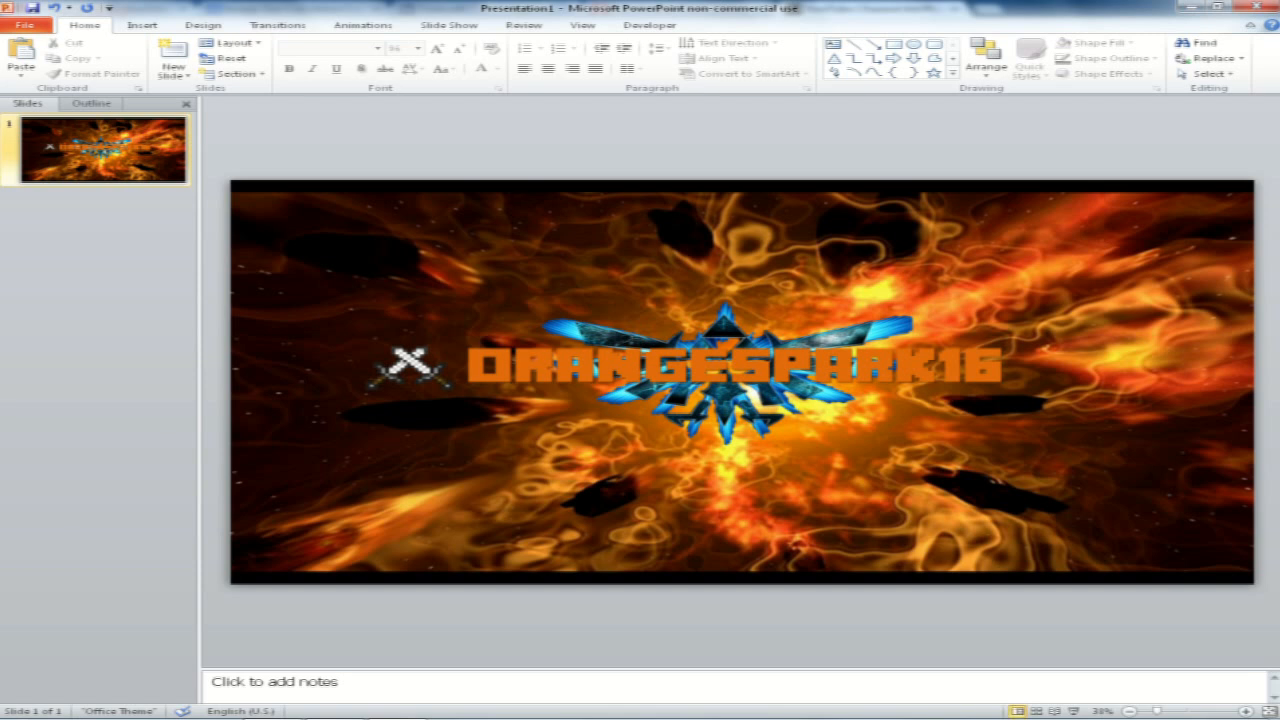
Select the fiery background, then the ORANGESPARK16 text box for formatting
click(408, 368)
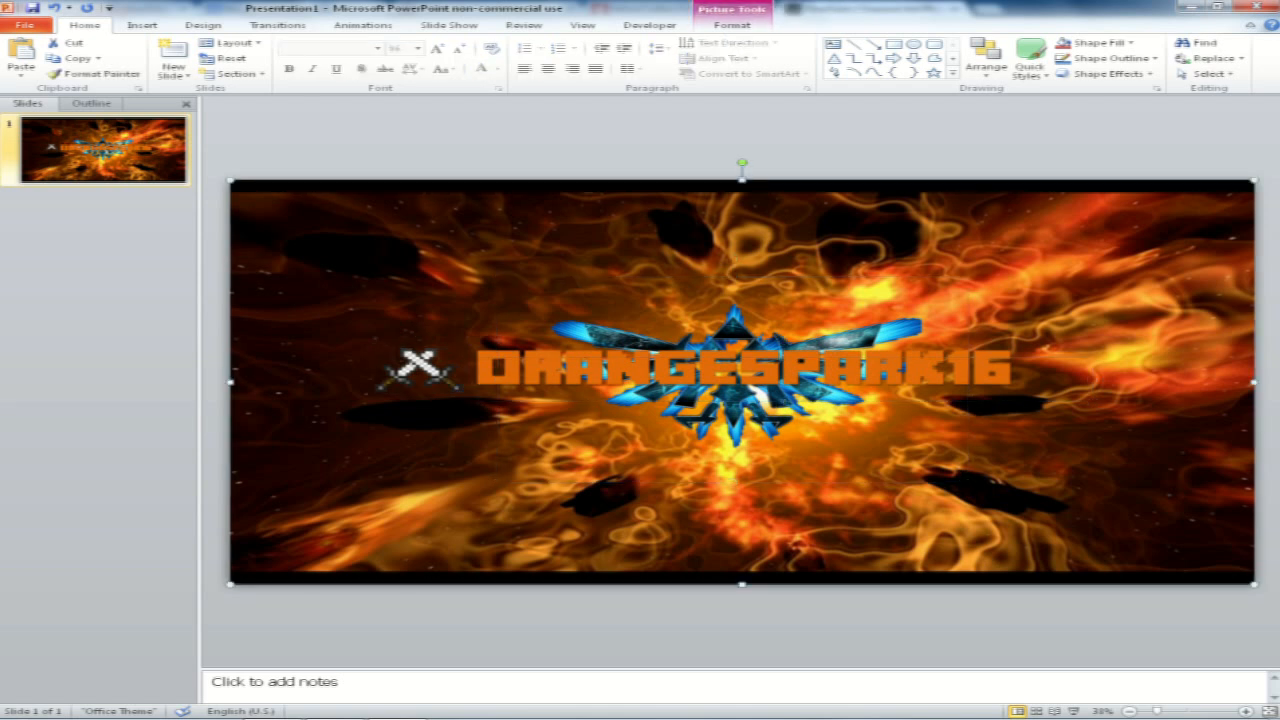
click(730, 364)
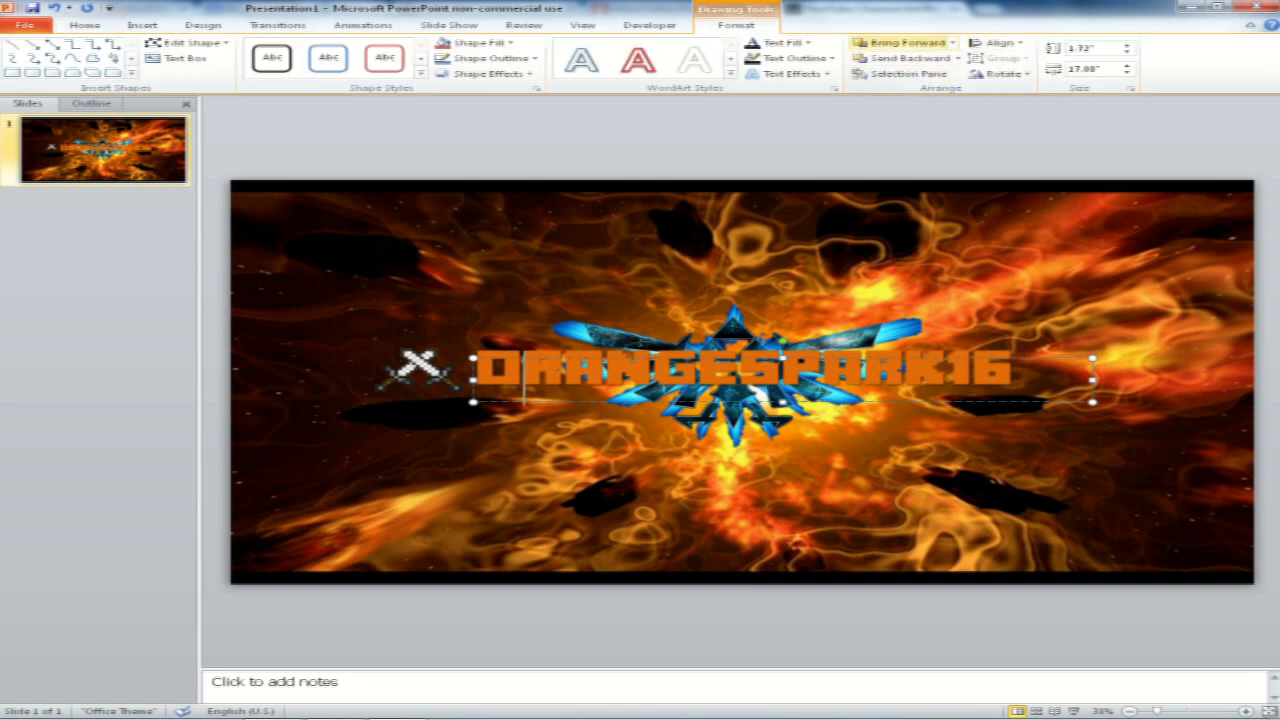
mouse_move(904, 58)
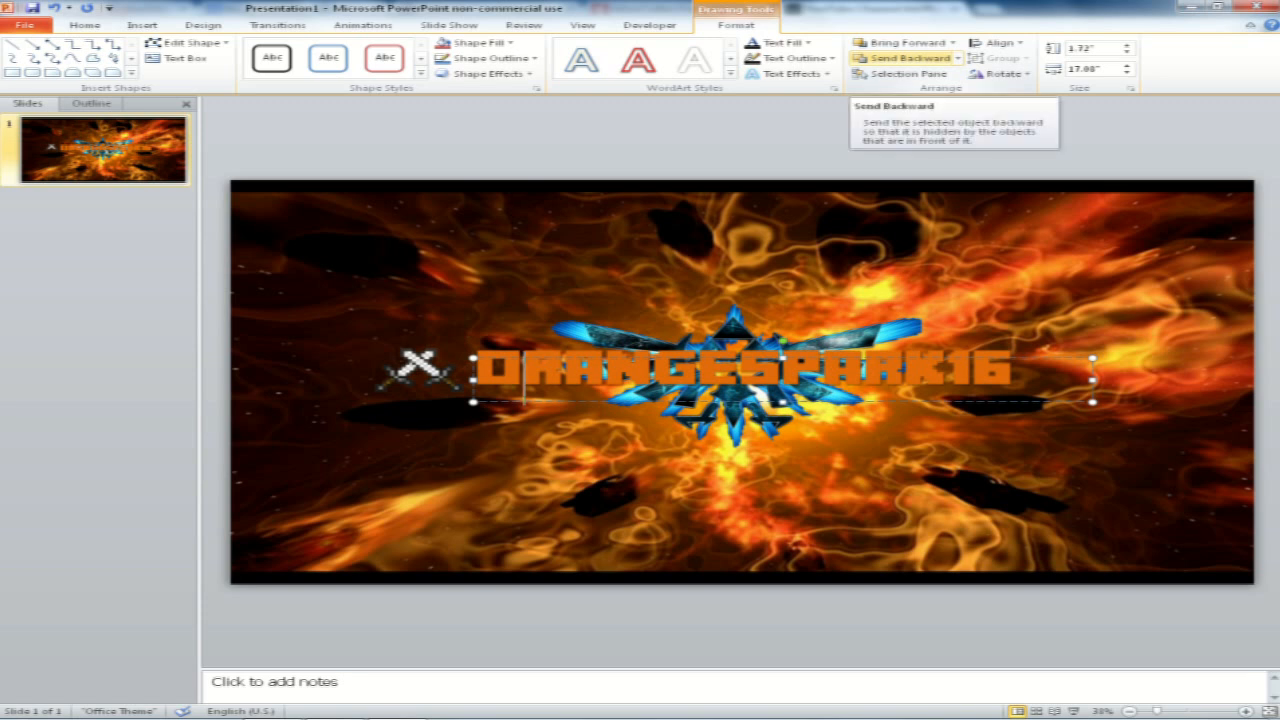
Send the channel name back one layer and retype it as ORANGESPARK16
click(910, 56)
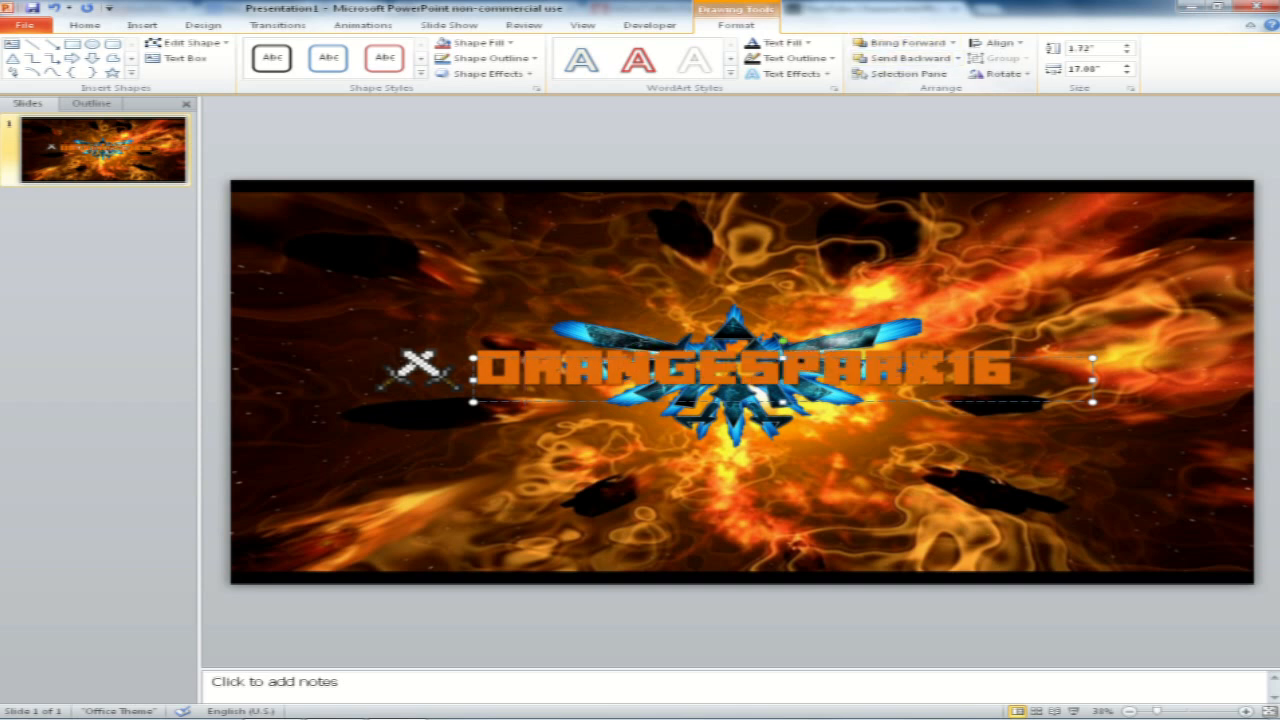
click(908, 58)
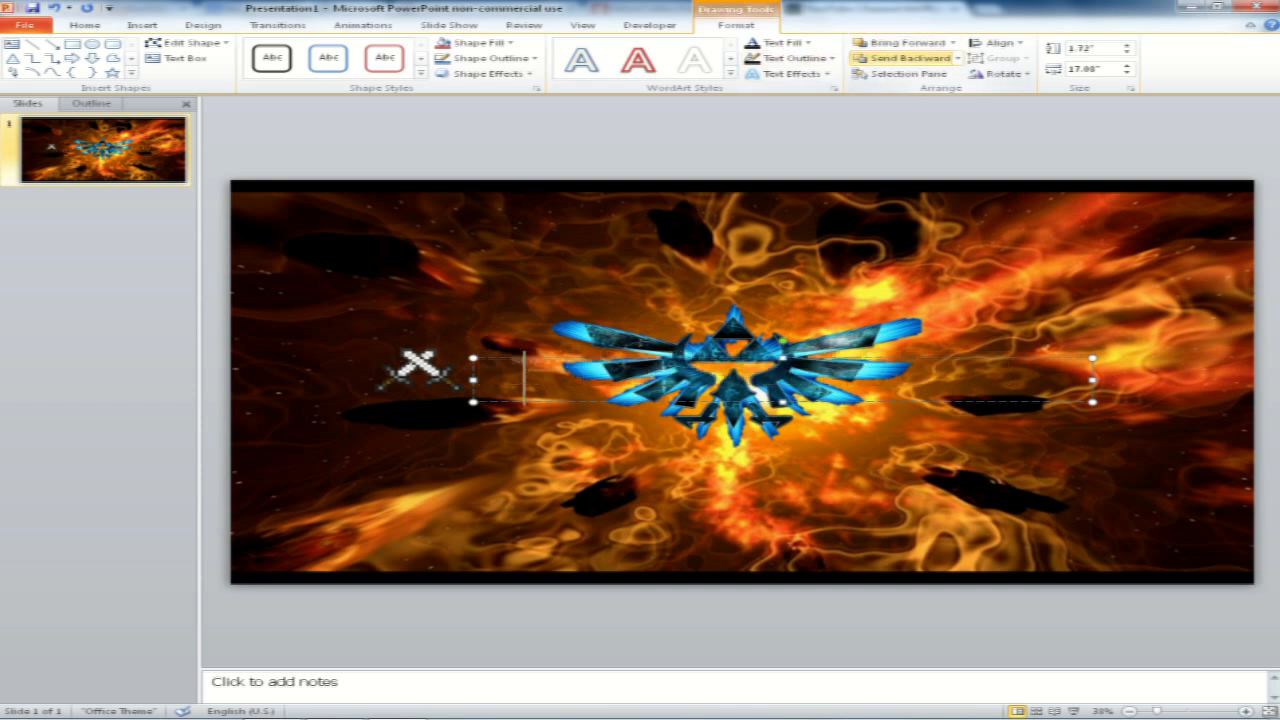
text(ORANGESPARK16)
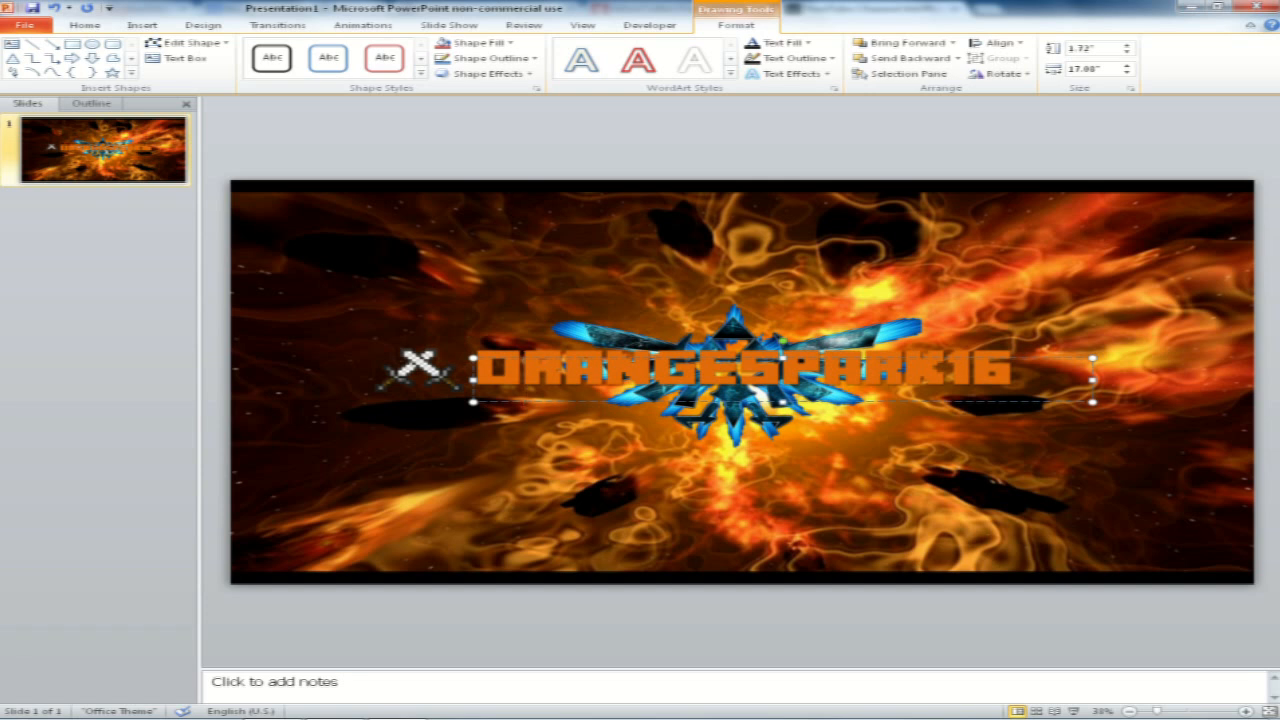
click(1268, 8)
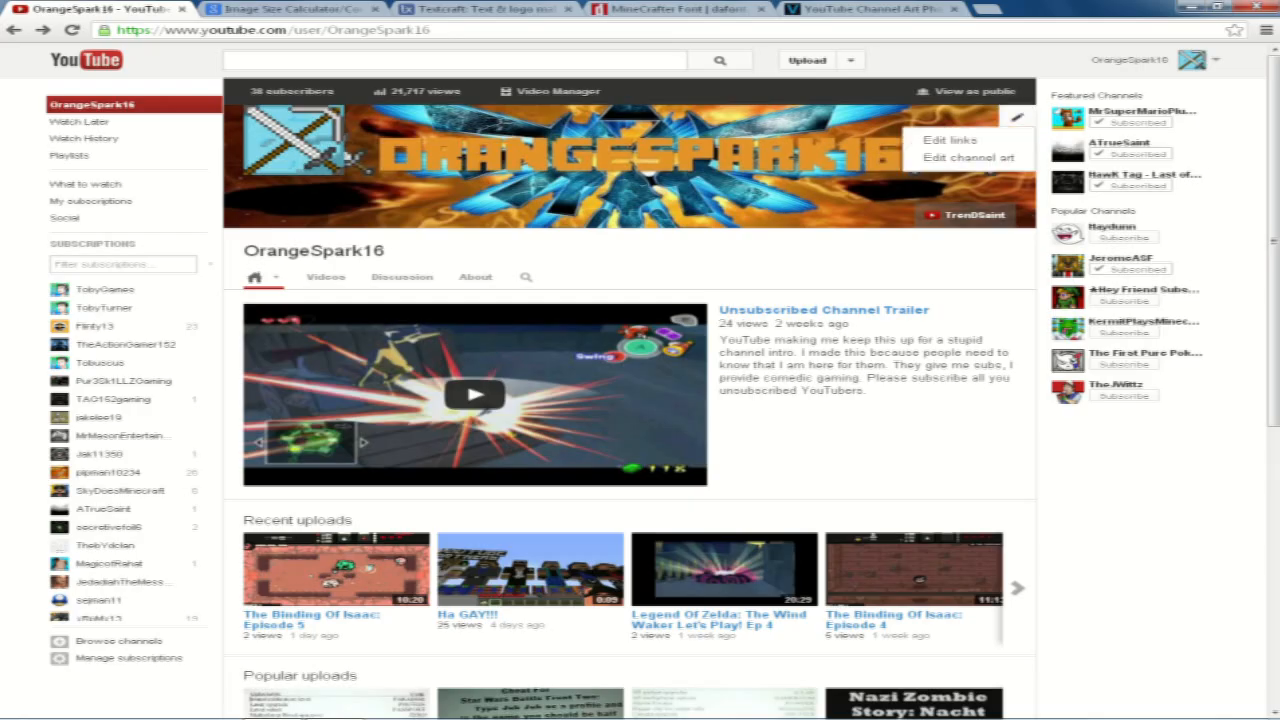
Upload the channel art image from the minecraft folder as the new YouTube banner
click(968, 158)
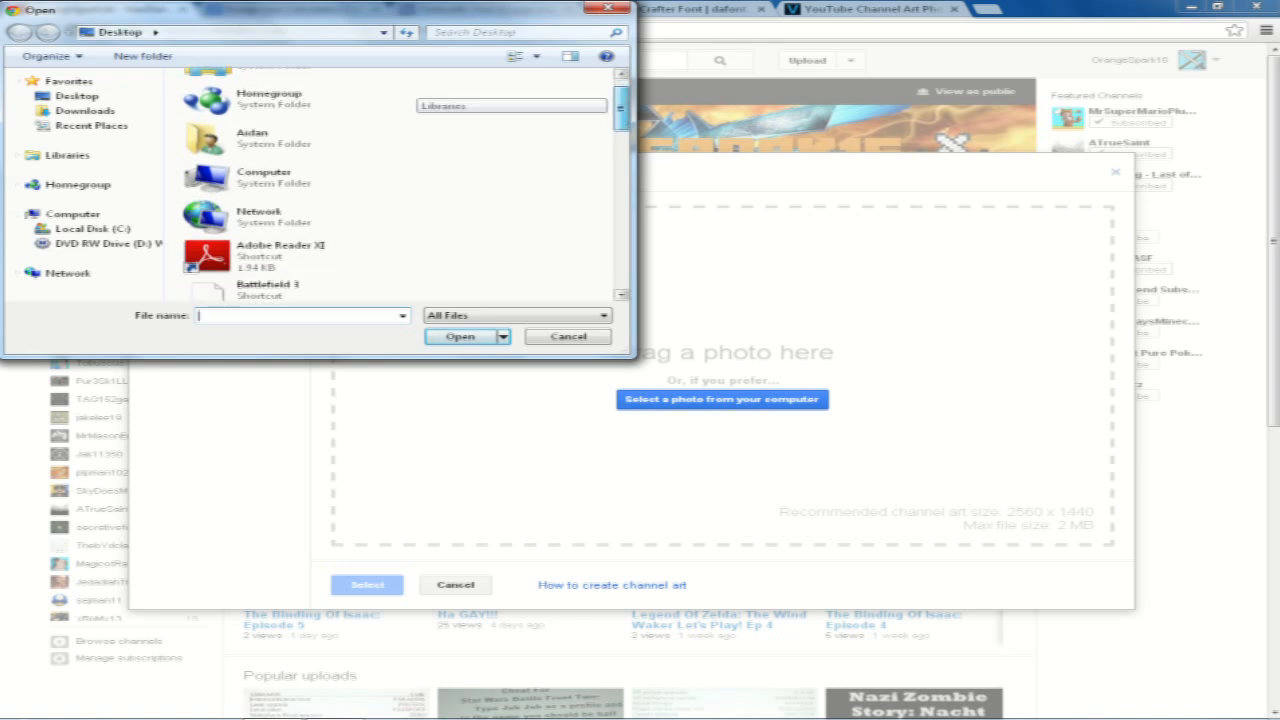
scroll(down, 3)
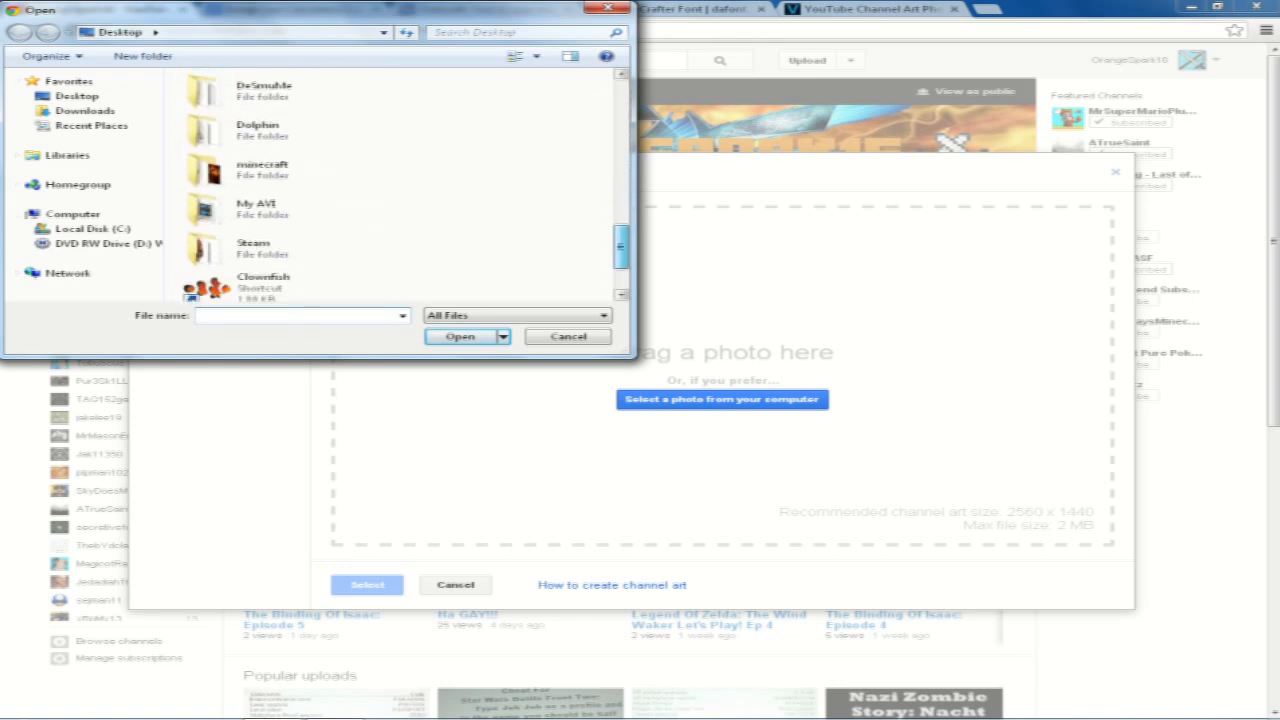
double_click(264, 168)
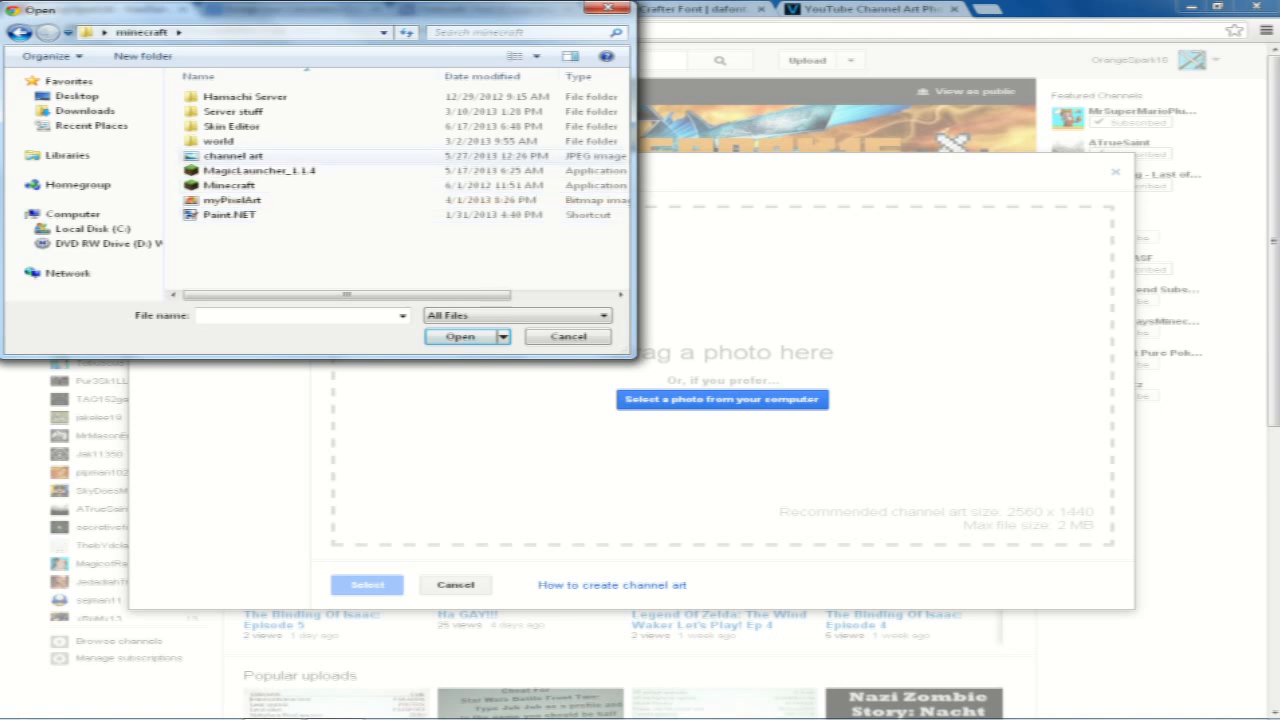
click(460, 336)
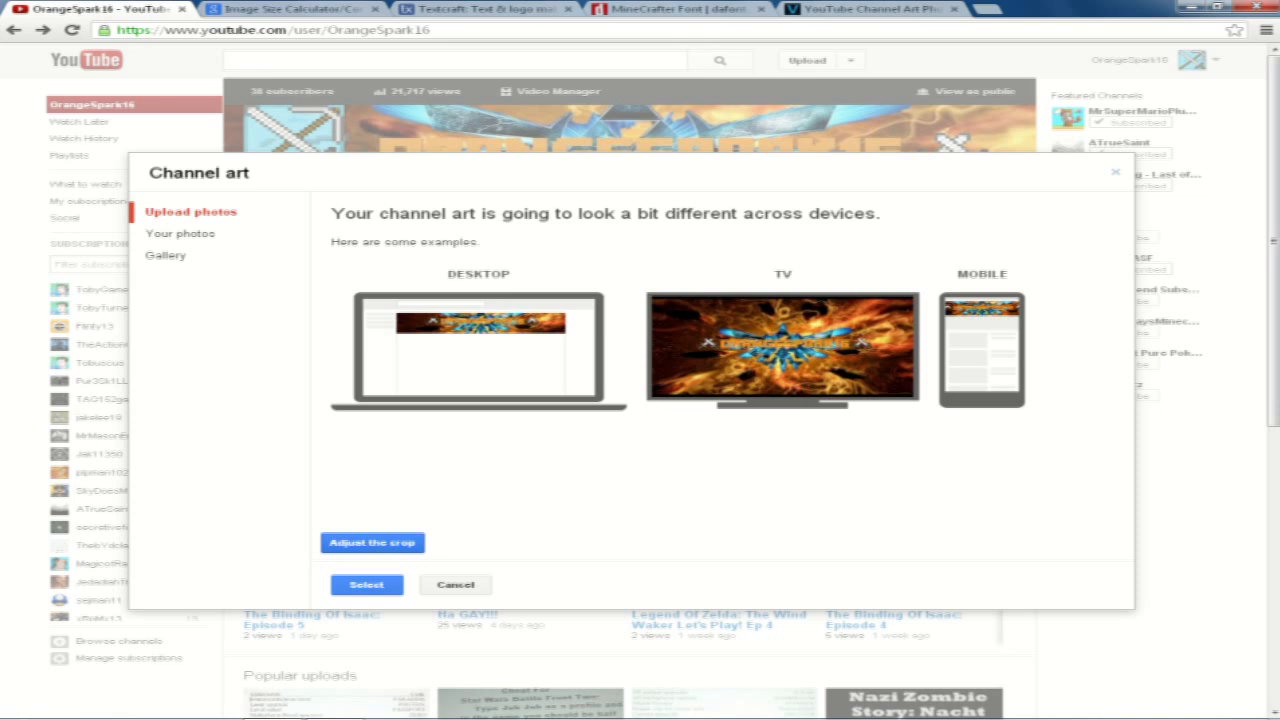
click(372, 542)
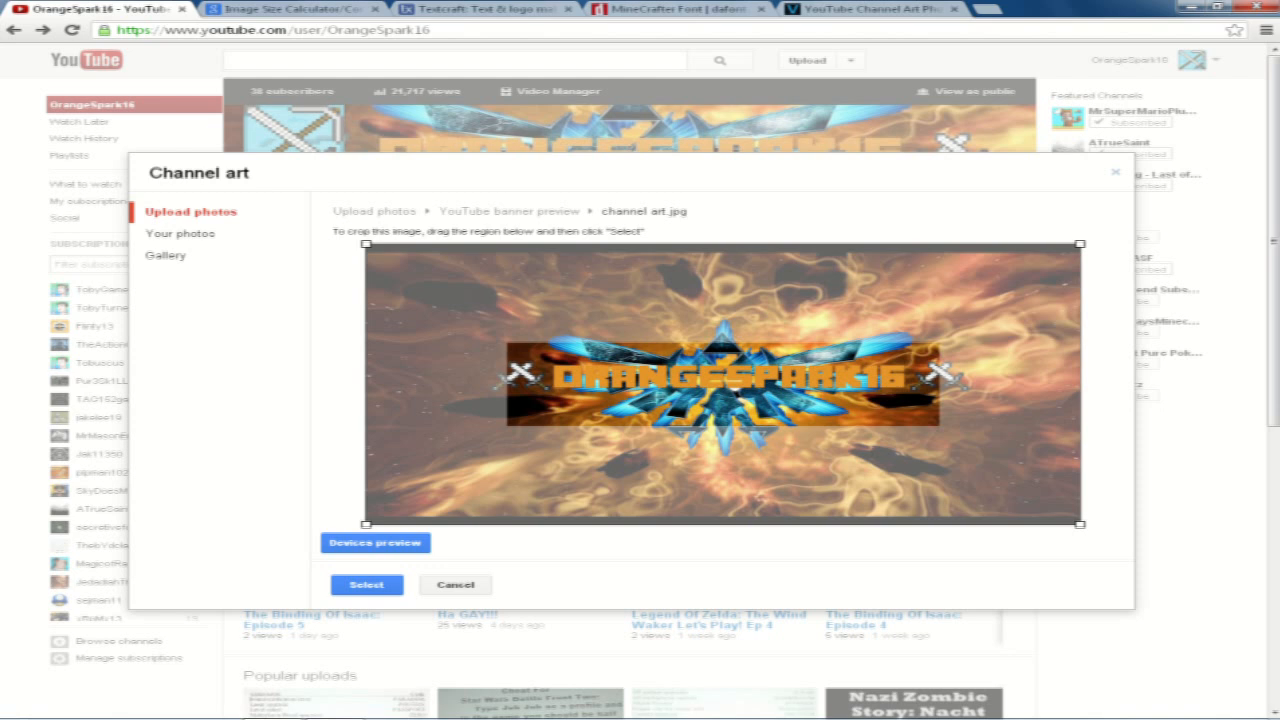
click(374, 542)
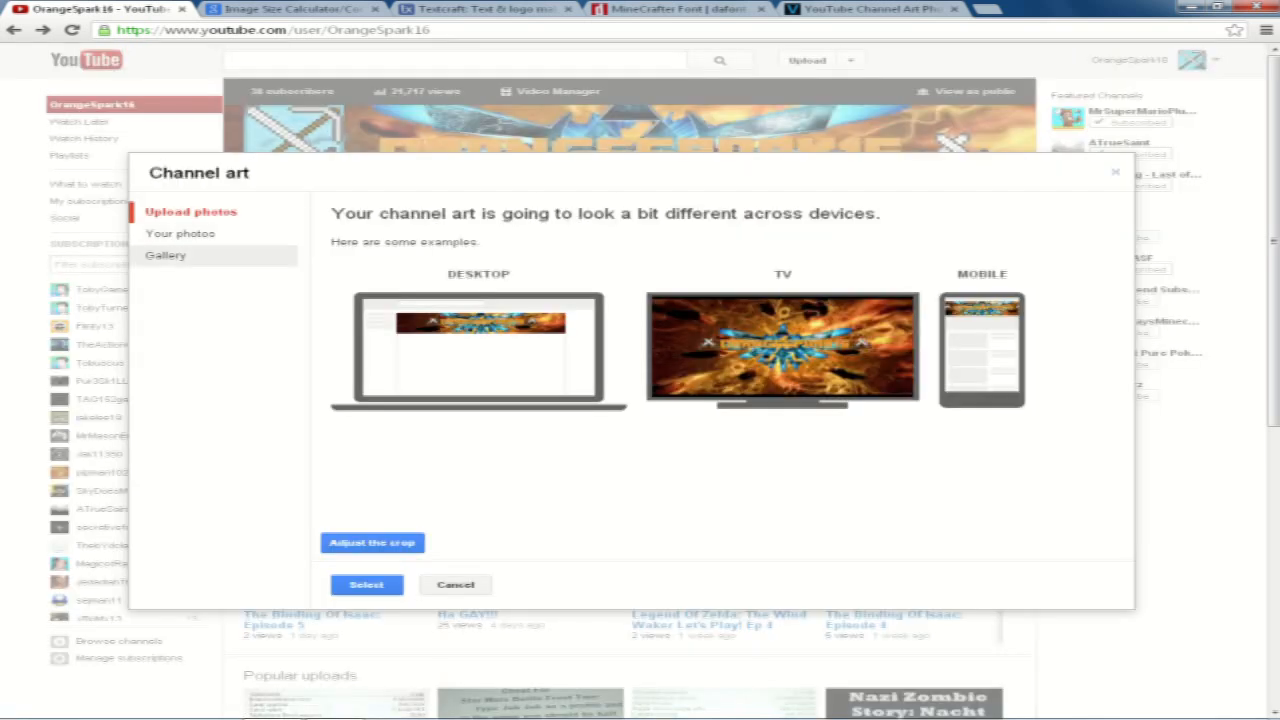
Return to the upload screen, cancel the Channel art dialog and switch to a blank presentation
click(190, 212)
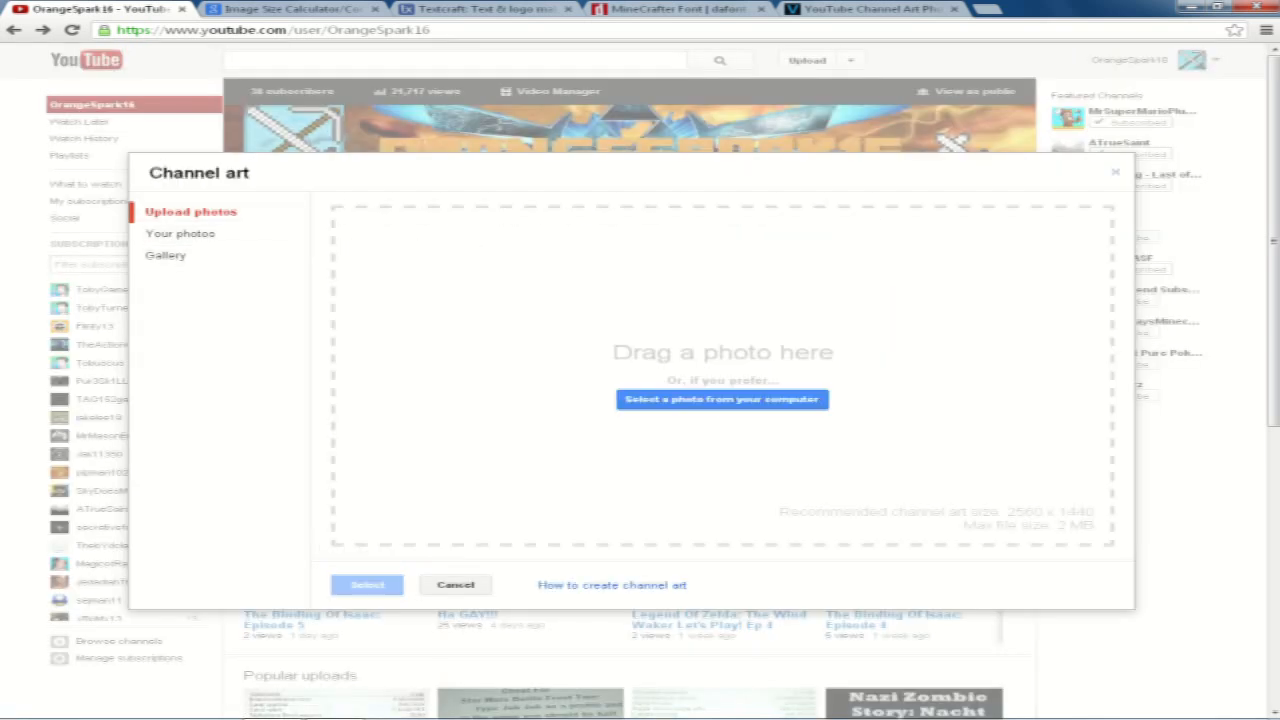
double_click(1036, 512)
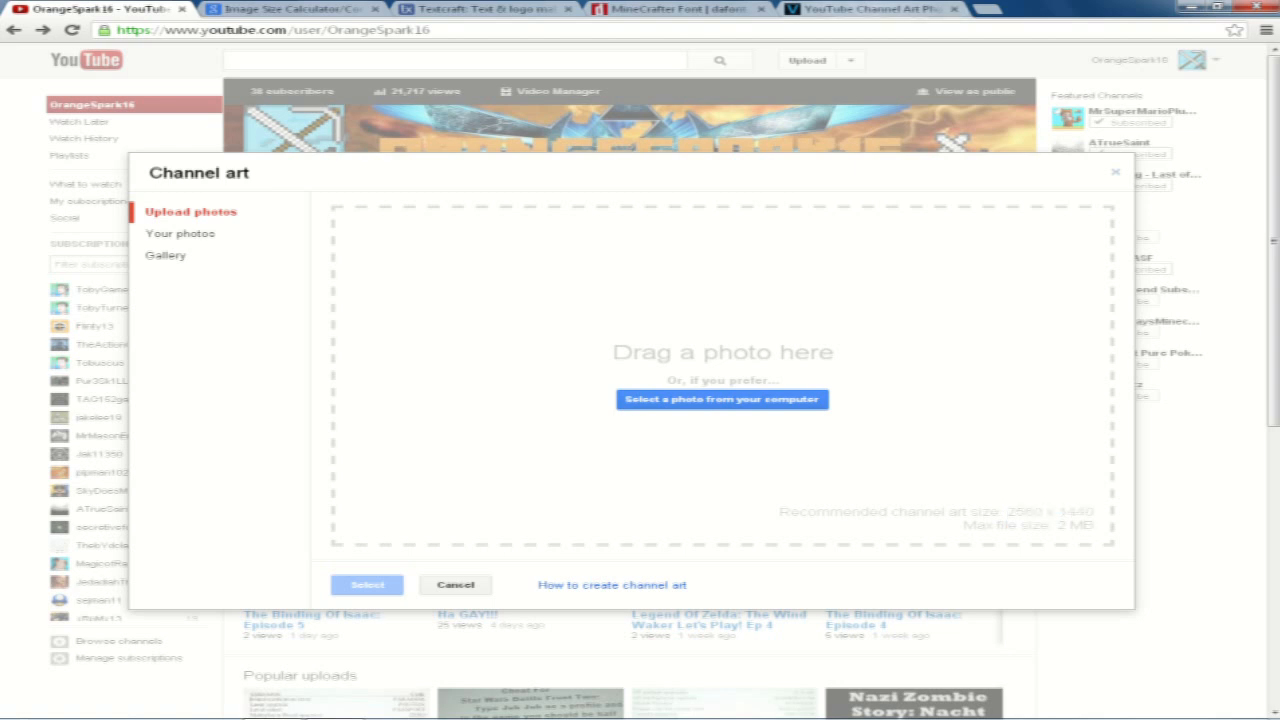
click(870, 8)
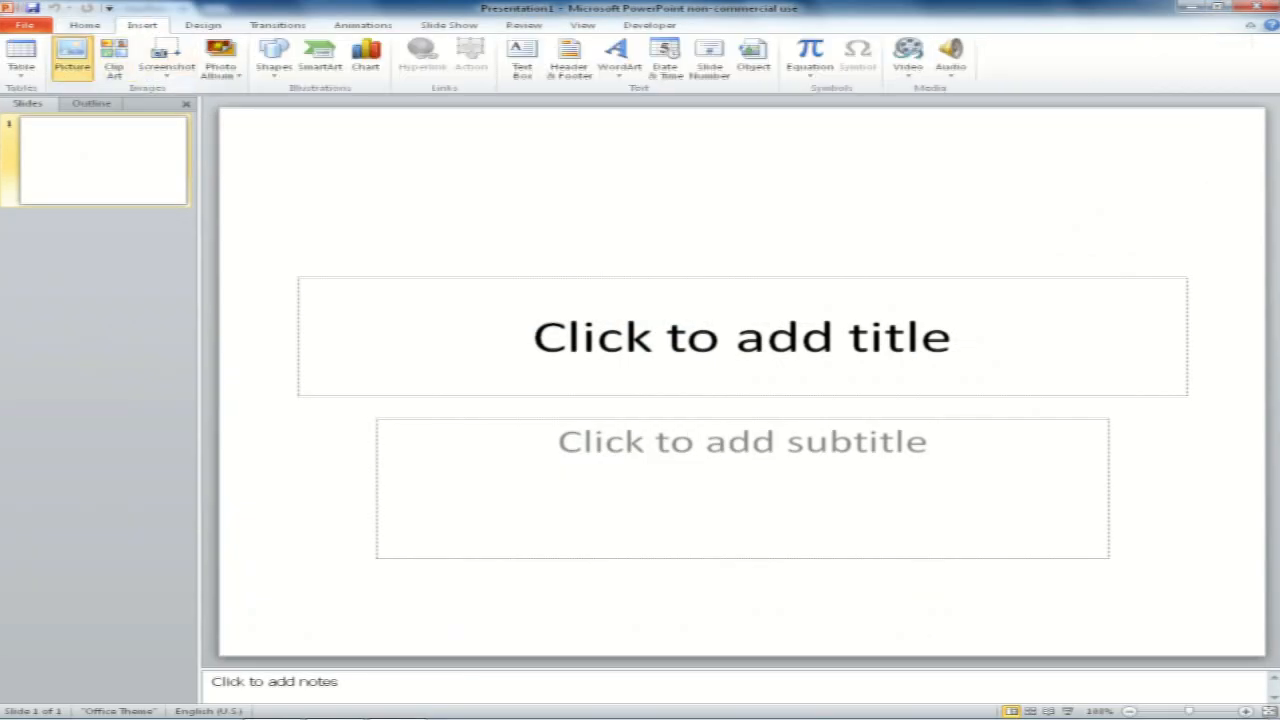
Insert the blue Triforce wallpaper and open its Format Picture colour settings via Artistic Effects Options
click(72, 52)
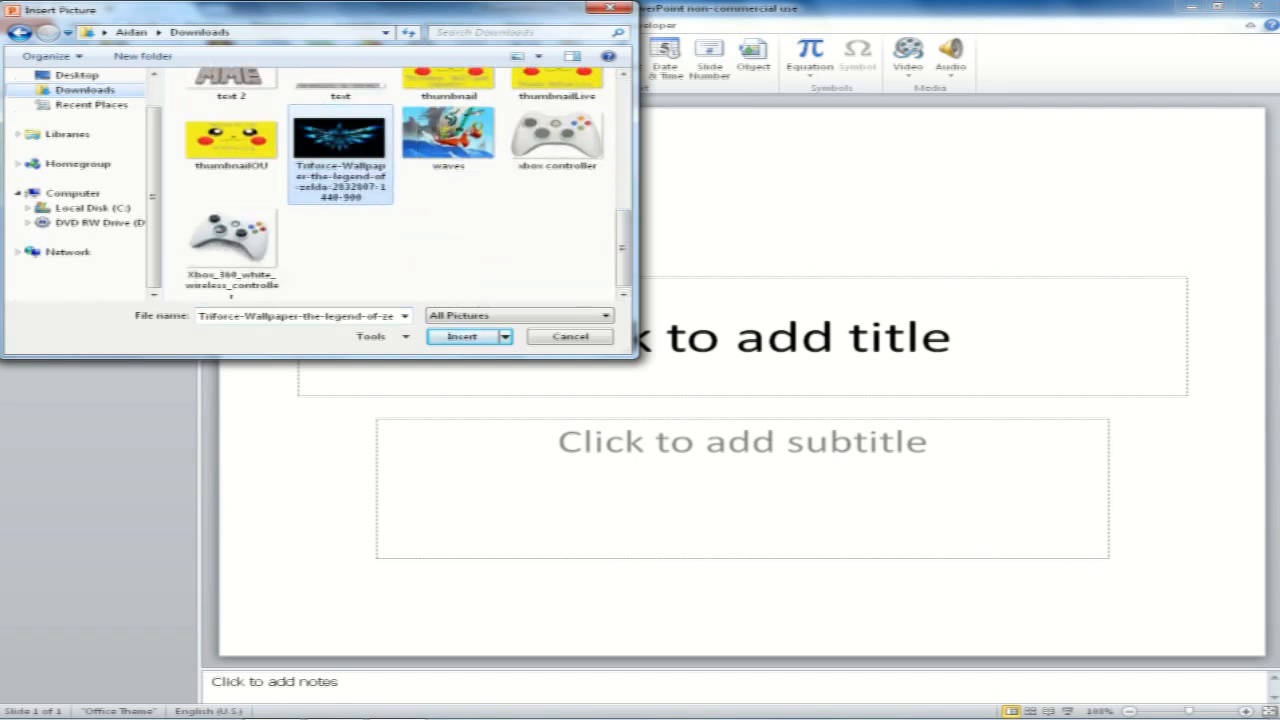
click(462, 336)
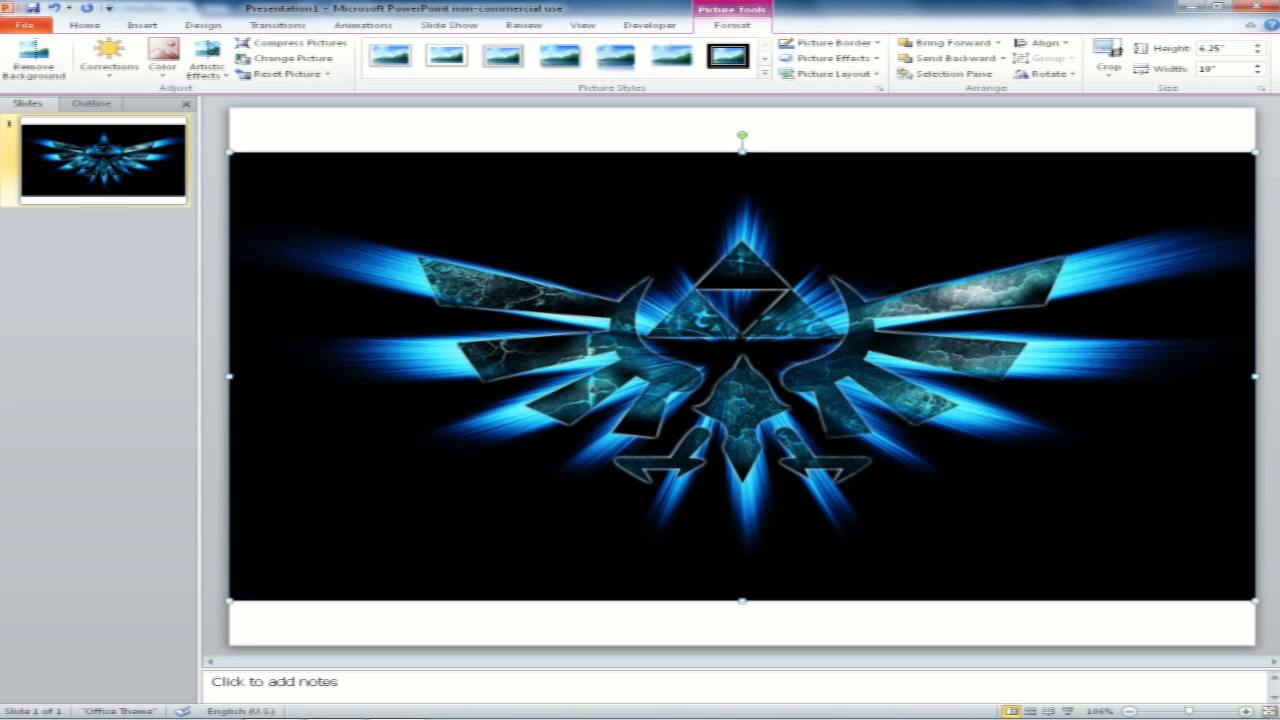
click(208, 58)
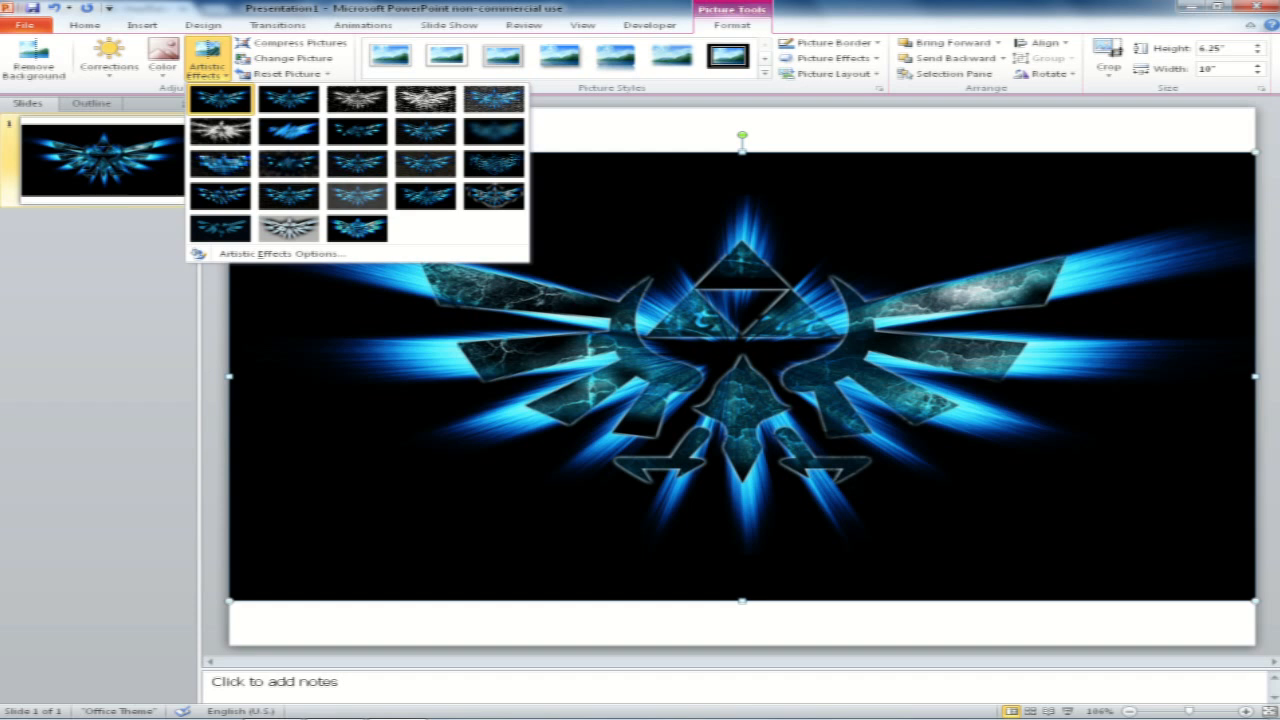
click(280, 252)
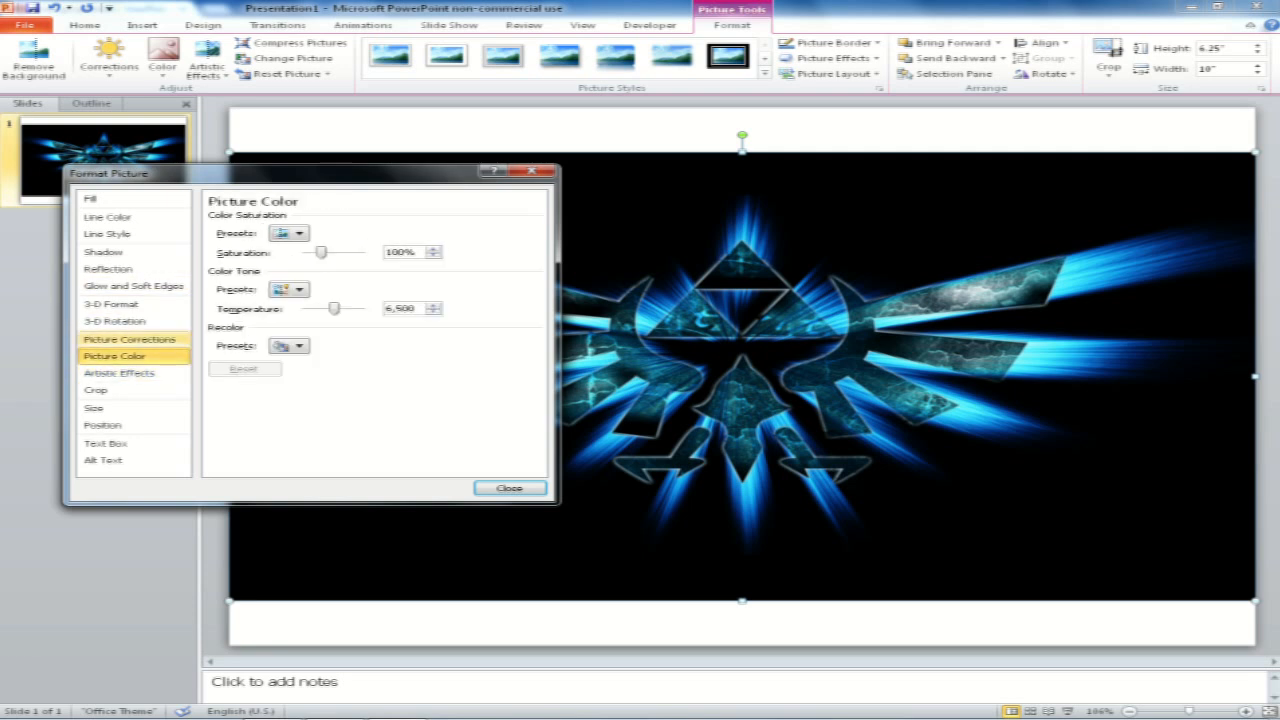
Try a greyscale saturation preset and a 3-D bevel on the Triforce image, reverting both
click(300, 232)
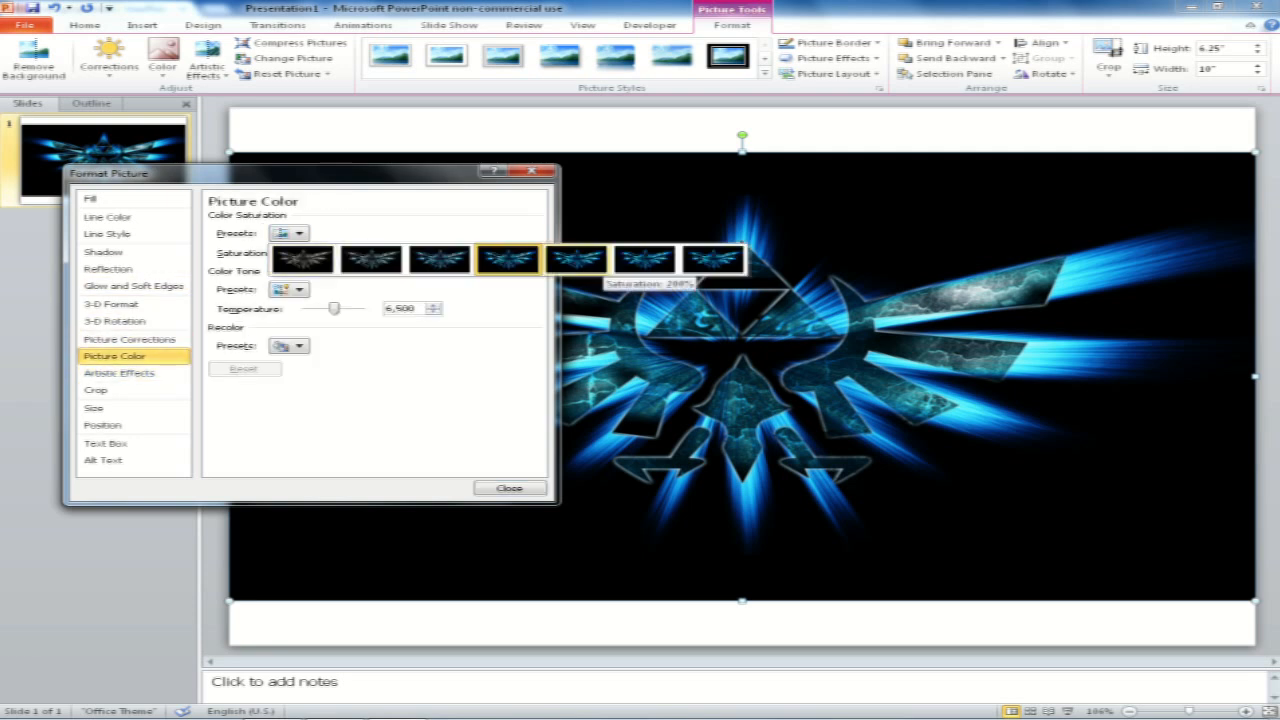
click(304, 258)
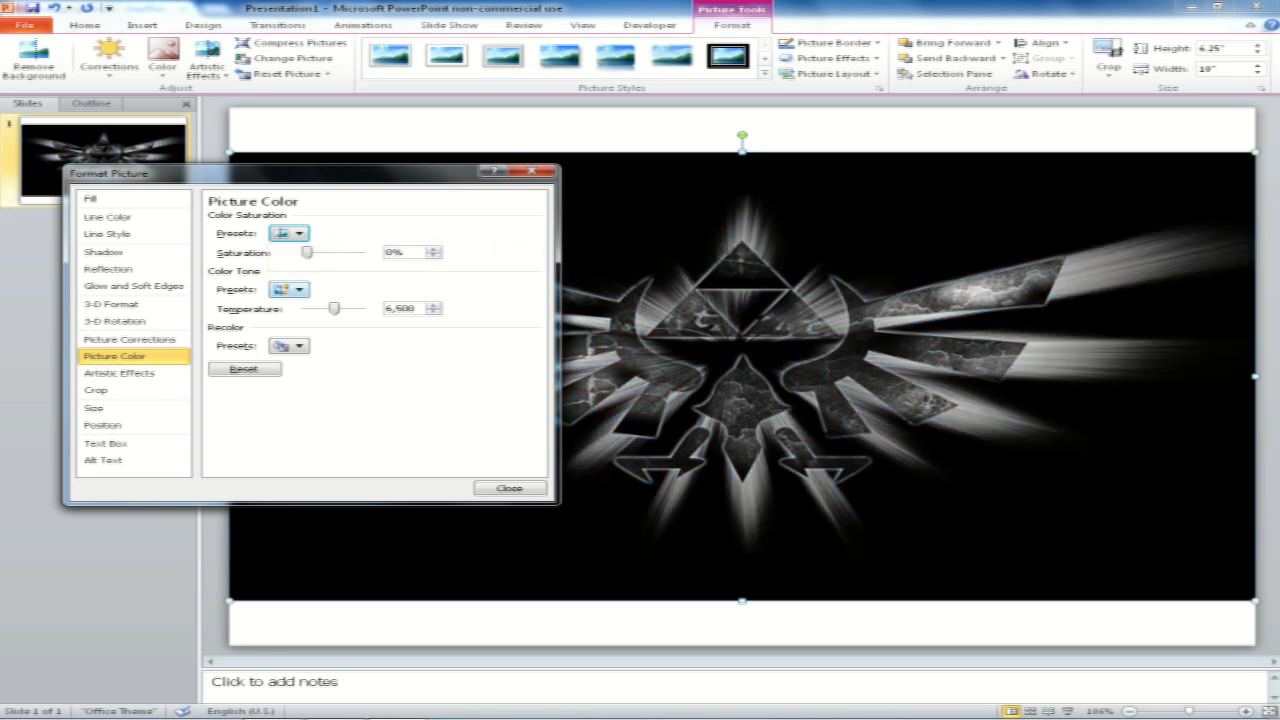
drag(318, 252, 336, 252)
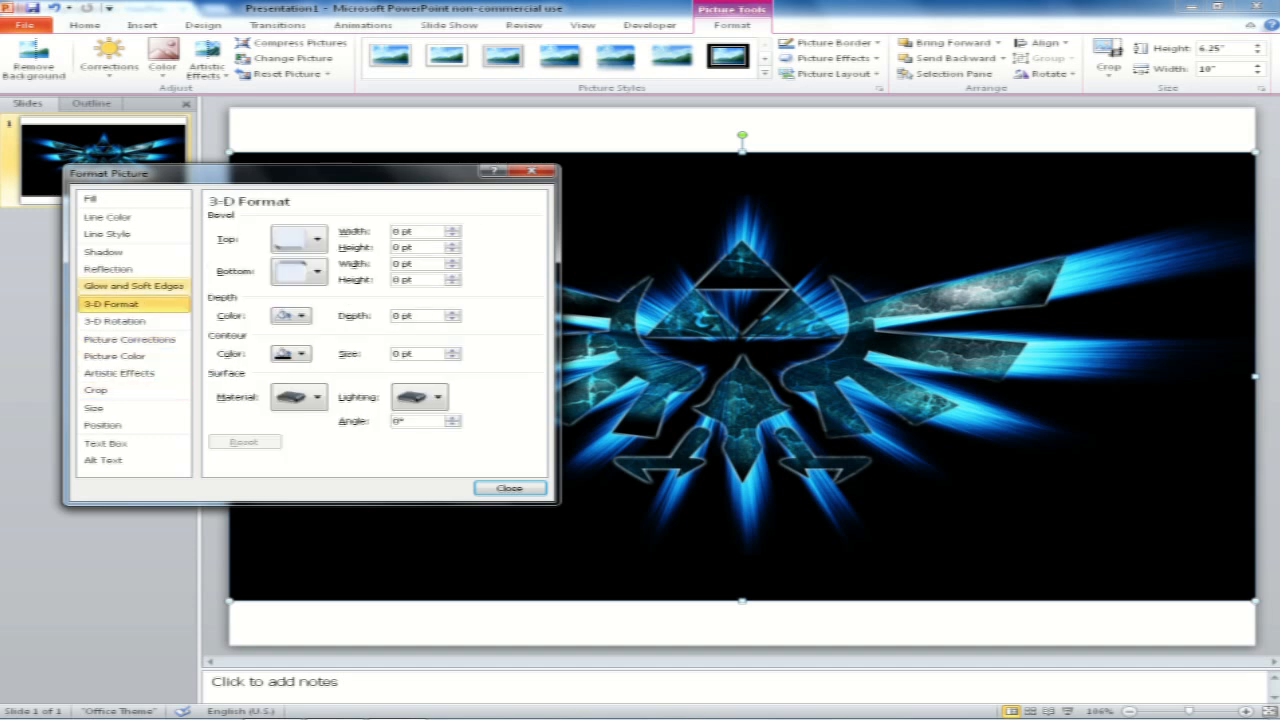
click(318, 238)
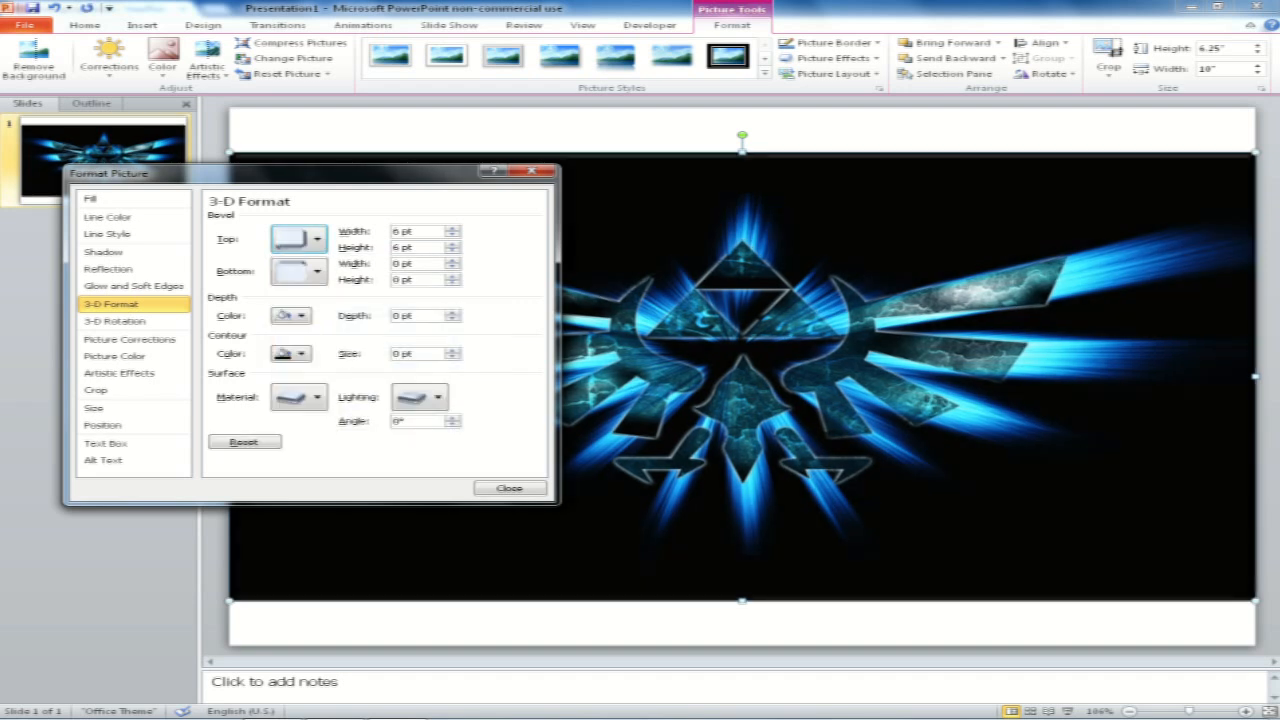
click(244, 442)
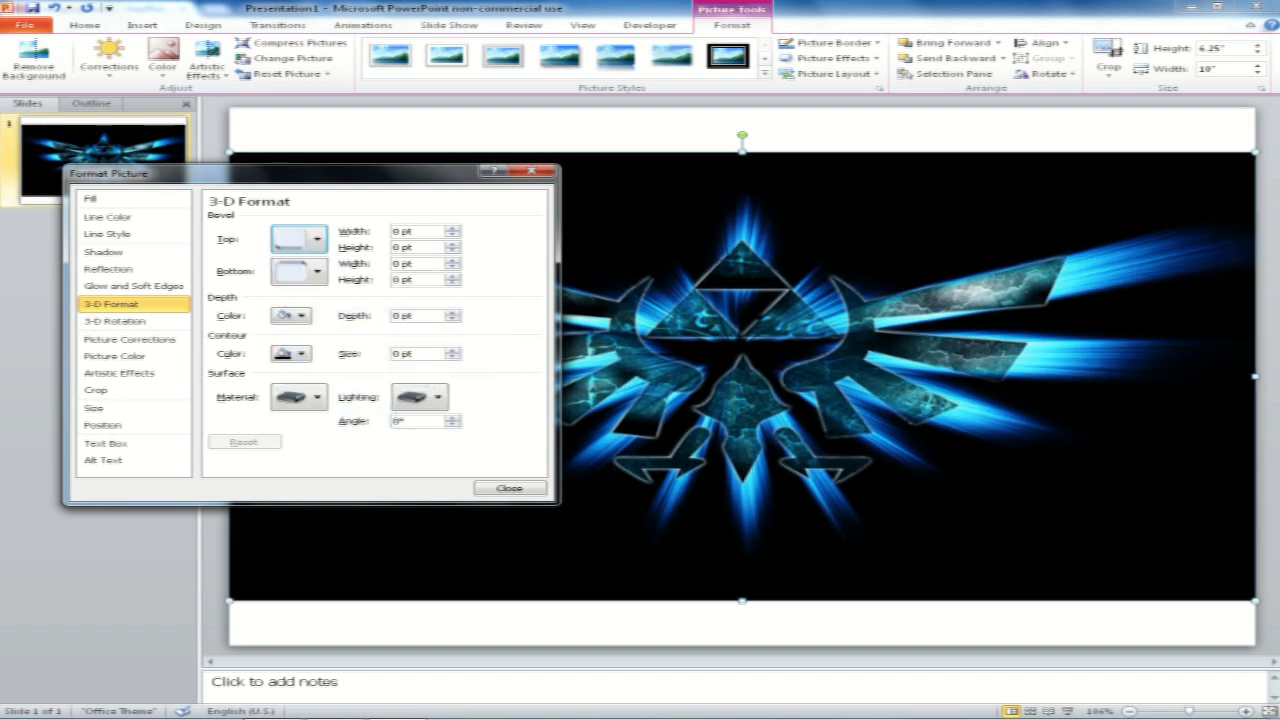
Try a drop shadow preset, fade it fully transparent, and leave Format Picture unchanged
click(104, 252)
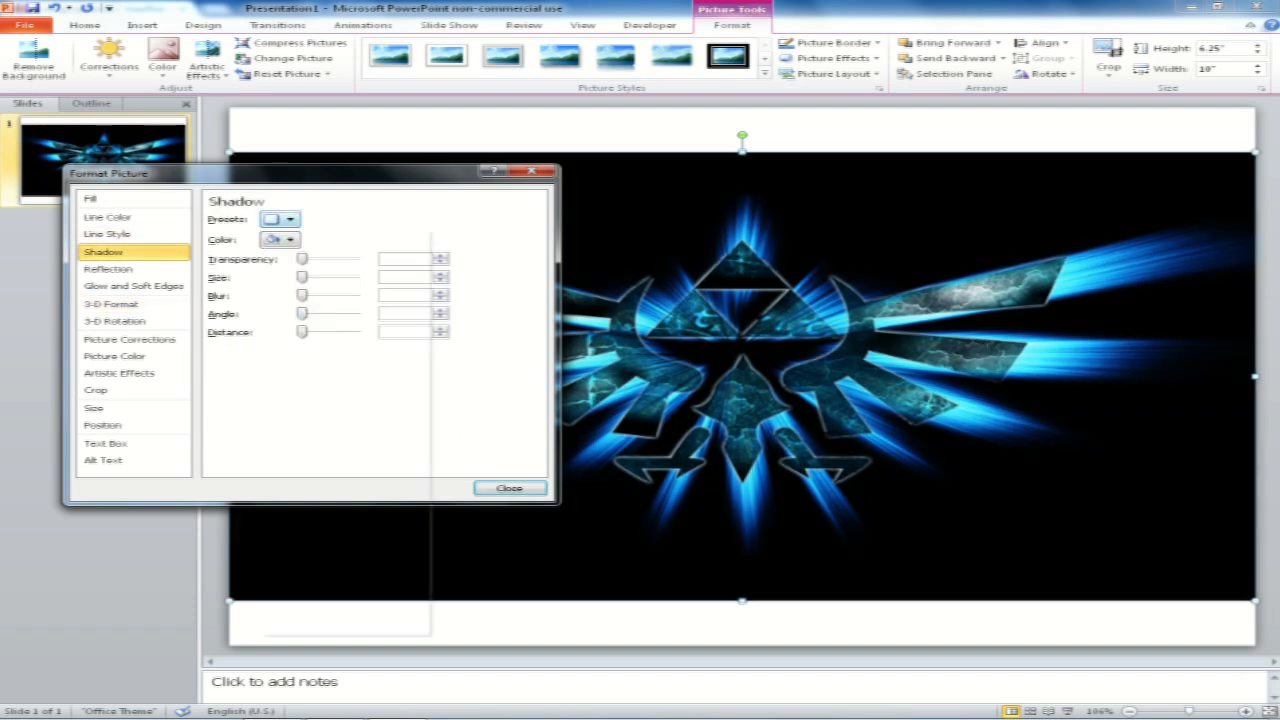
click(290, 218)
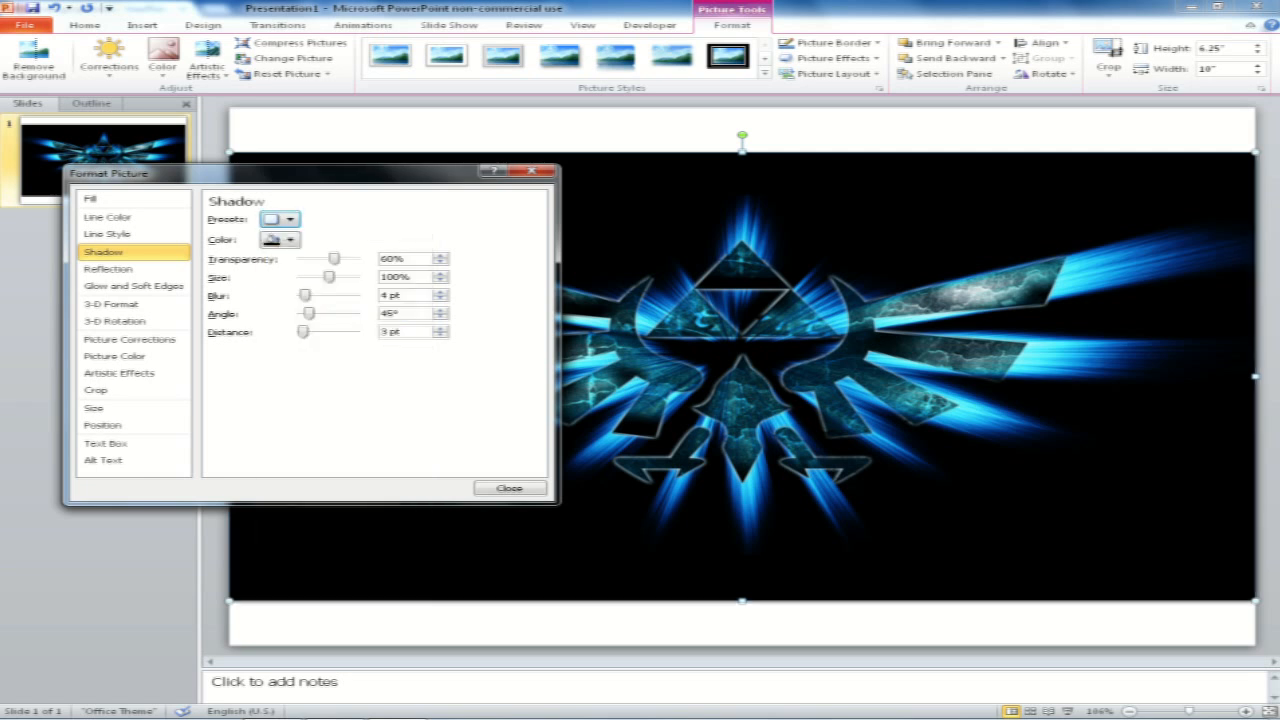
click(292, 240)
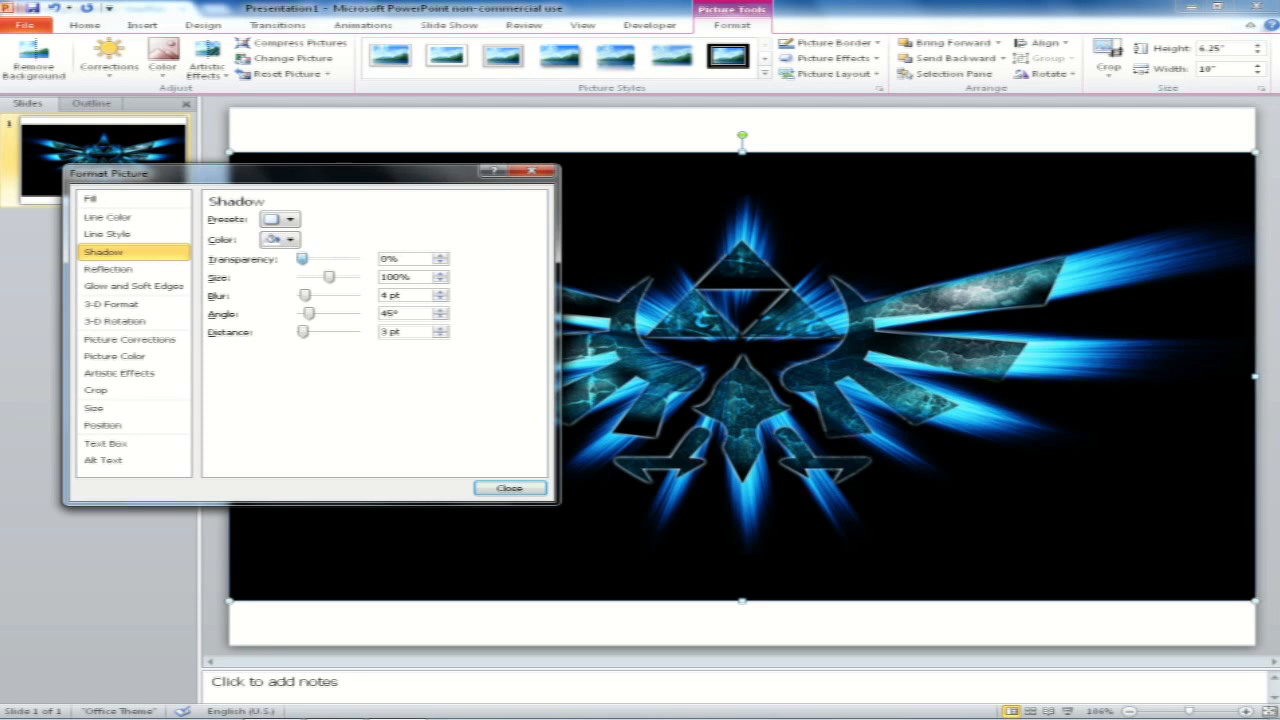
drag(304, 258, 348, 258)
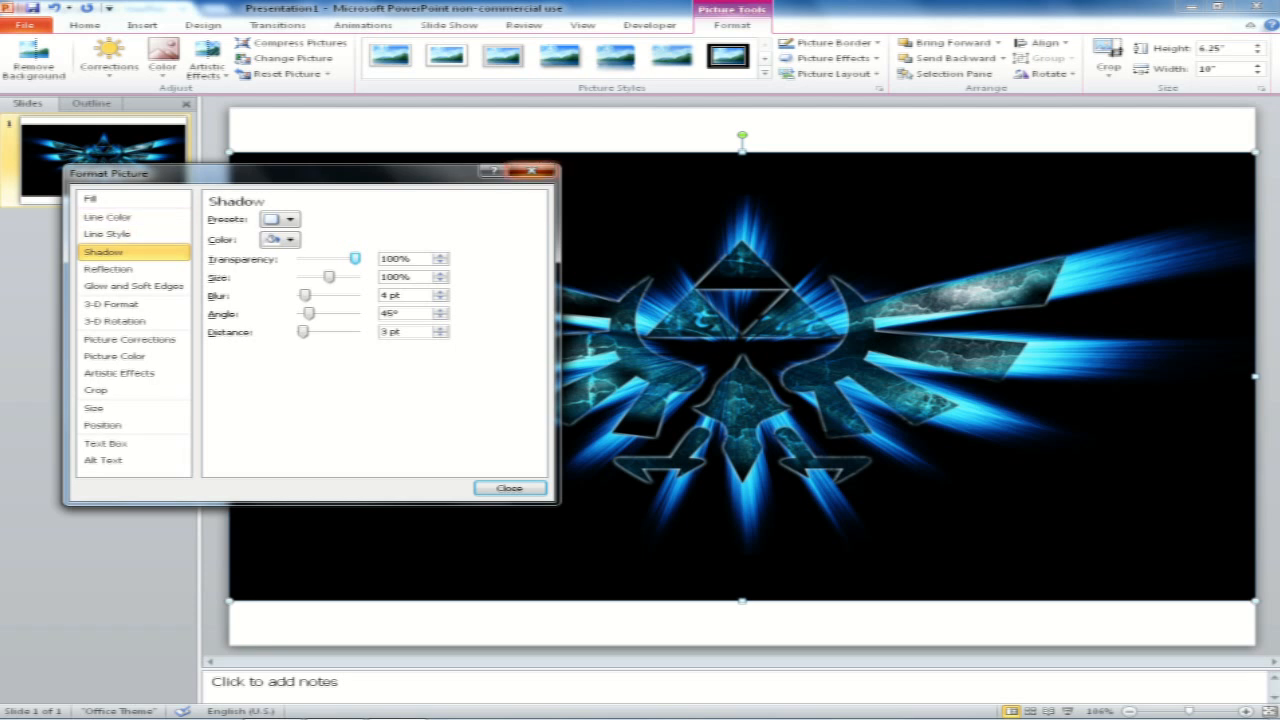
click(510, 488)
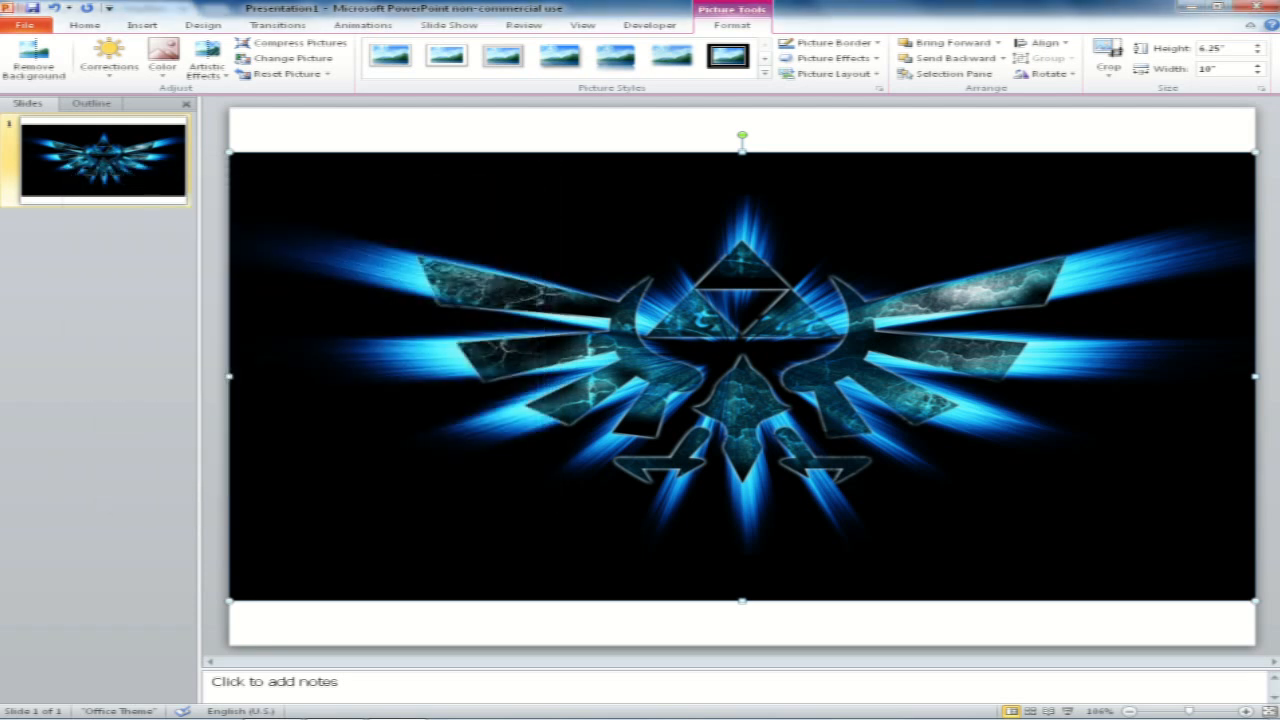
Switch to Chrome and bring up YouTube's Change channel icon dialog
click(272, 708)
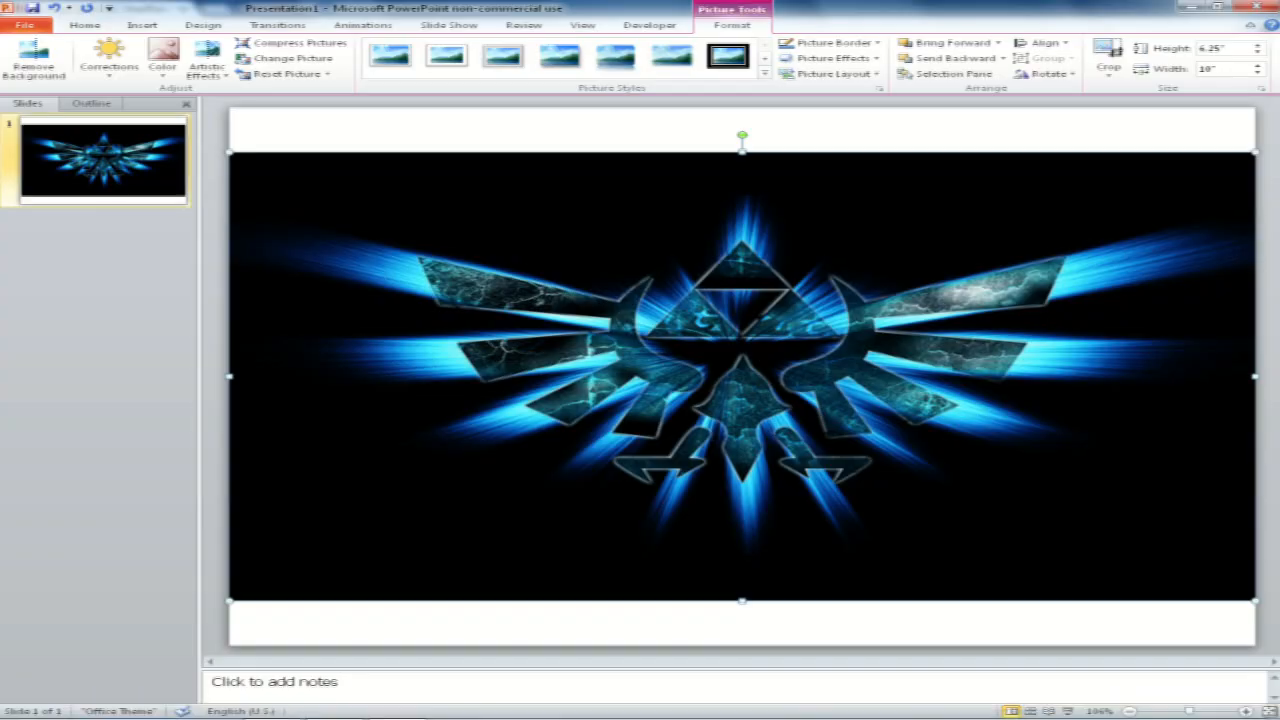
click(272, 706)
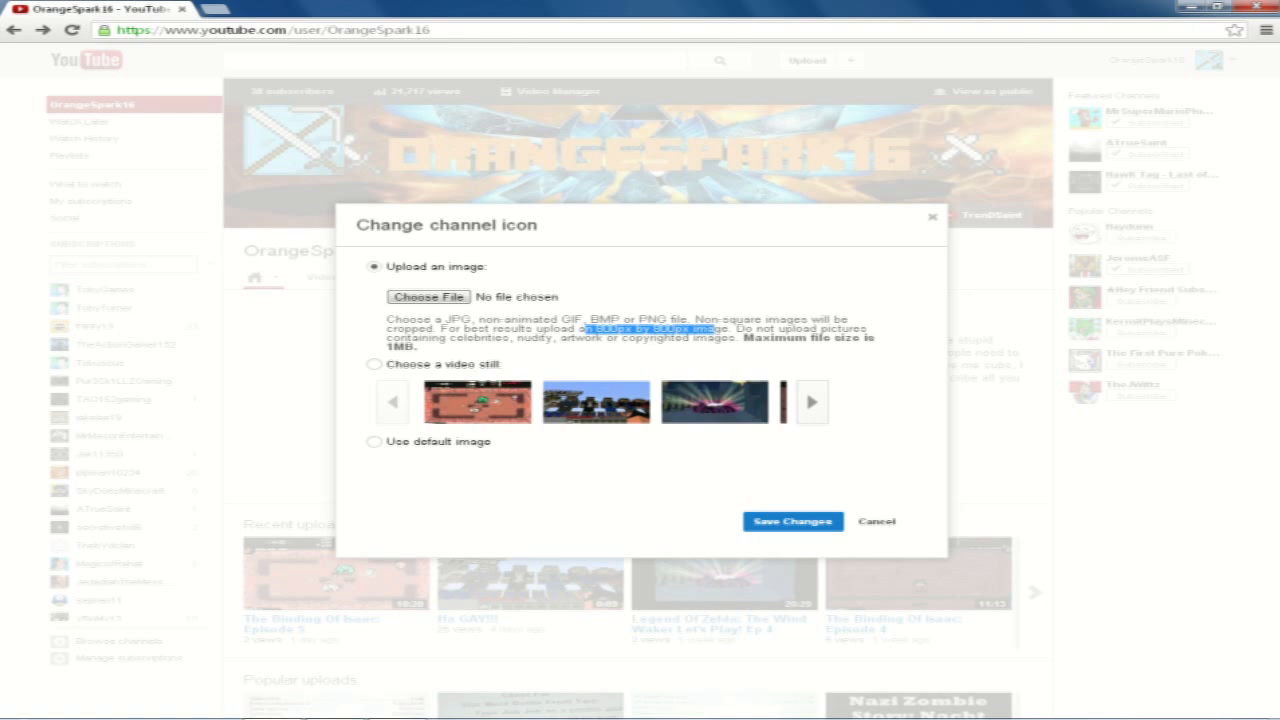
Glance at Design > Page Setup, then cancel YouTube's Change channel icon dialog
click(876, 520)
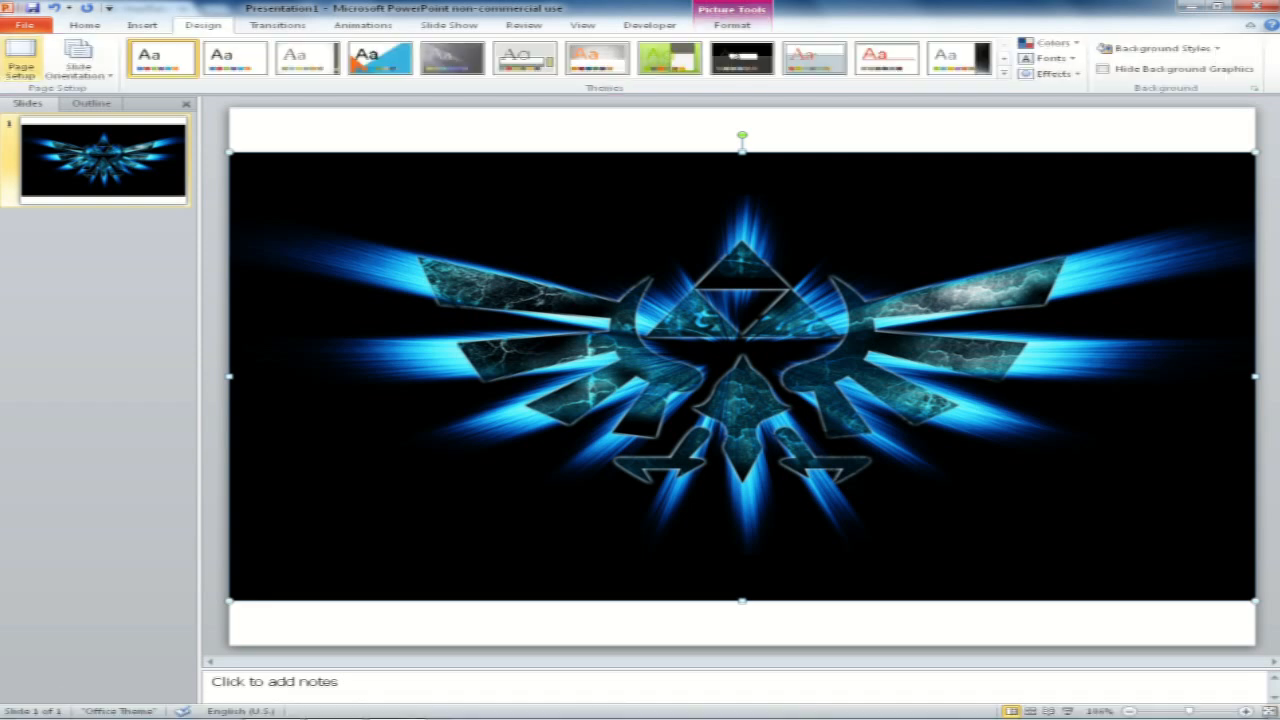
click(20, 60)
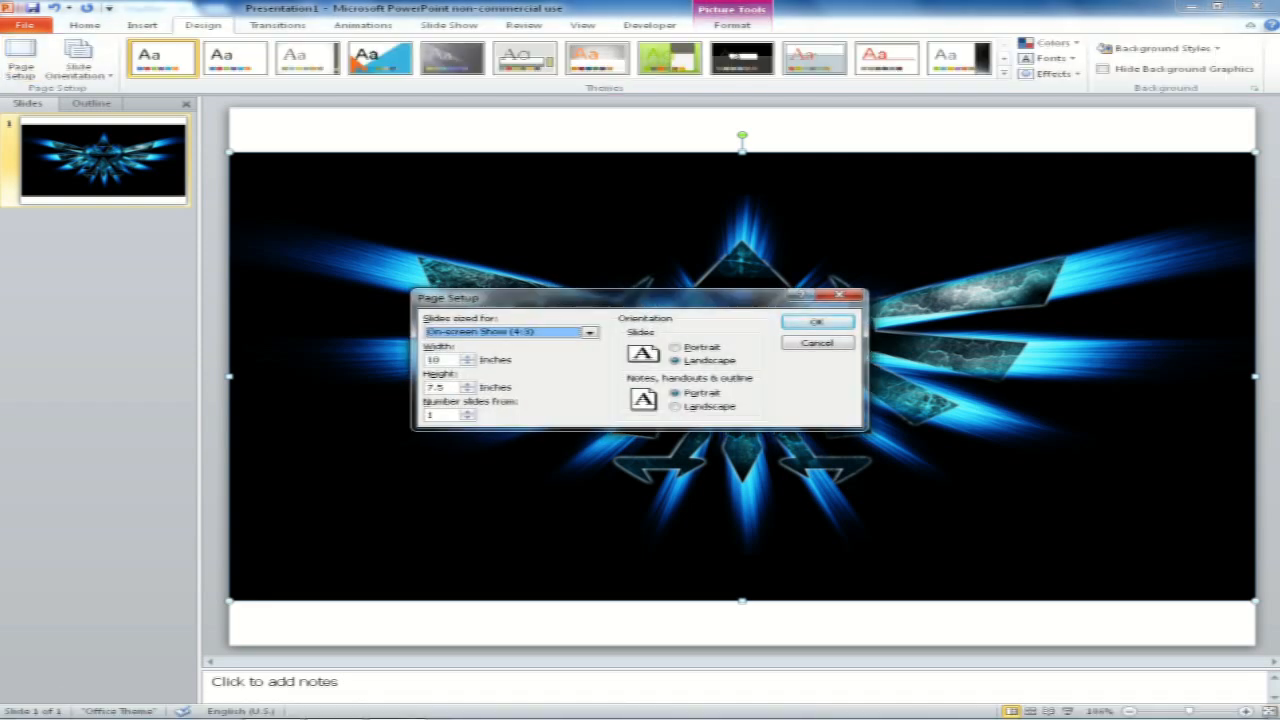
click(816, 320)
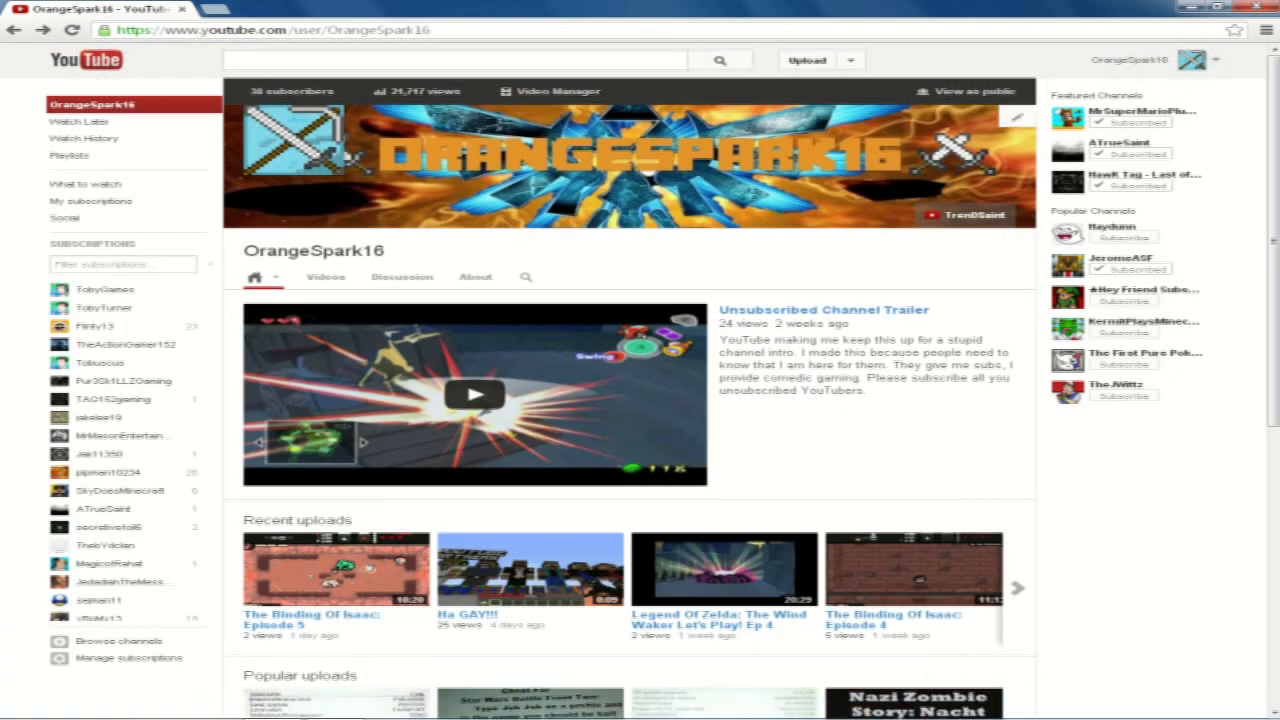
scroll(down, 3)
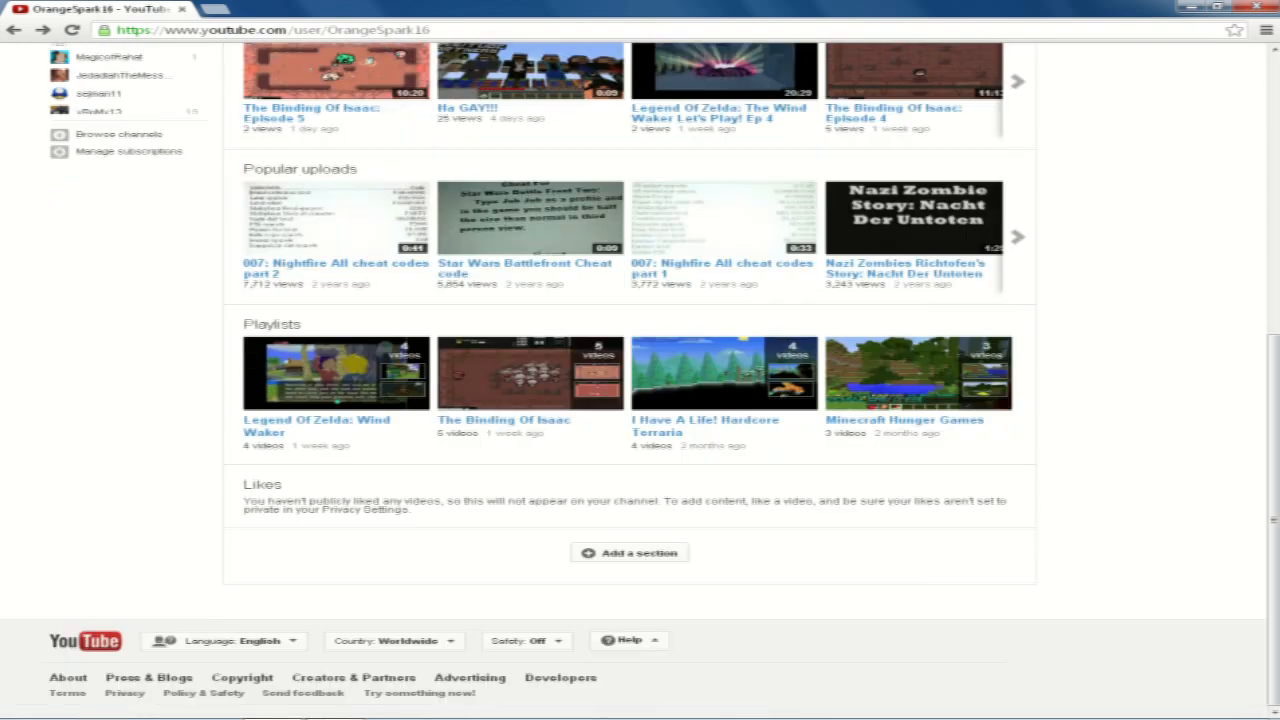
scroll(up, 3)
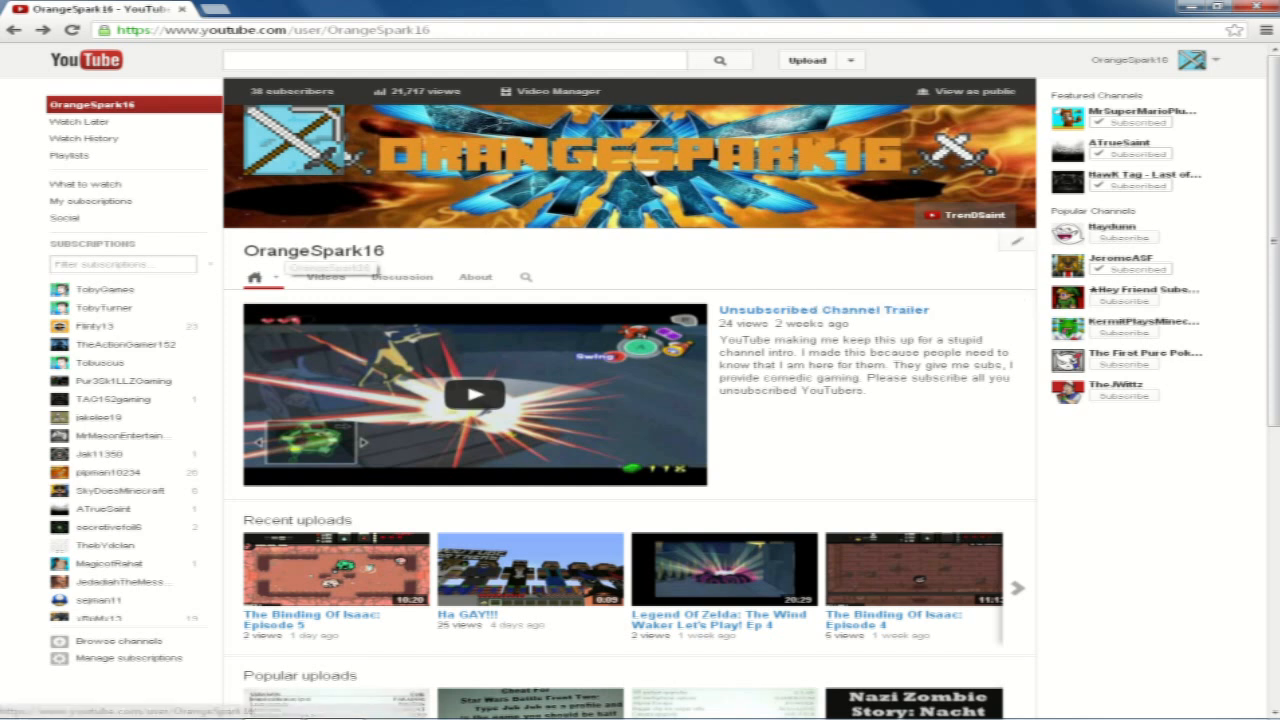
click(1016, 242)
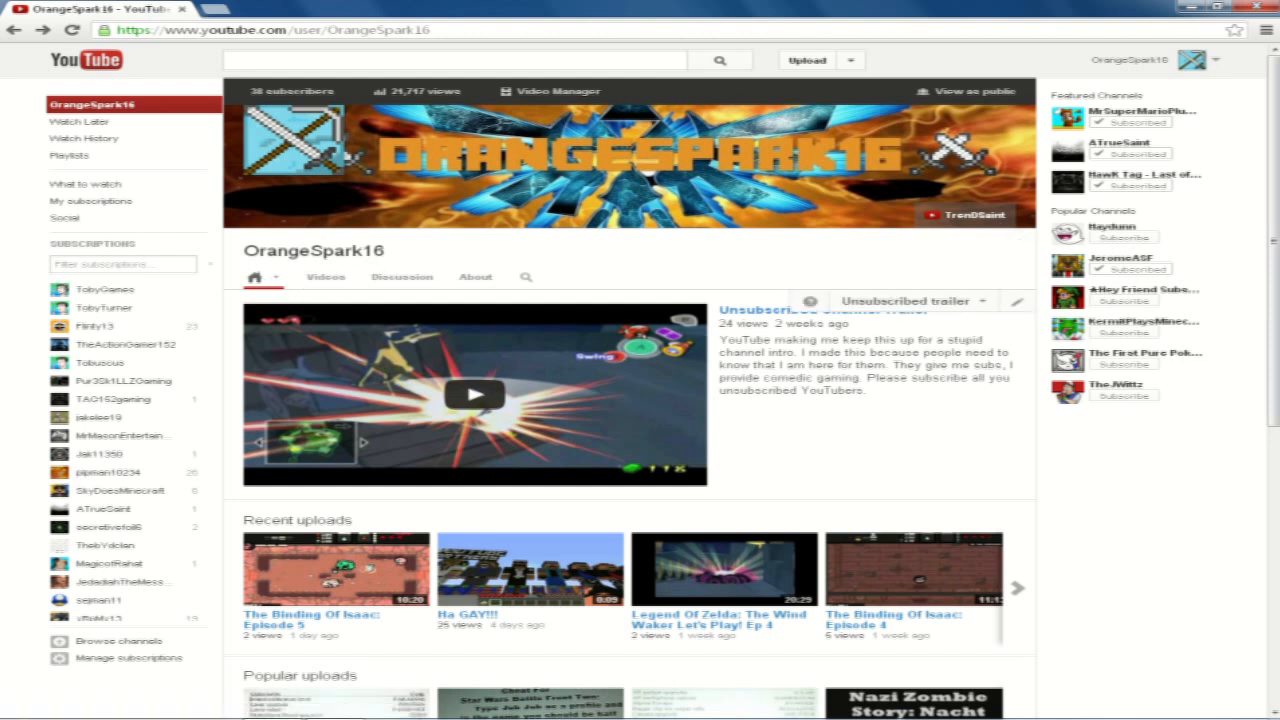
scroll(down, 3)
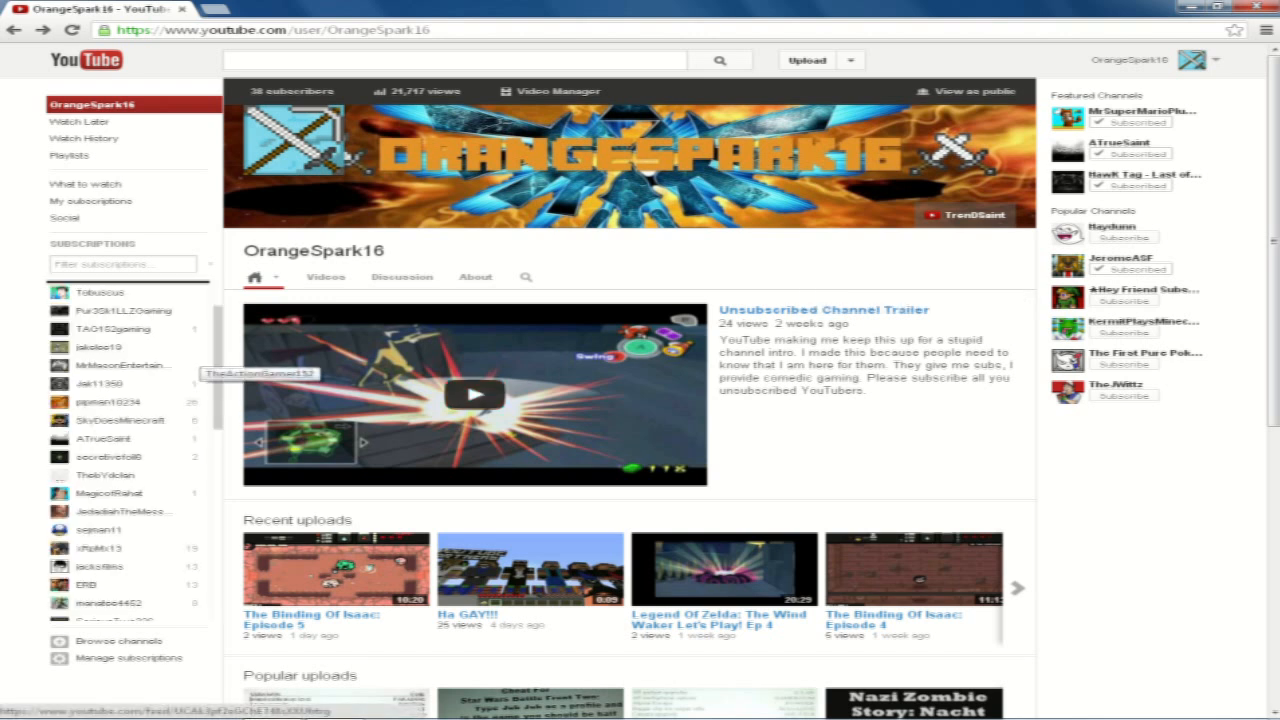
scroll(down, 3)
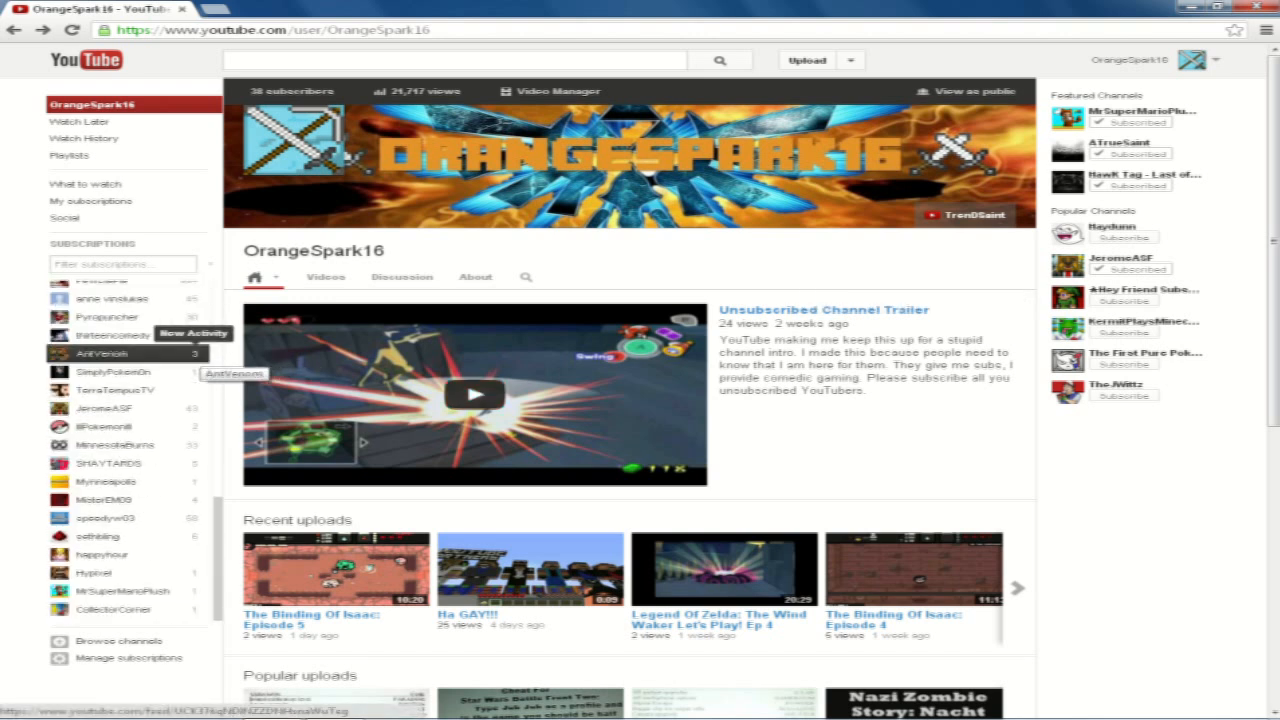
mouse_move(110, 388)
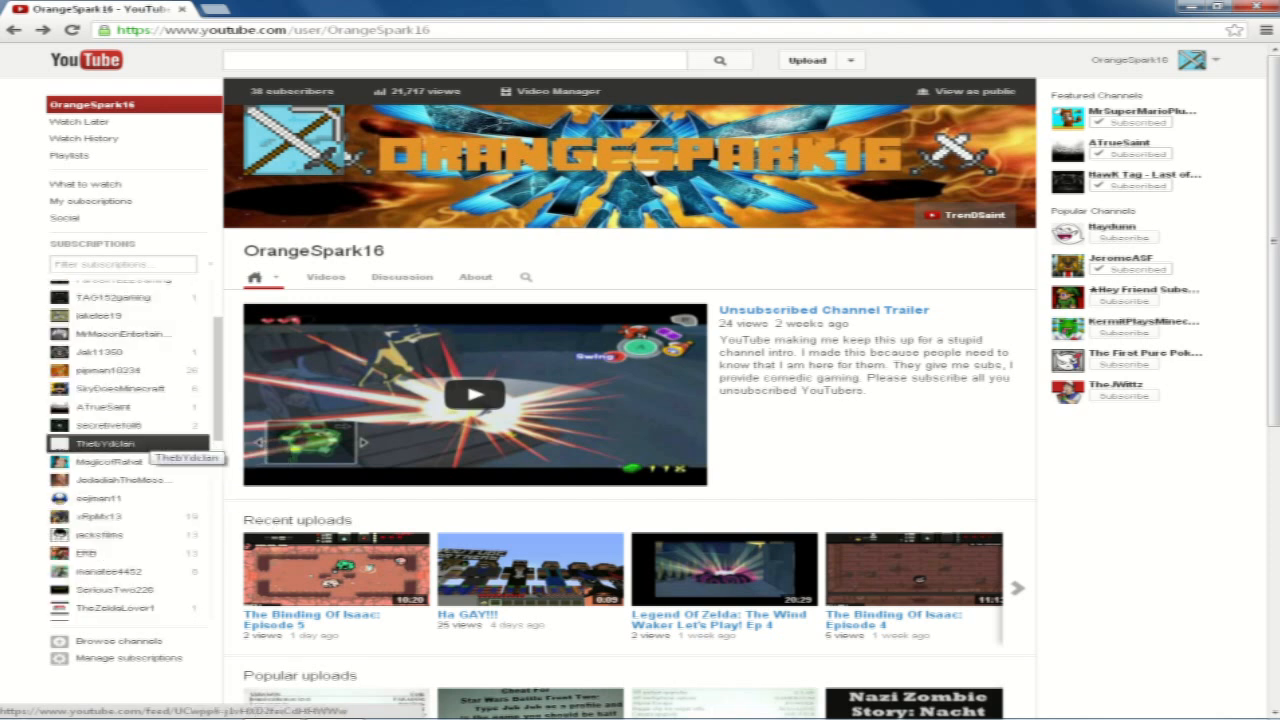
scroll(up, 3)
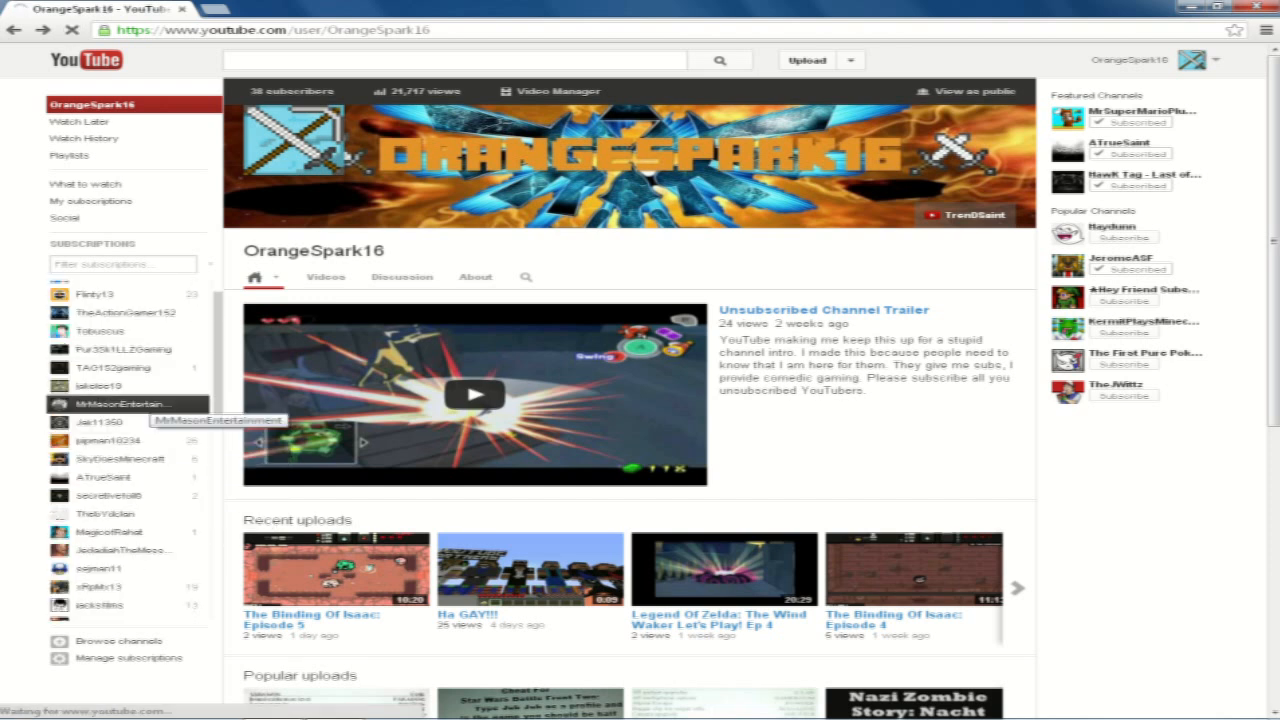
Go to the MrMasonEntertainment channel page from the Subscriptions sidebar
click(104, 404)
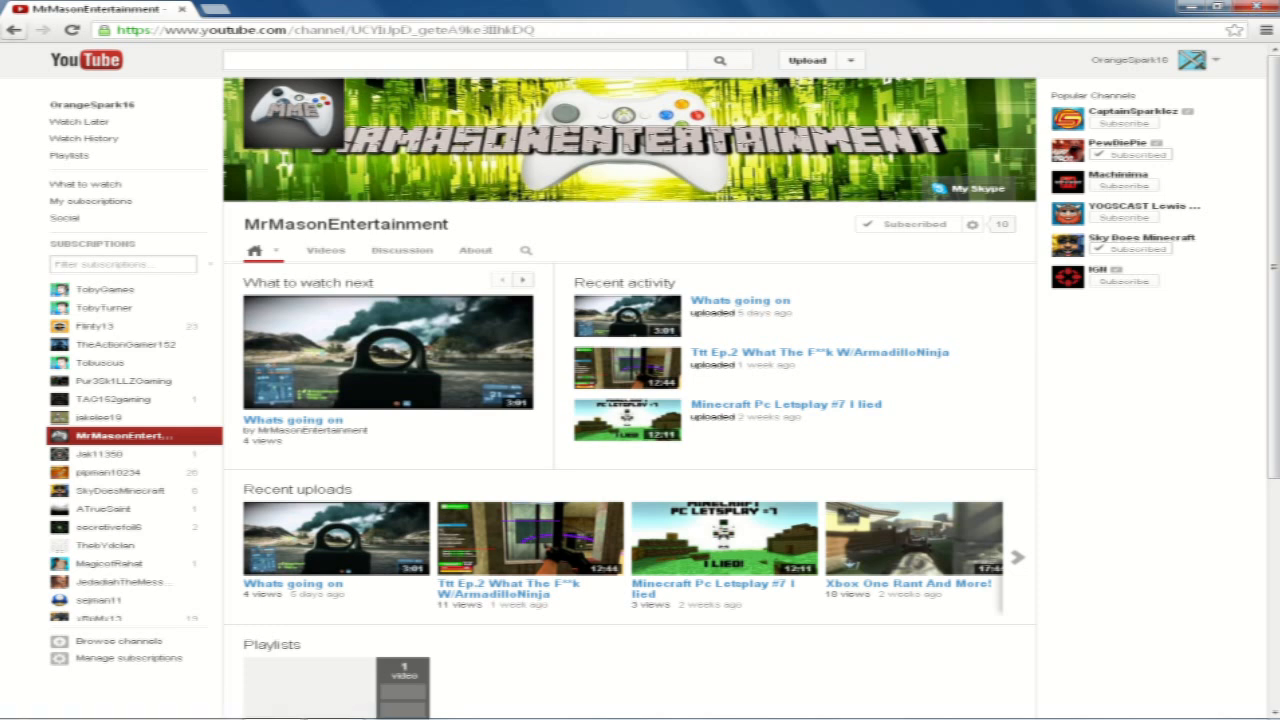
mouse_move(16, 30)
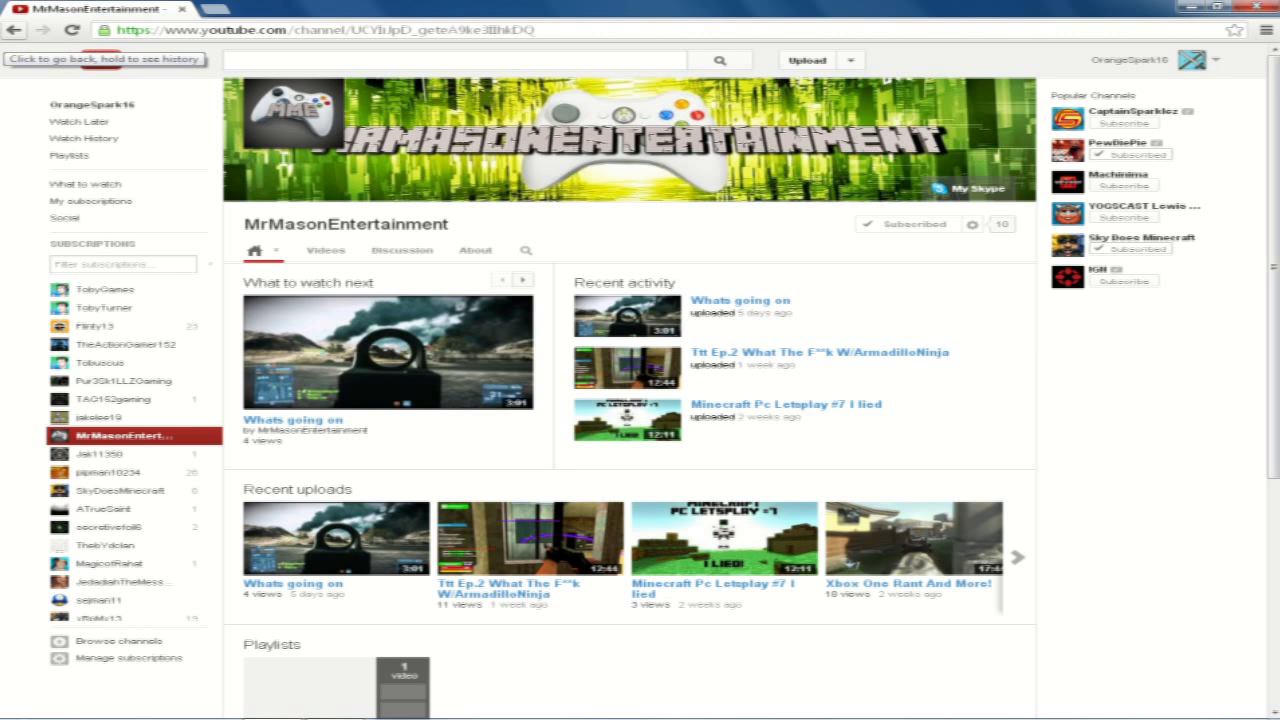